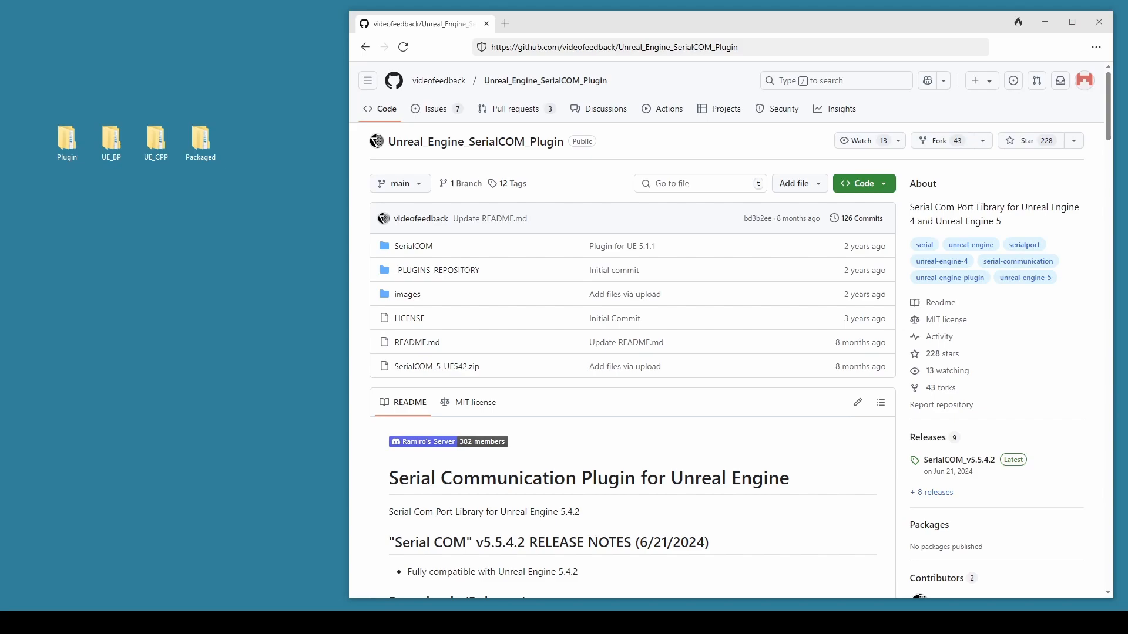
mouse_move(507, 413)
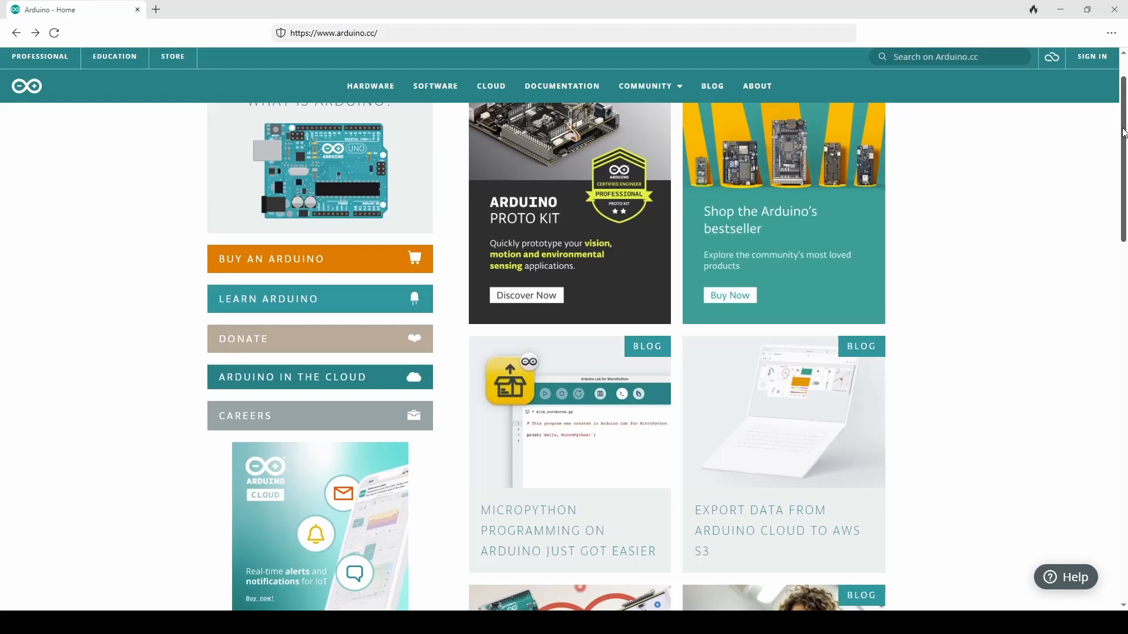
Step: Review the plugin download page, highlighting the engine version SerialCOM_5_UE542 targets
scroll("down", 3)
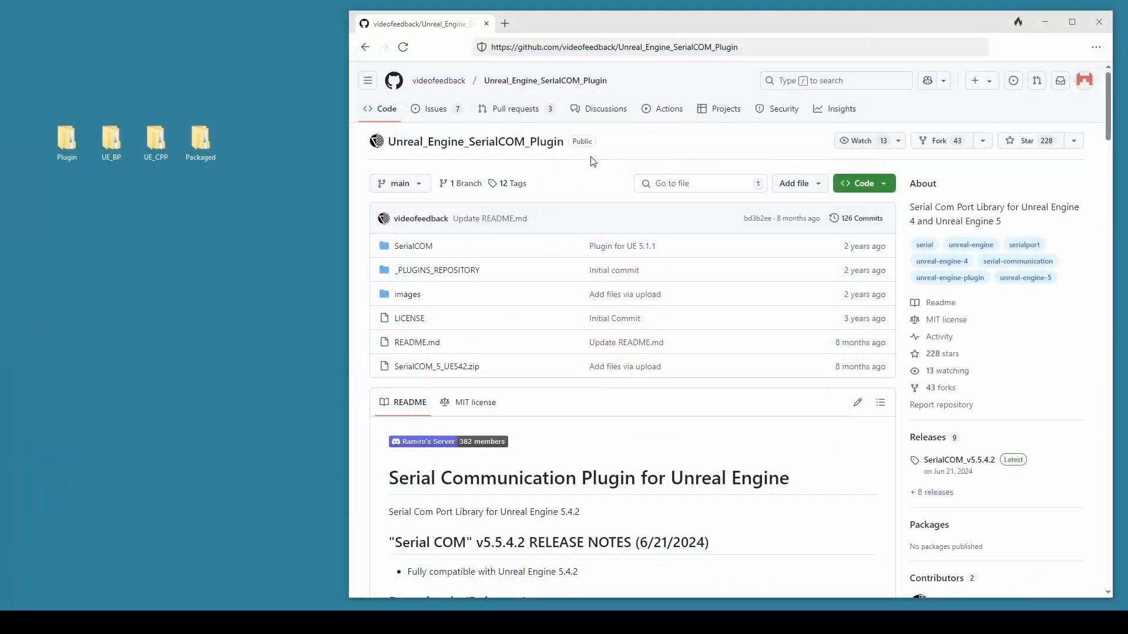
scroll("down", 3)
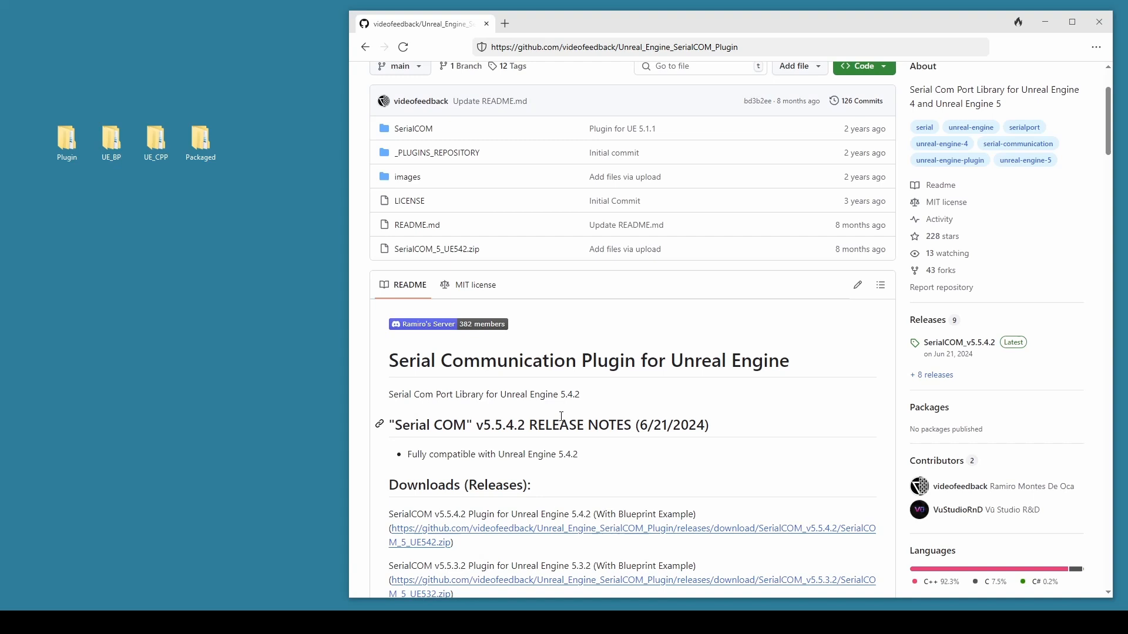
mouse_move(563, 395)
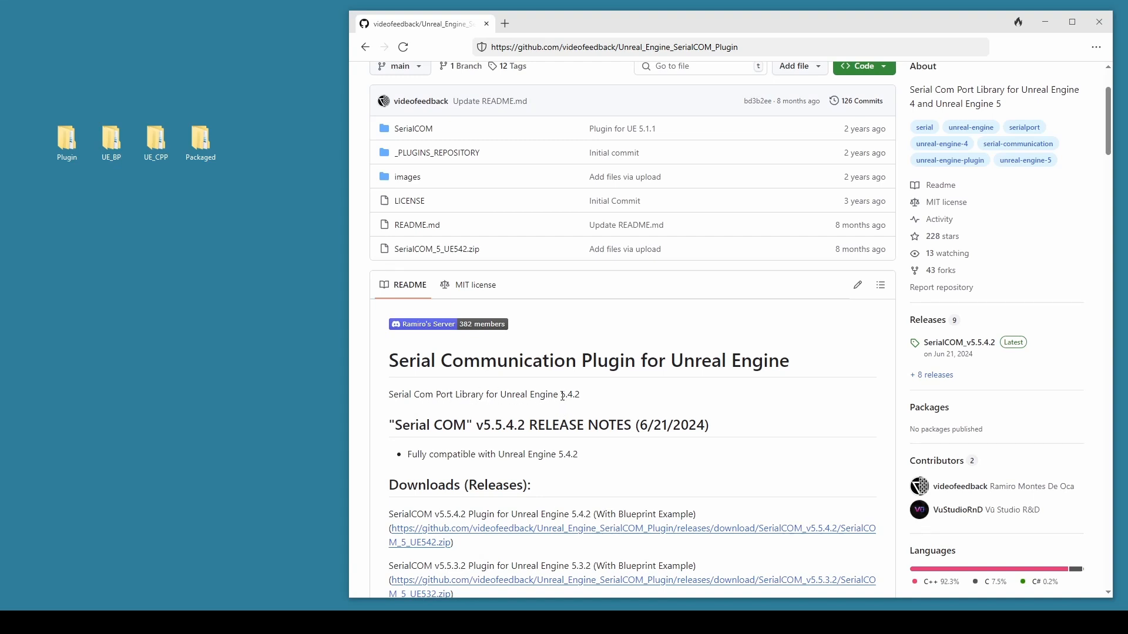
double_click(565, 395)
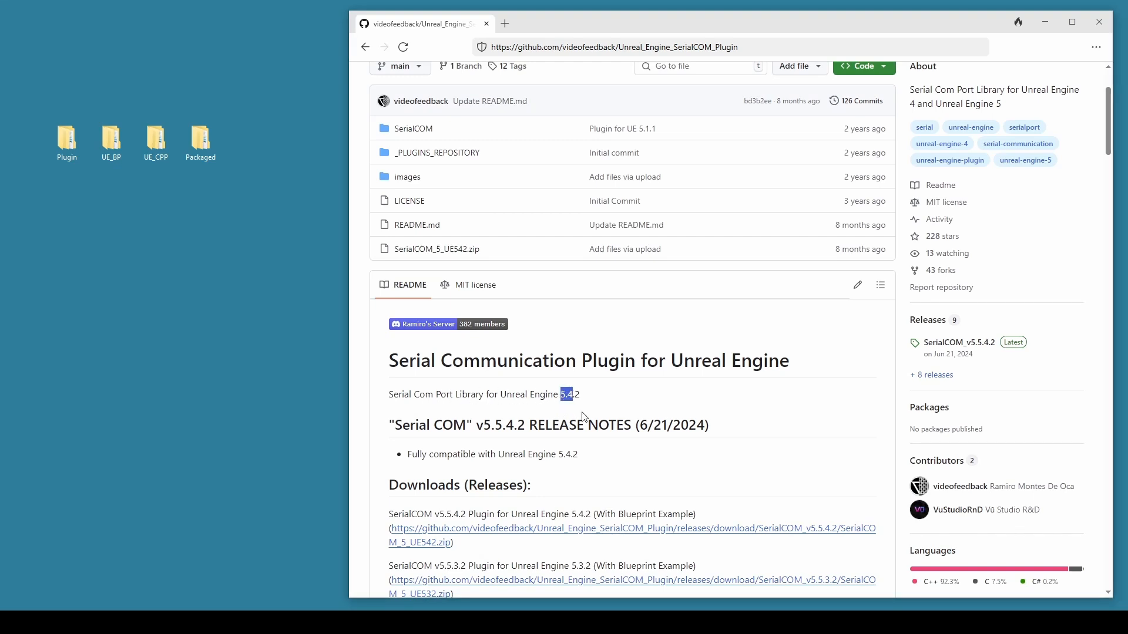
mouse_move(641, 393)
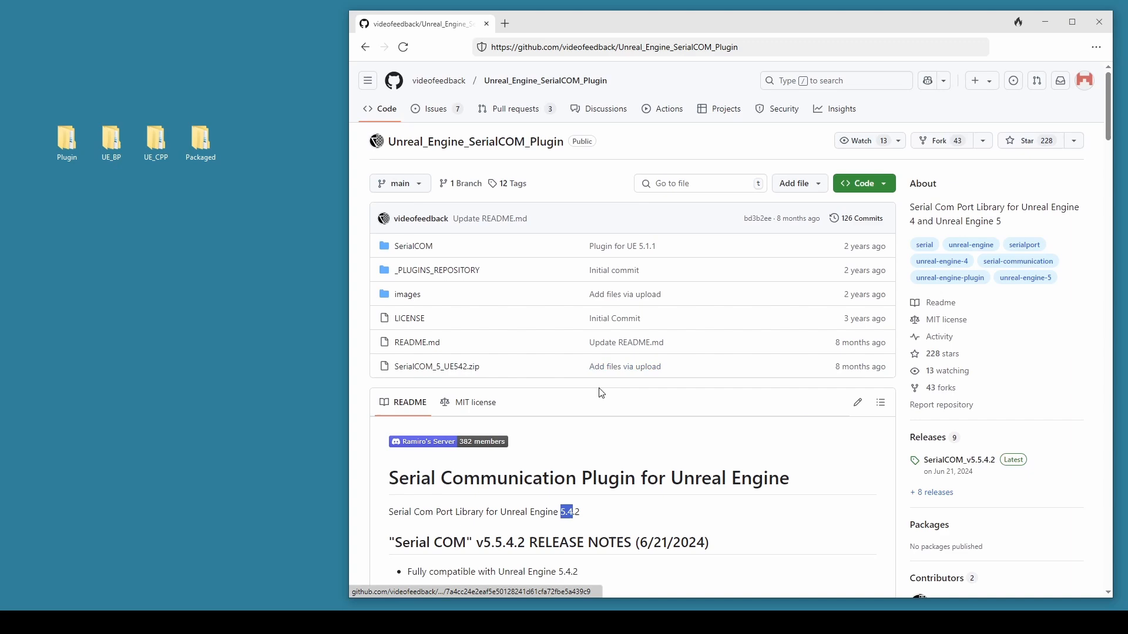
scroll("down", 3)
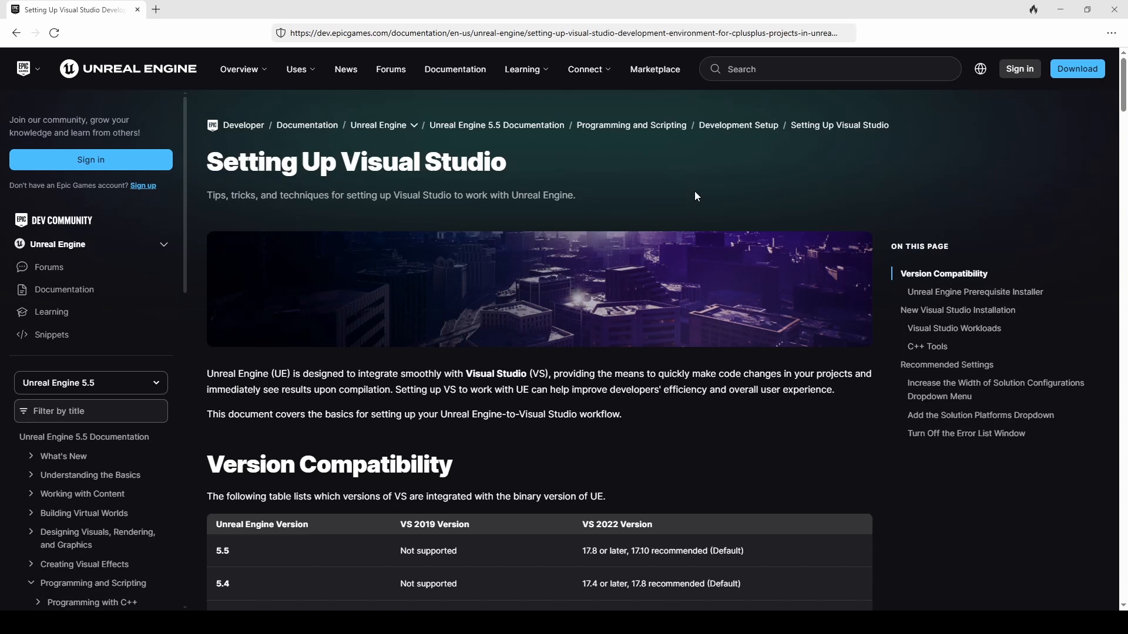
mouse_move(738, 163)
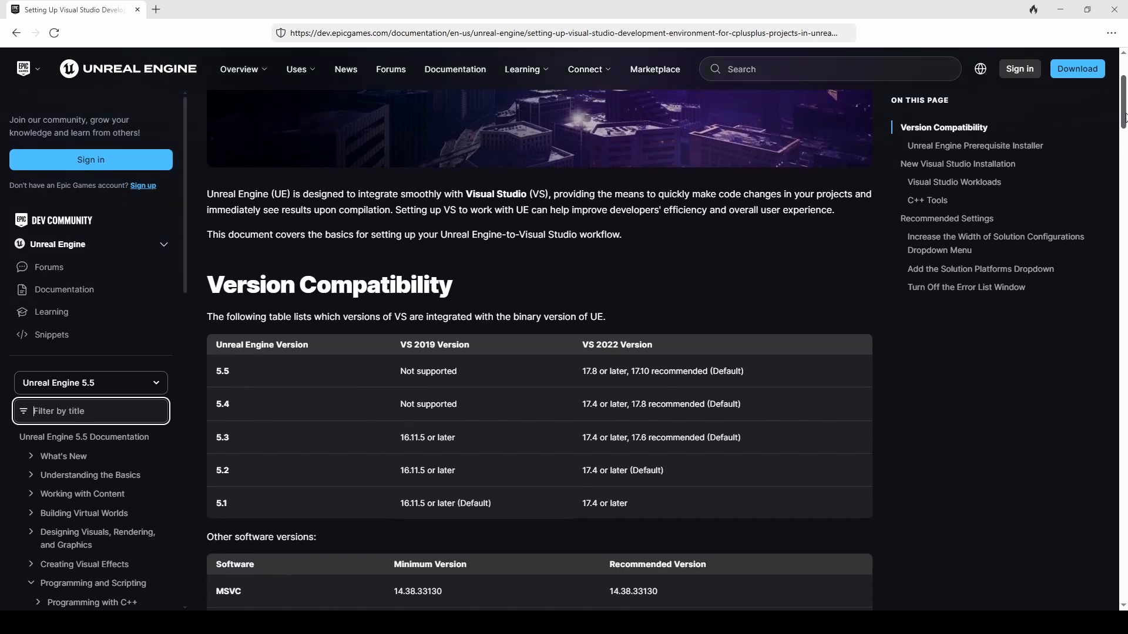
Step: Extract SerialCOM_5_UE542.zip in place in the Plugin folder via 7-Zip Extract Here
scroll("down", 3)
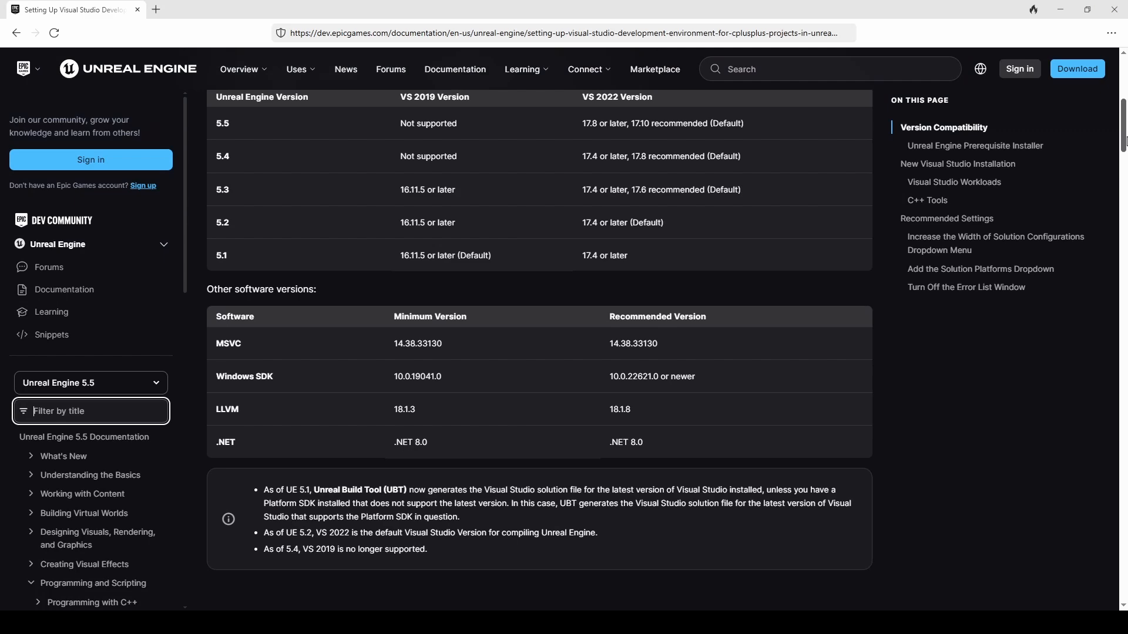
scroll("down", 3)
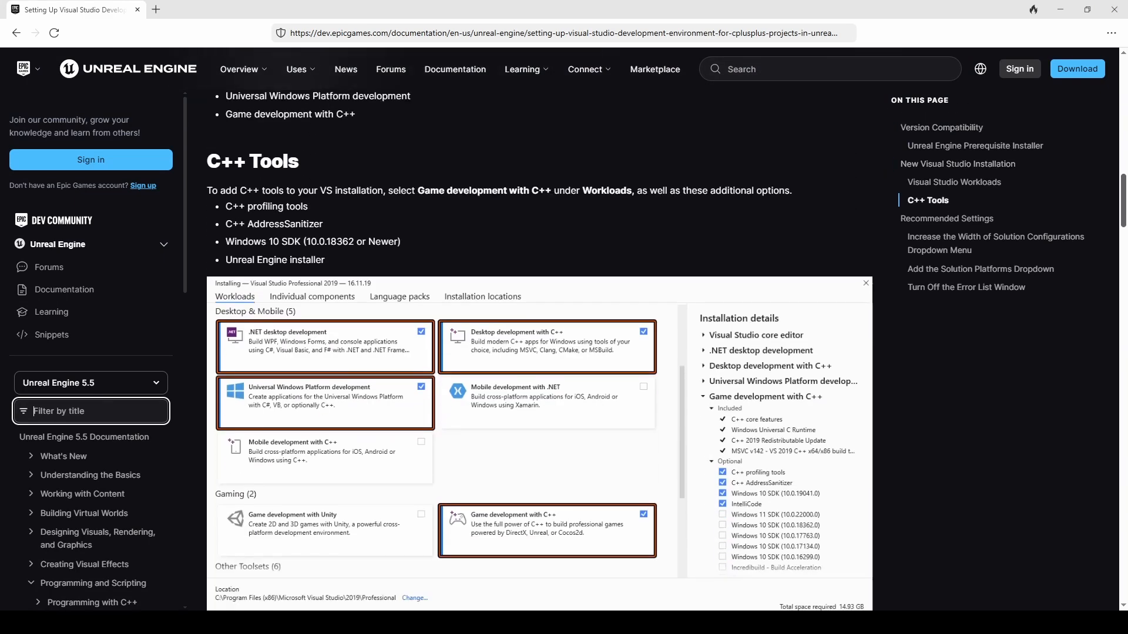
scroll("down", 3)
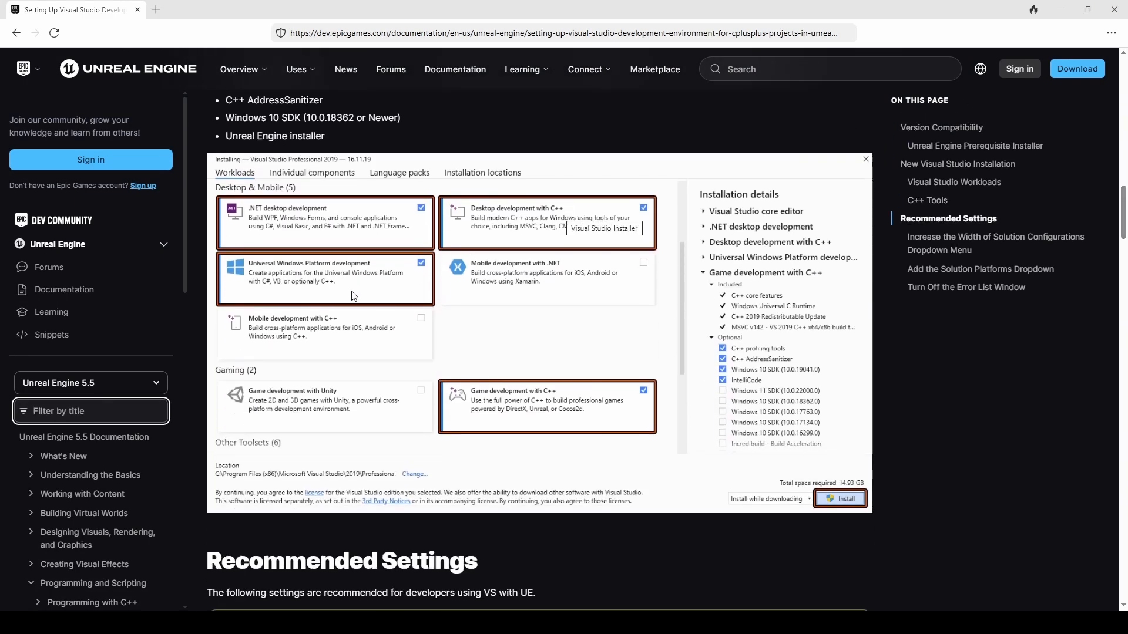
mouse_move(1096, 218)
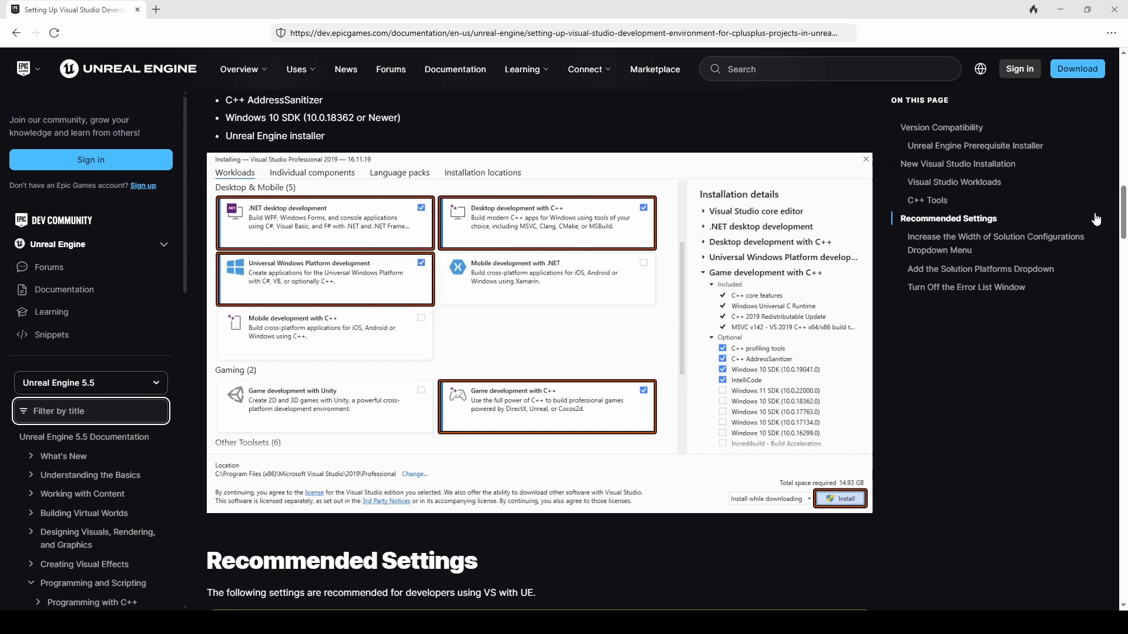
scroll("down", 3)
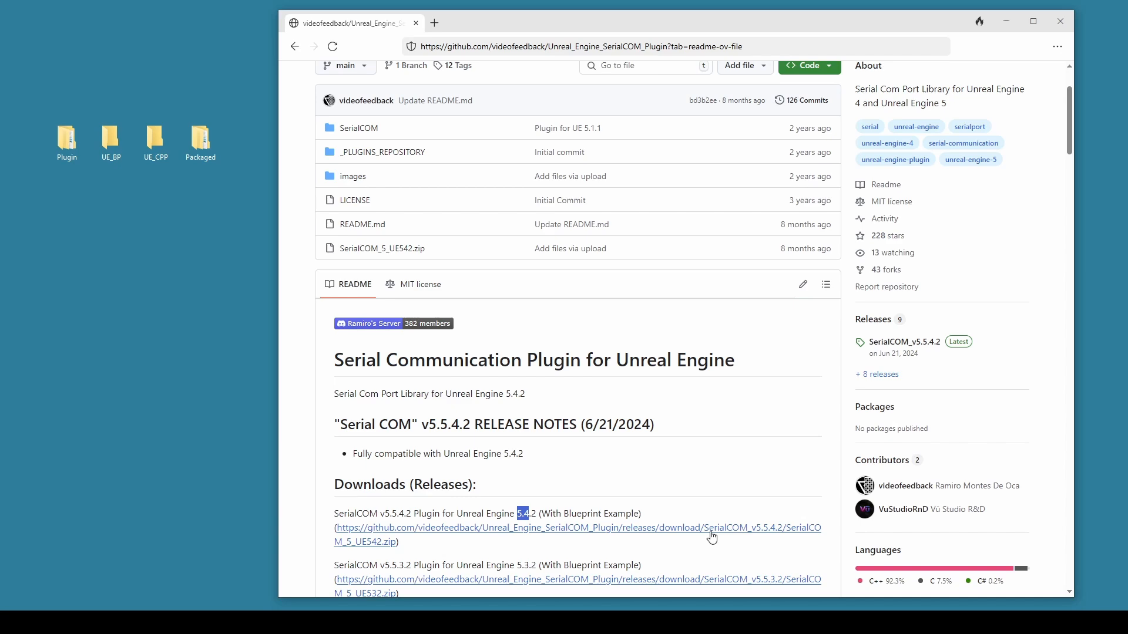
mouse_move(497, 531)
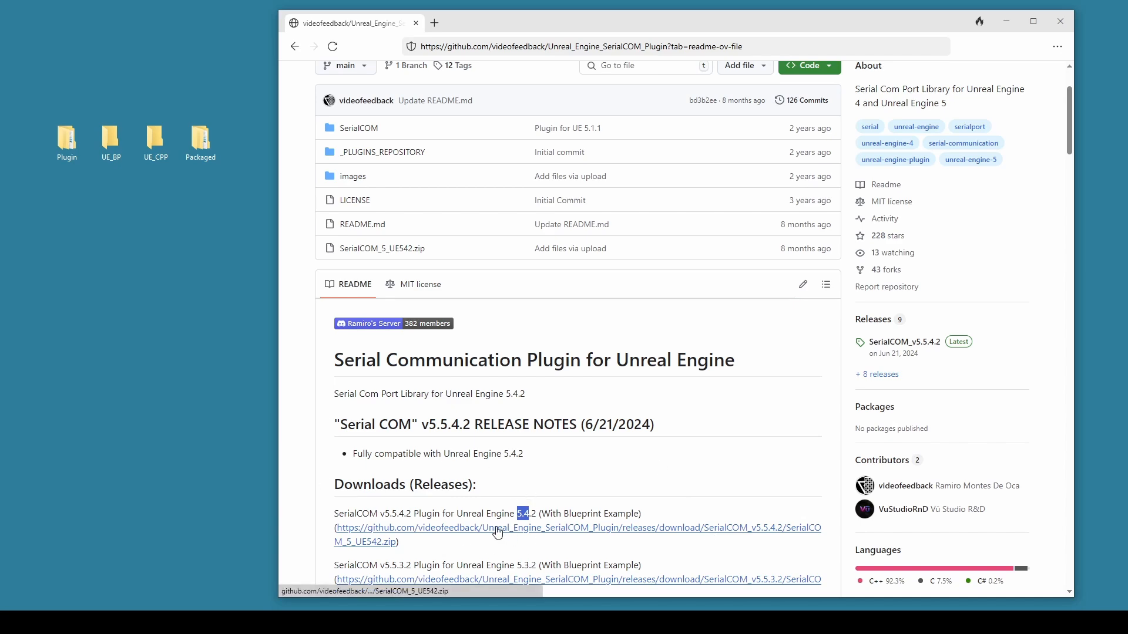
scroll("down", 3)
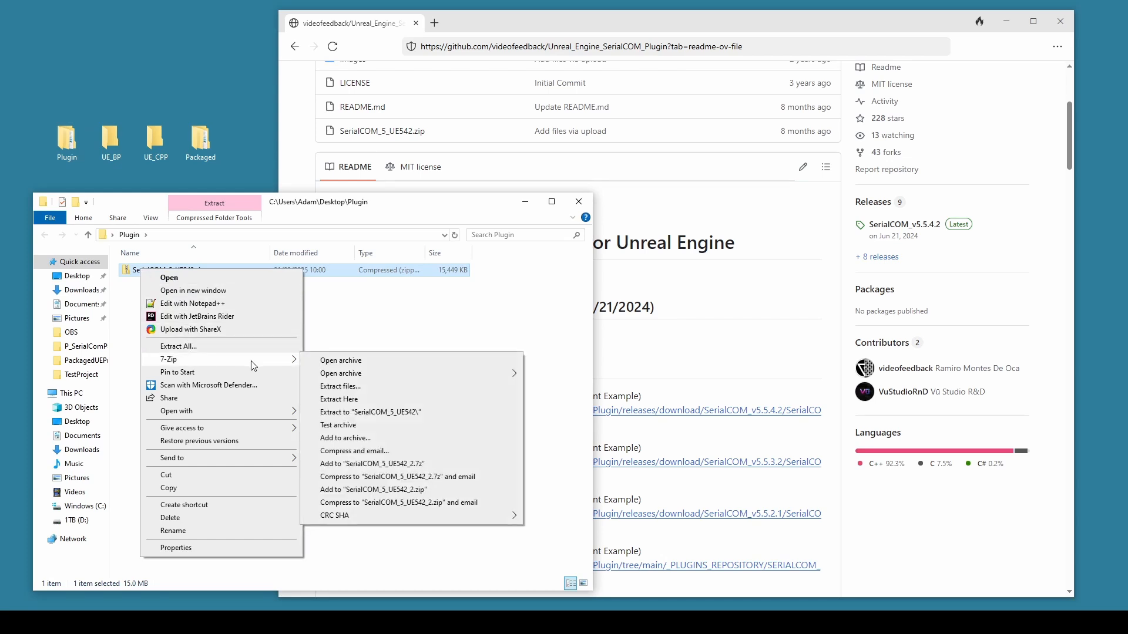
left_click(399, 416)
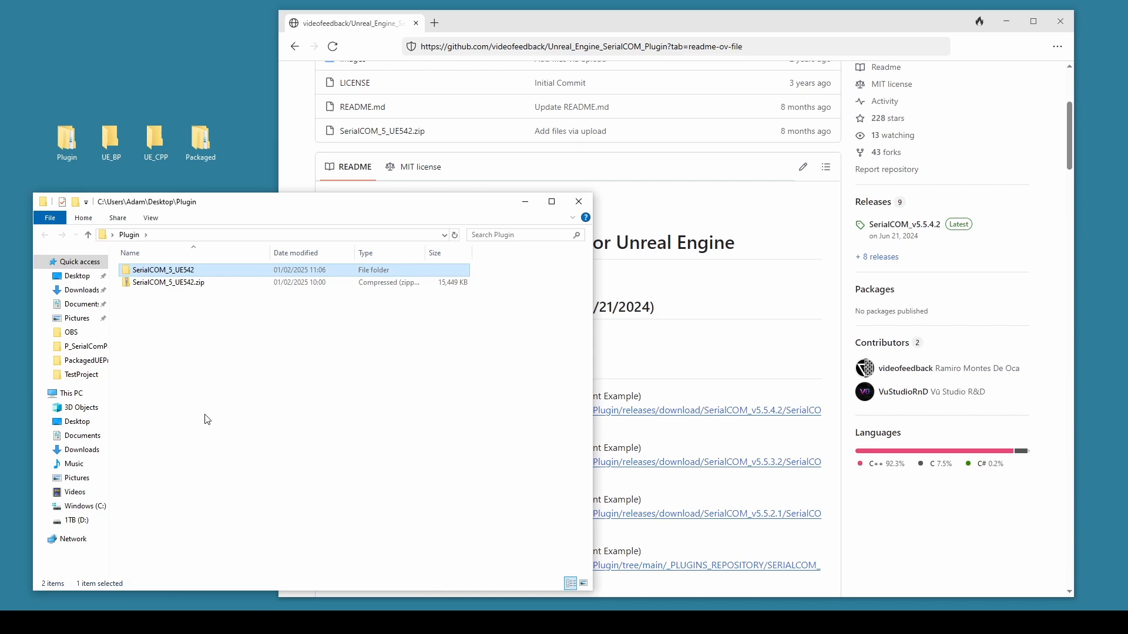
mouse_move(1060, 21)
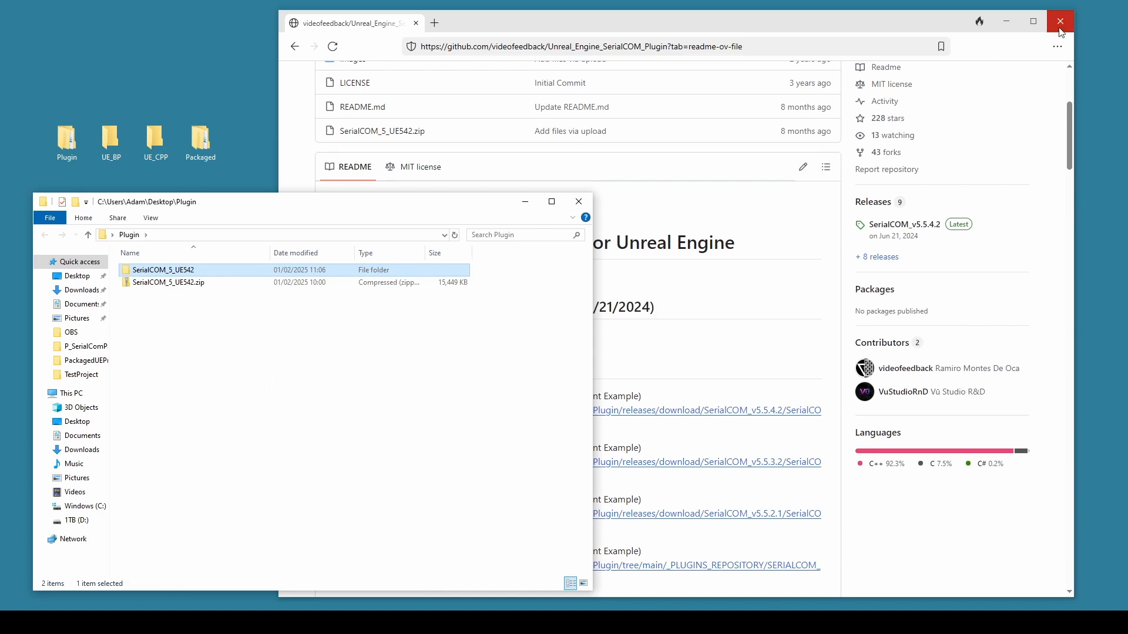
Step: Close Firefox and start a Games > Blank C++ project, browsing for its location
left_click(1059, 19)
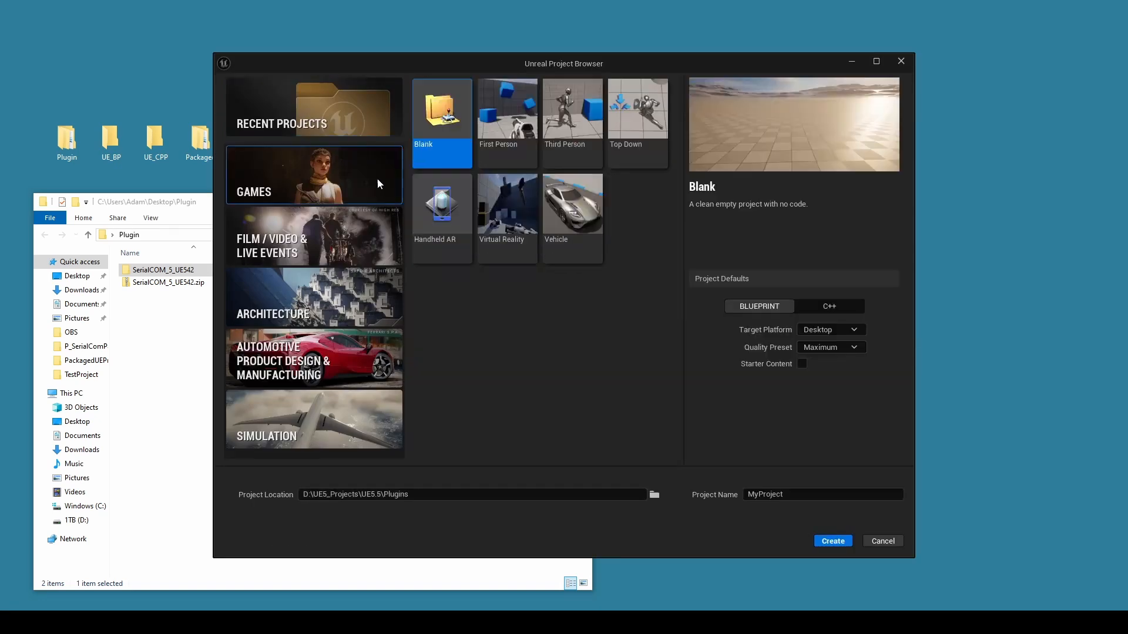
mouse_move(819, 316)
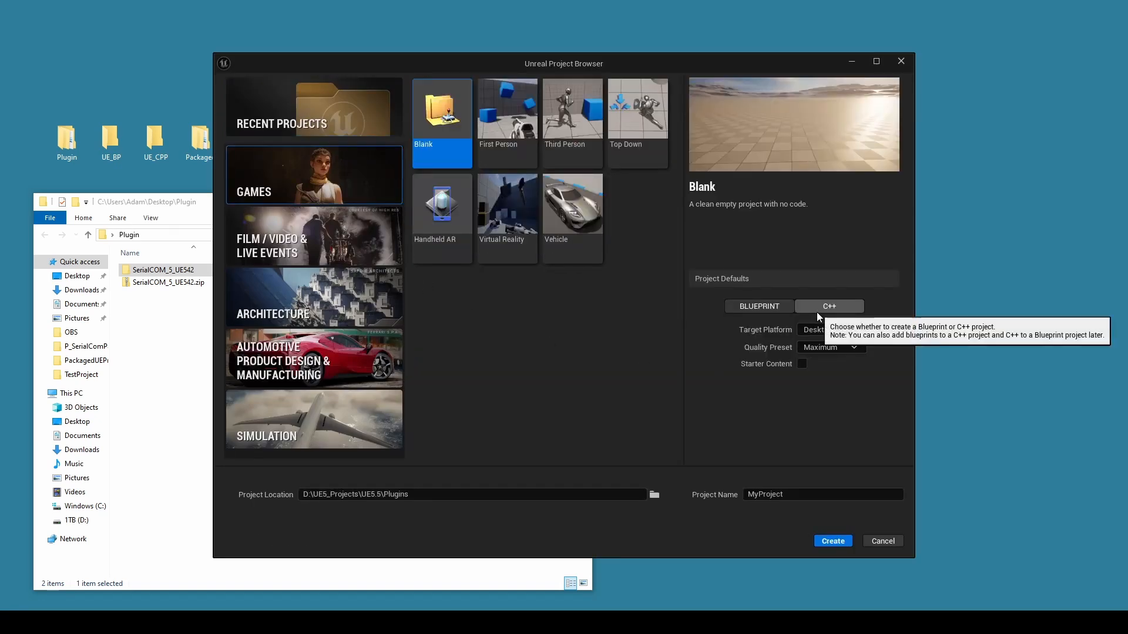
mouse_move(404, 316)
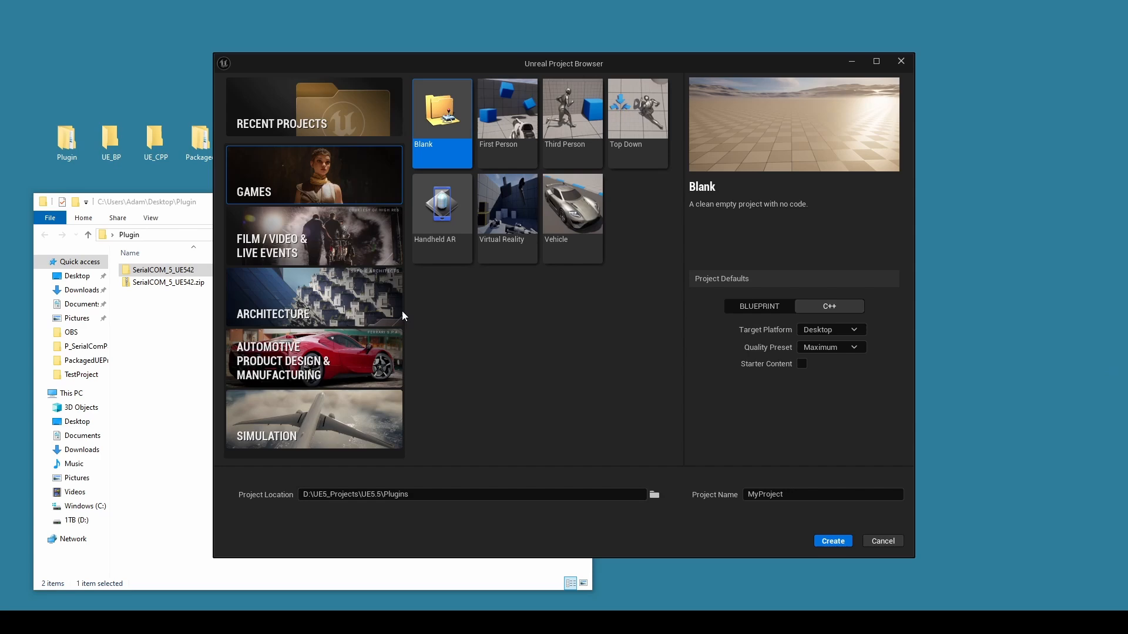
mouse_move(653, 501)
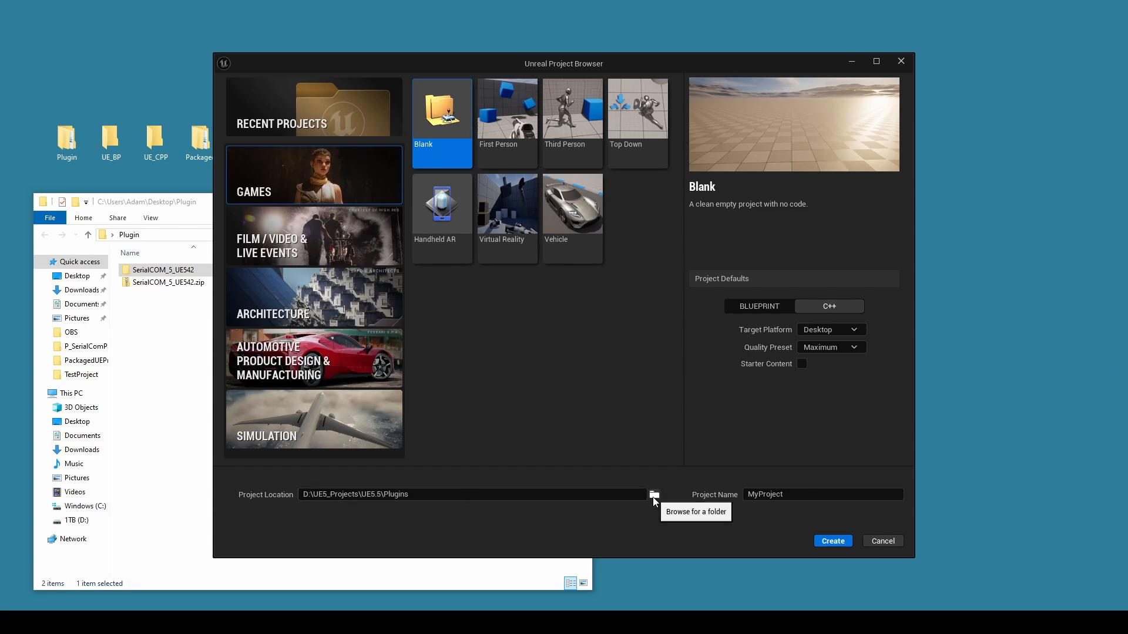
left_click(653, 494)
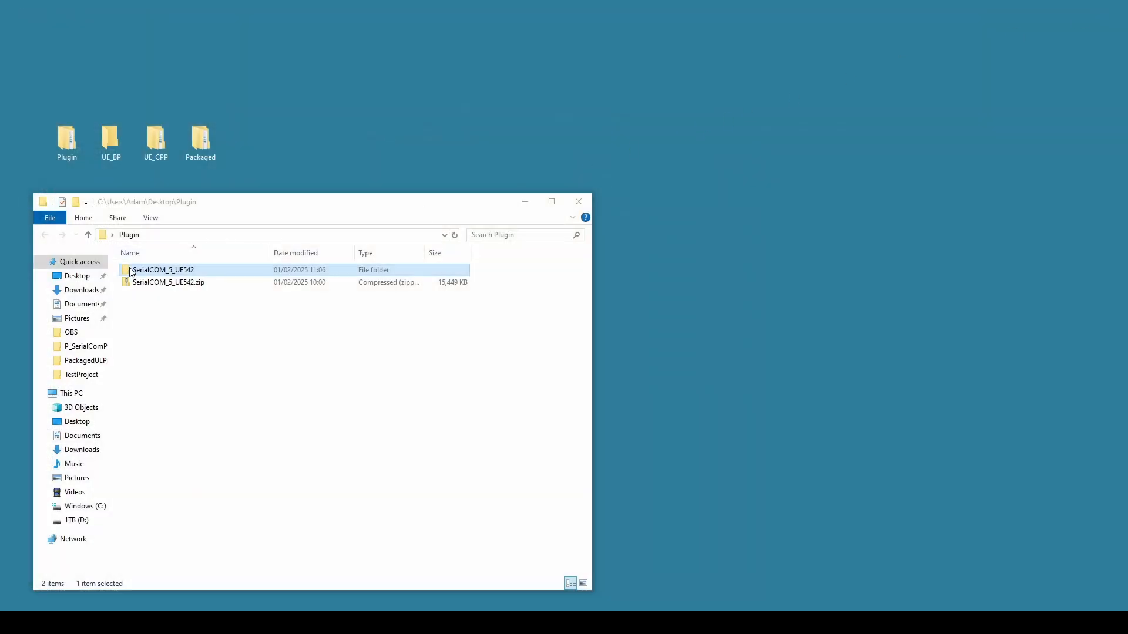
Step: Copy SerialCOM_5_UE542 into a new Plugins folder inside UE_CPP\PluginUpdate
right_click(163, 270)
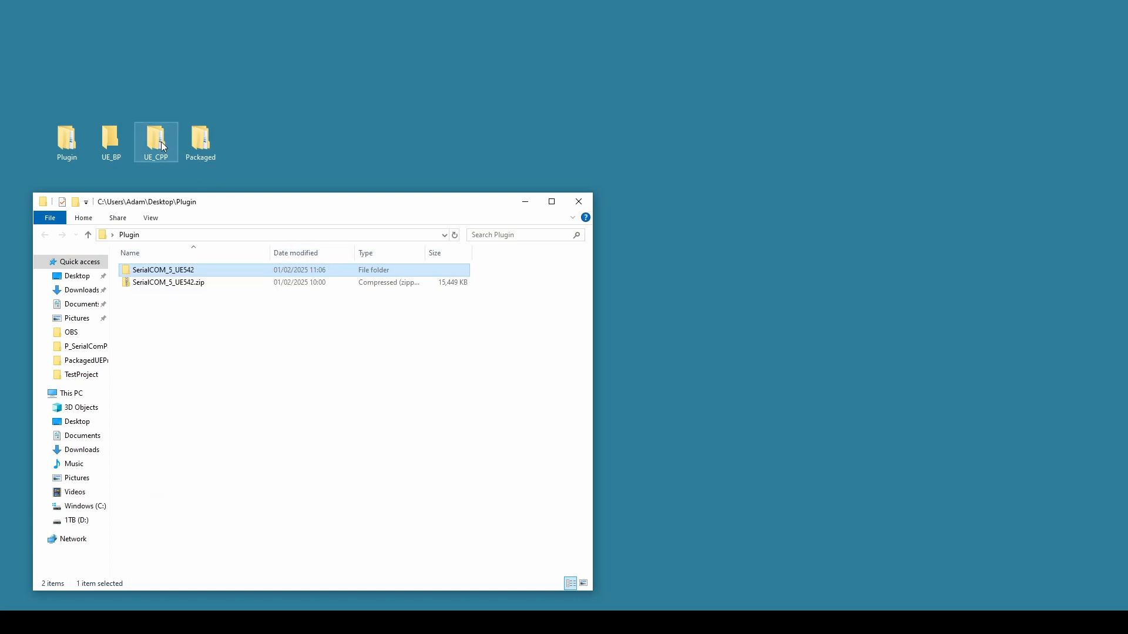
double_click(155, 138)
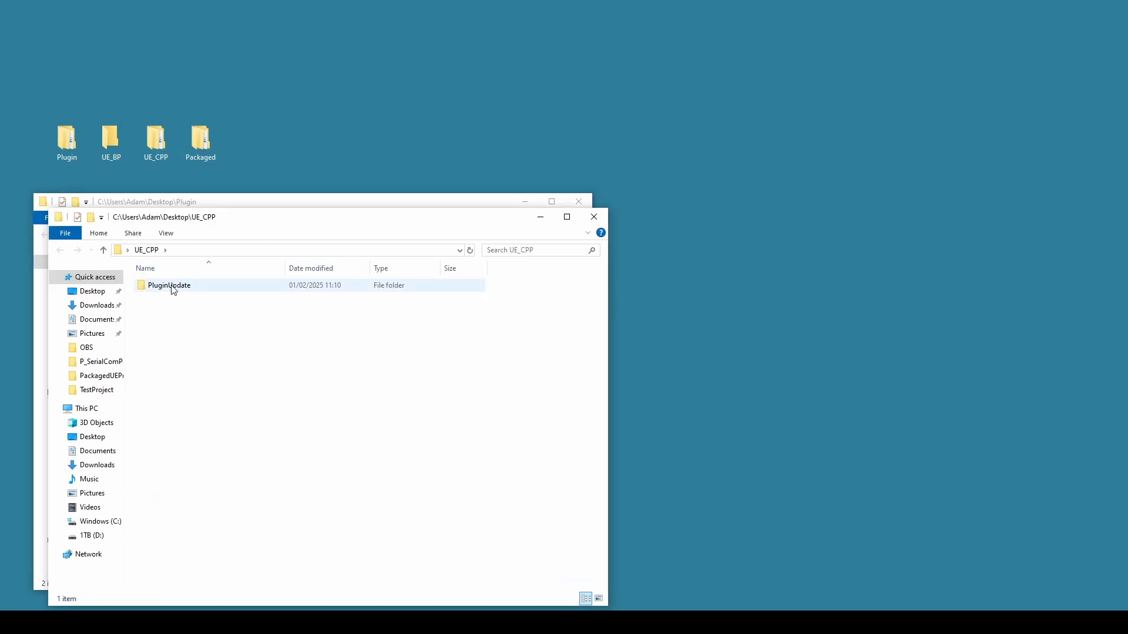
double_click(169, 284)
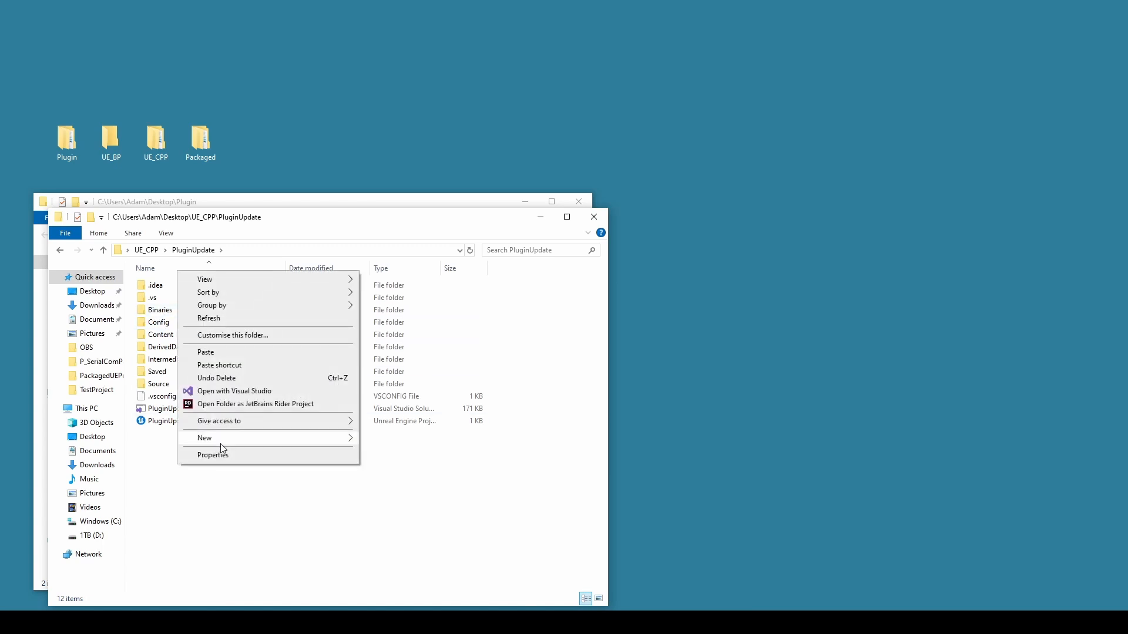
left_click(204, 437)
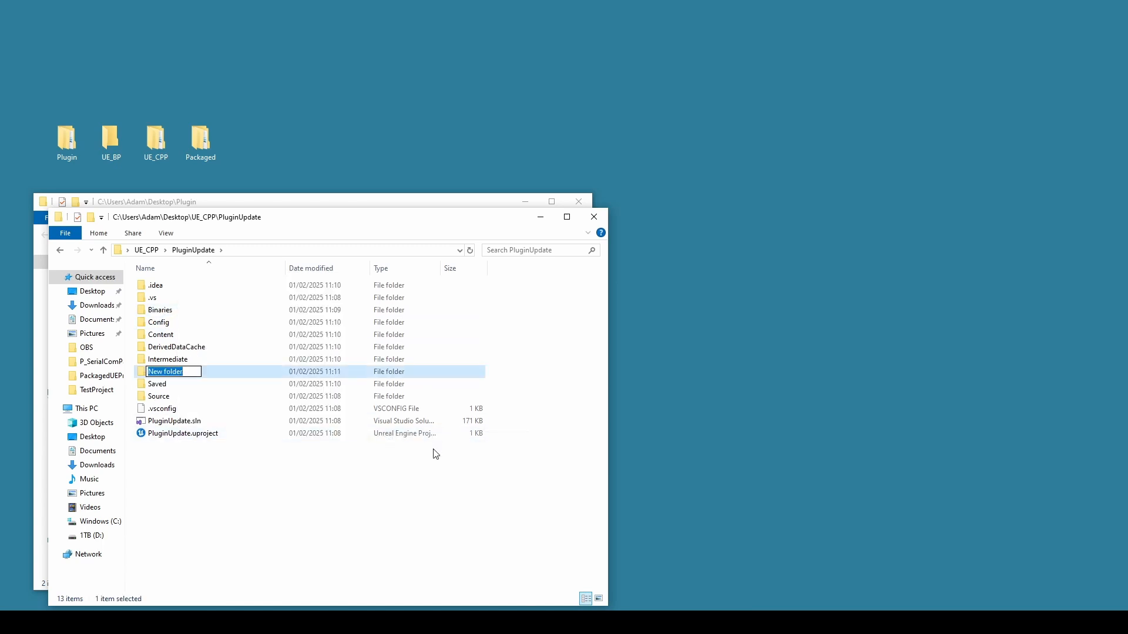
type("Plugins")
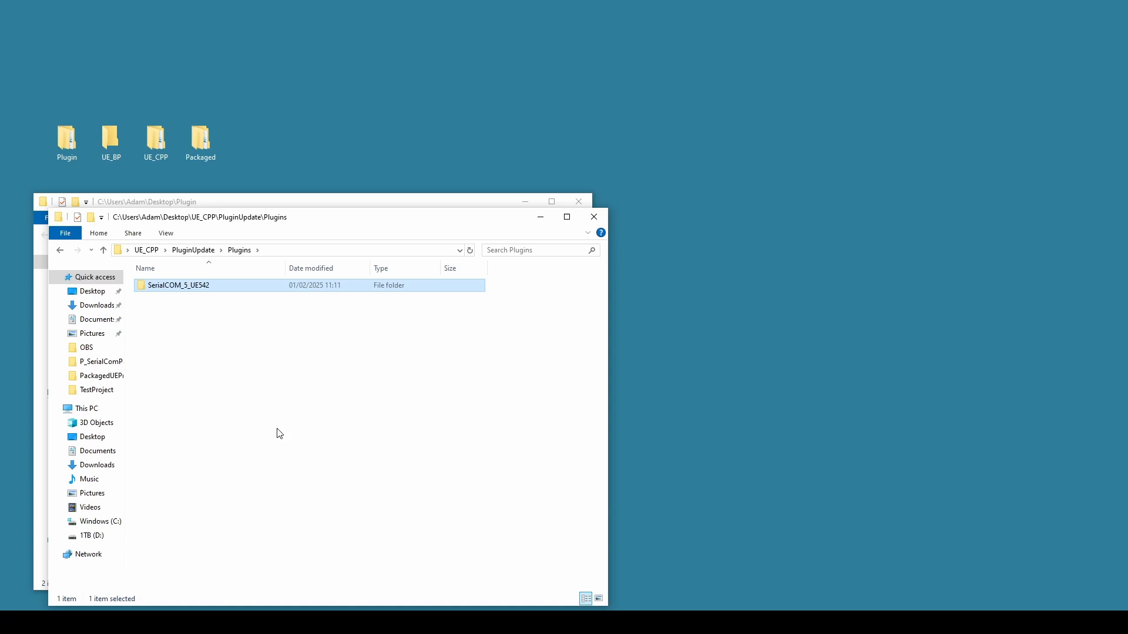
left_click(183, 256)
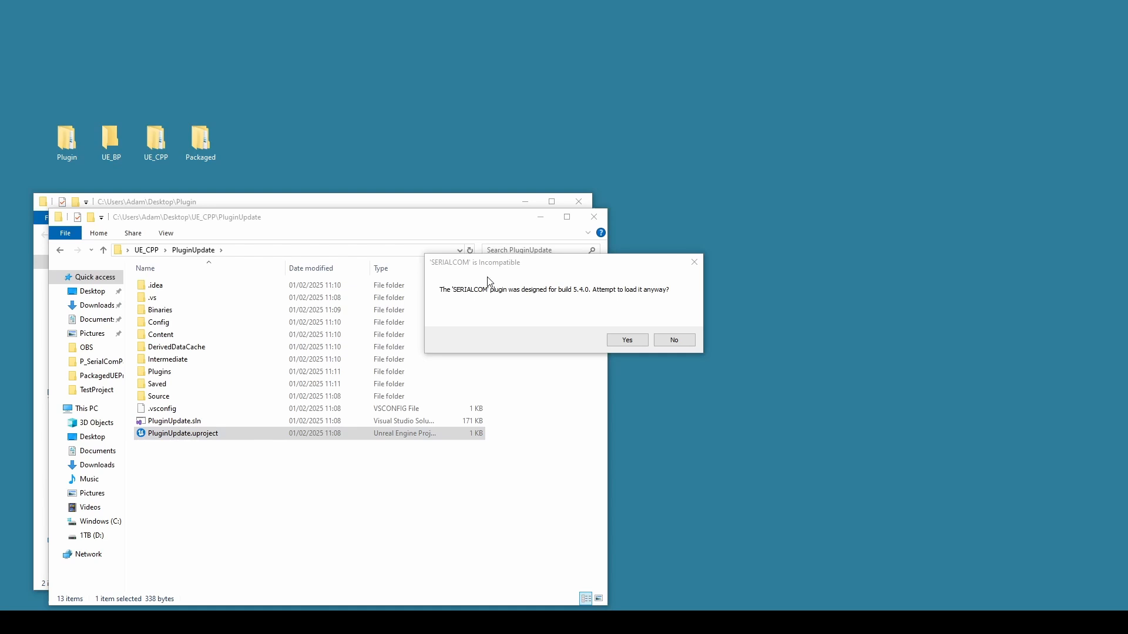
mouse_move(556, 305)
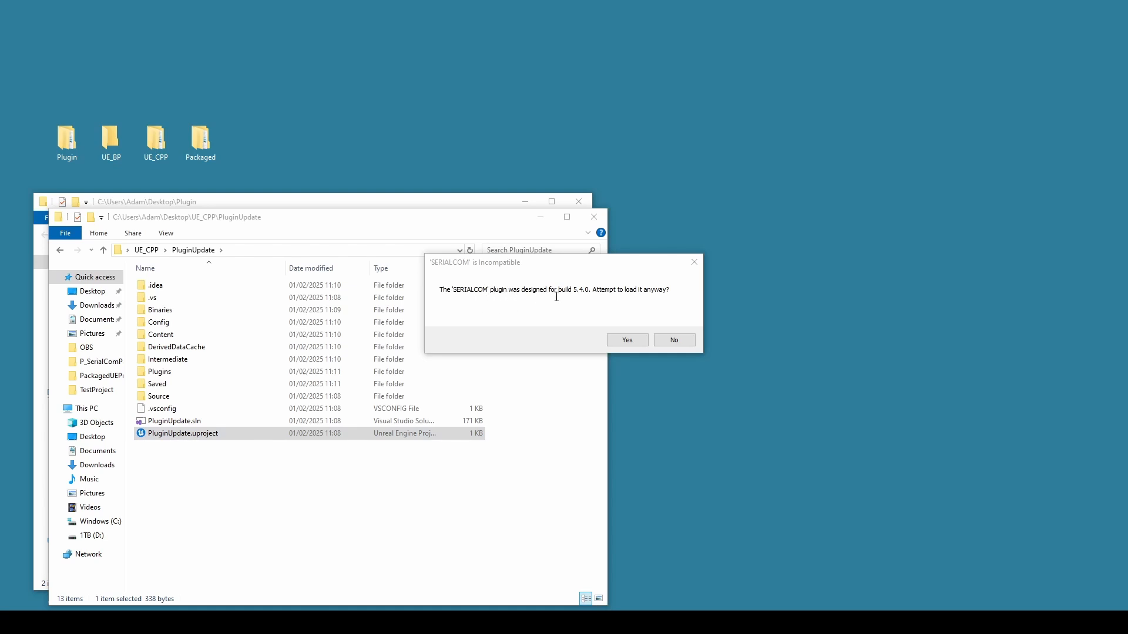
mouse_move(592, 287)
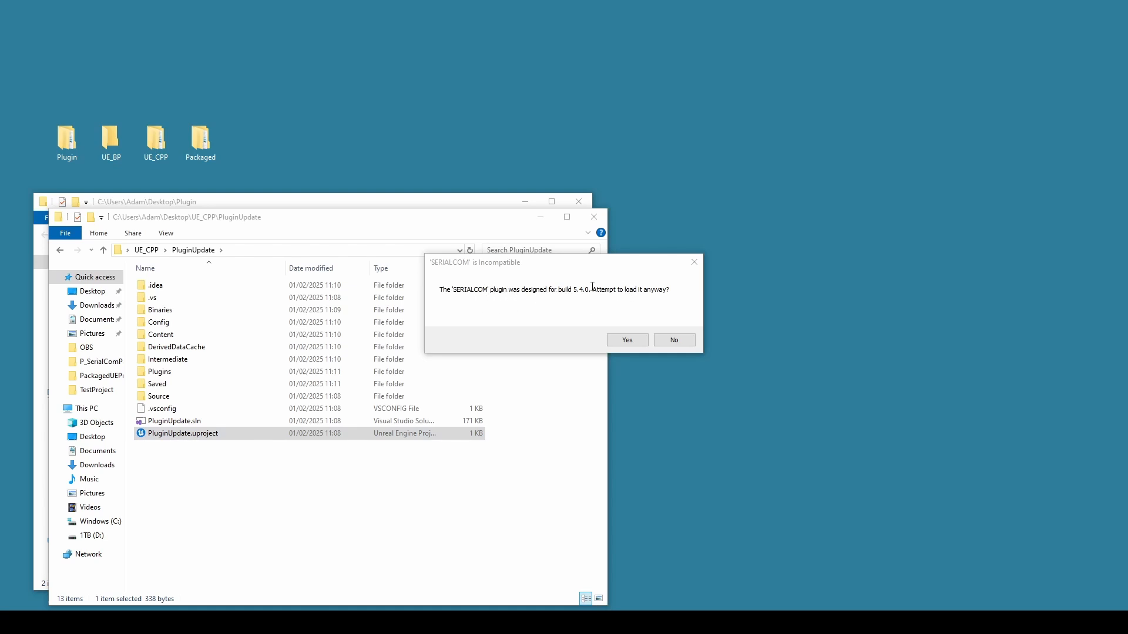
Step: Load the incompatible SERIALCOM plugin anyway and let its missing module rebuild
left_click(628, 339)
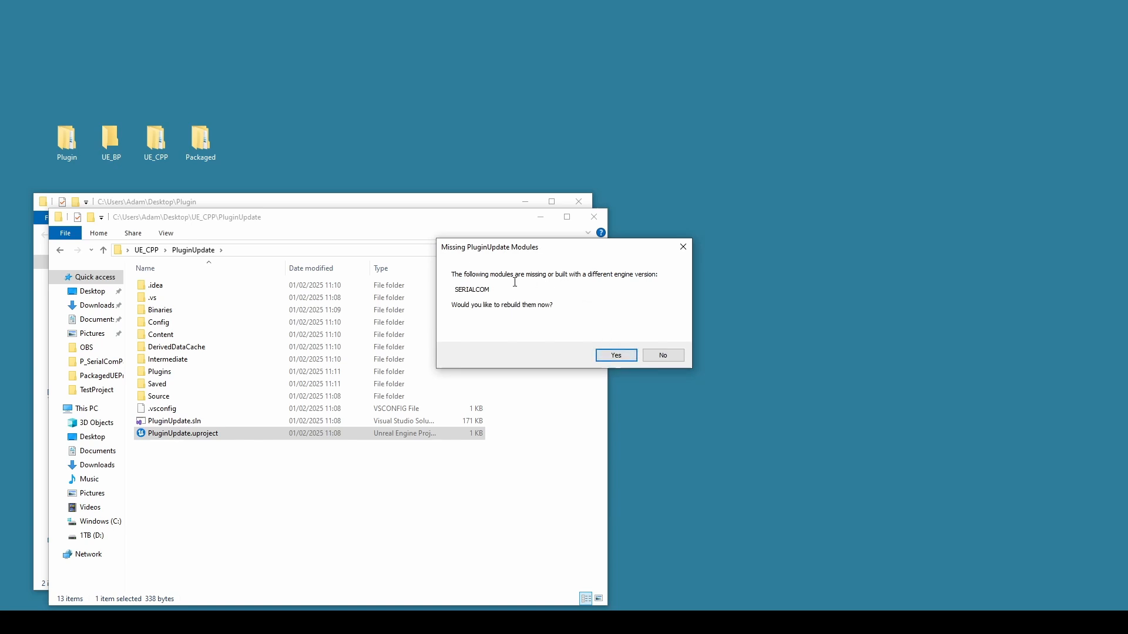
mouse_move(493, 338)
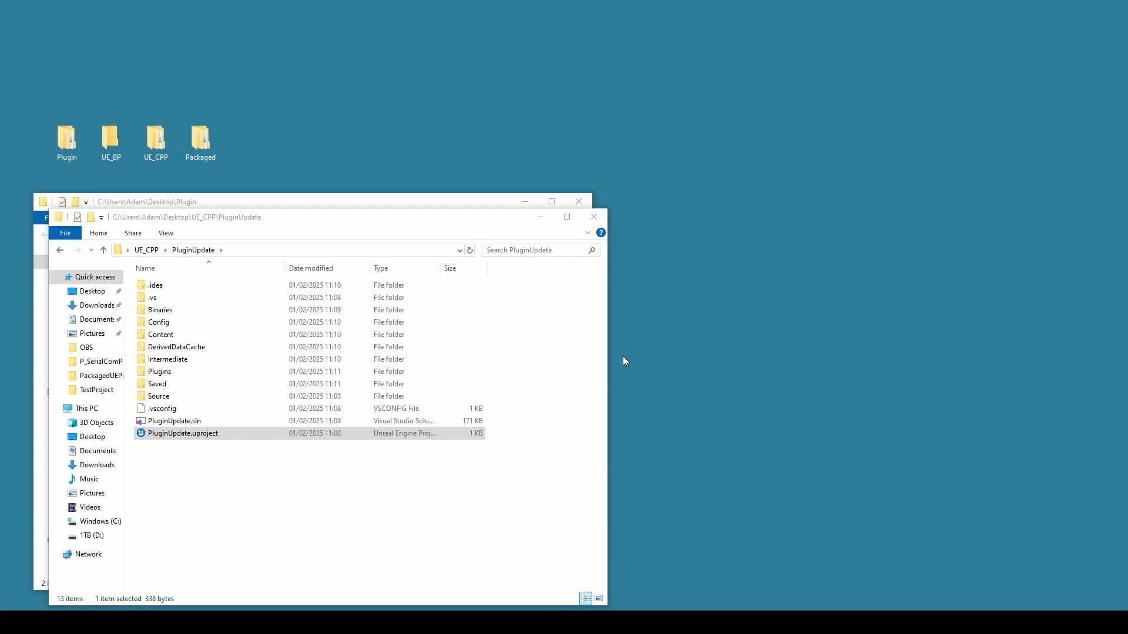
double_click(182, 433)
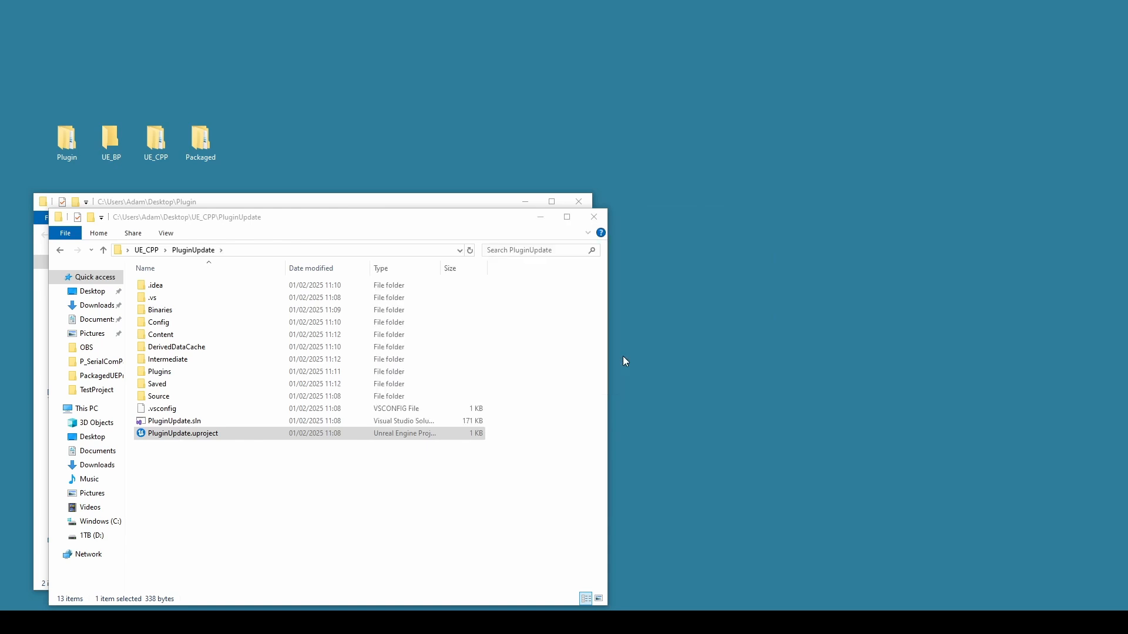
Step: Confirm Serial COM 5.5.4.2.1 is enabled under Installed > Input in Edit > Plugins
double_click(182, 432)
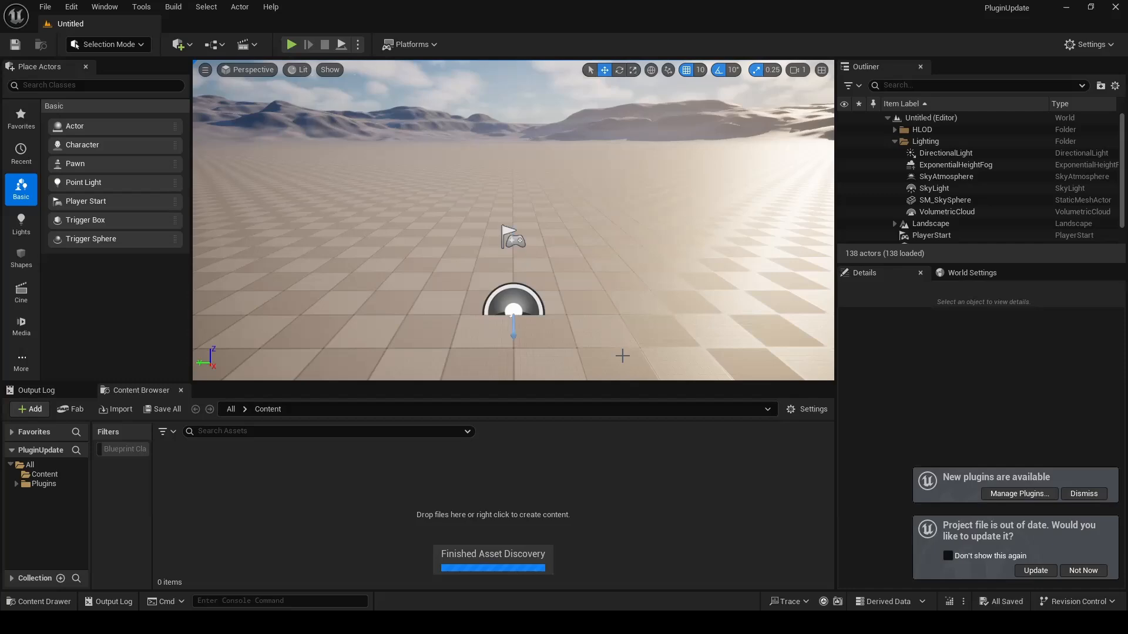
left_click(71, 6)
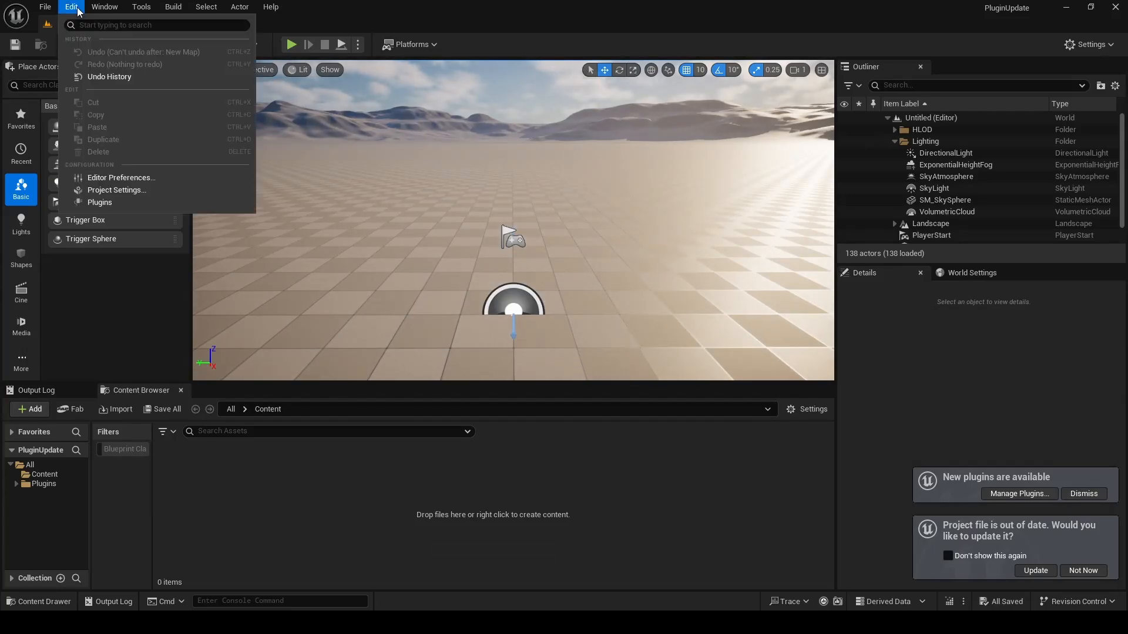
left_click(100, 202)
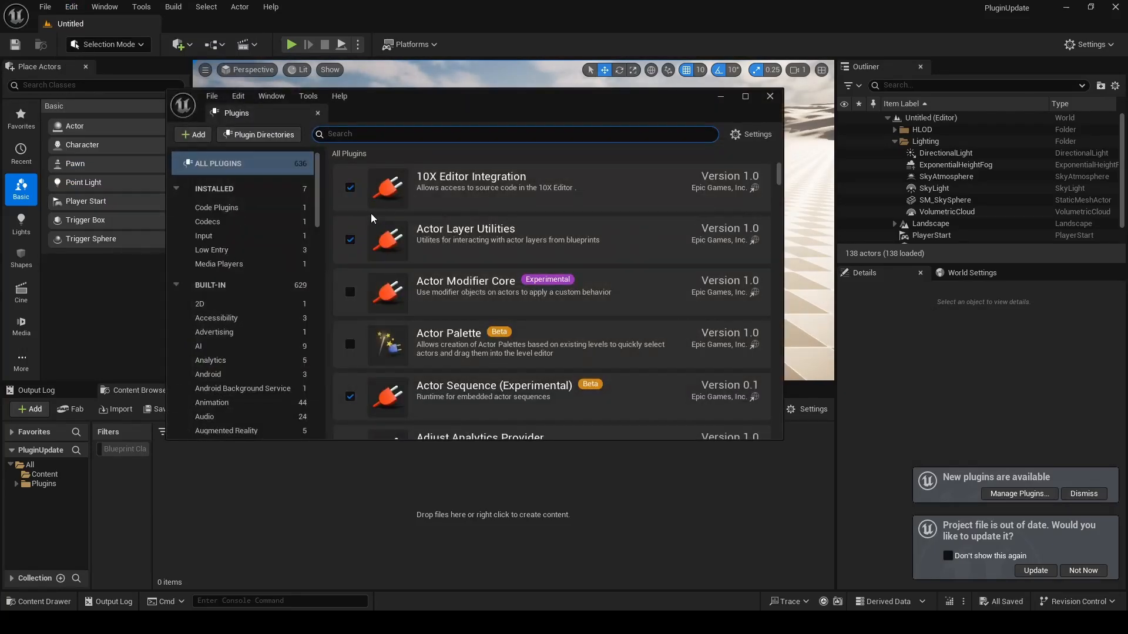
left_click(205, 235)
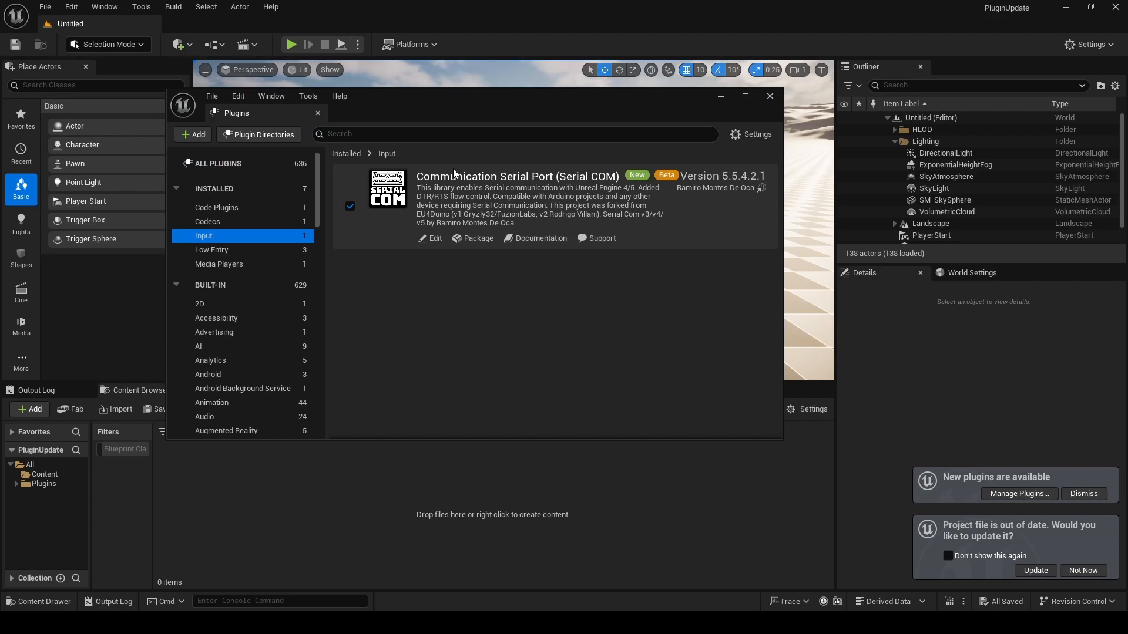
mouse_move(769, 97)
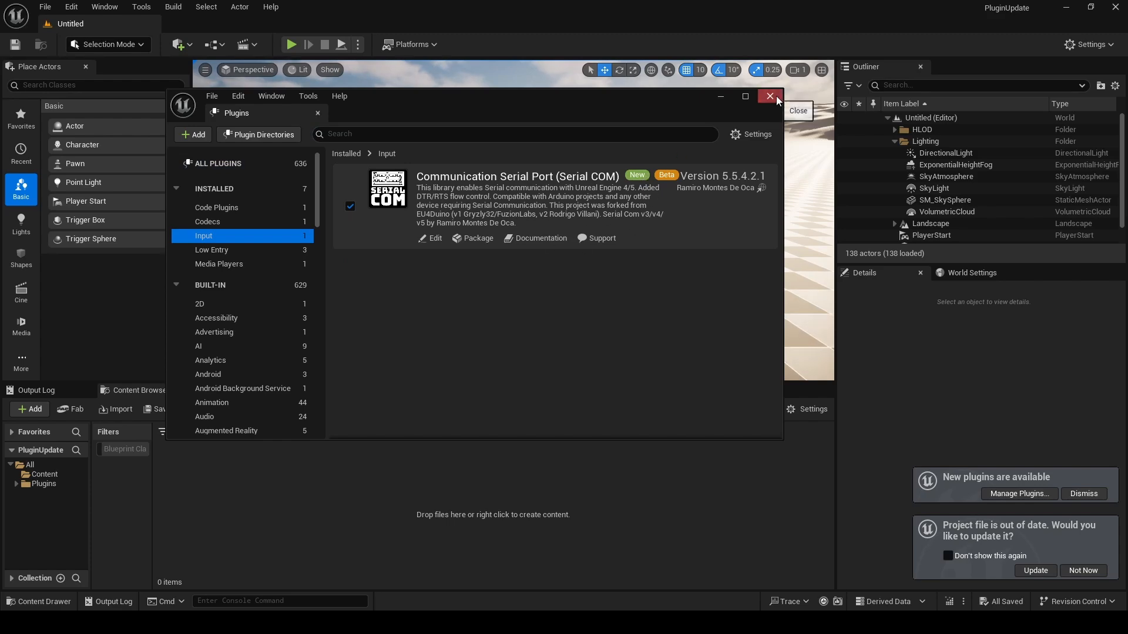
left_click(769, 96)
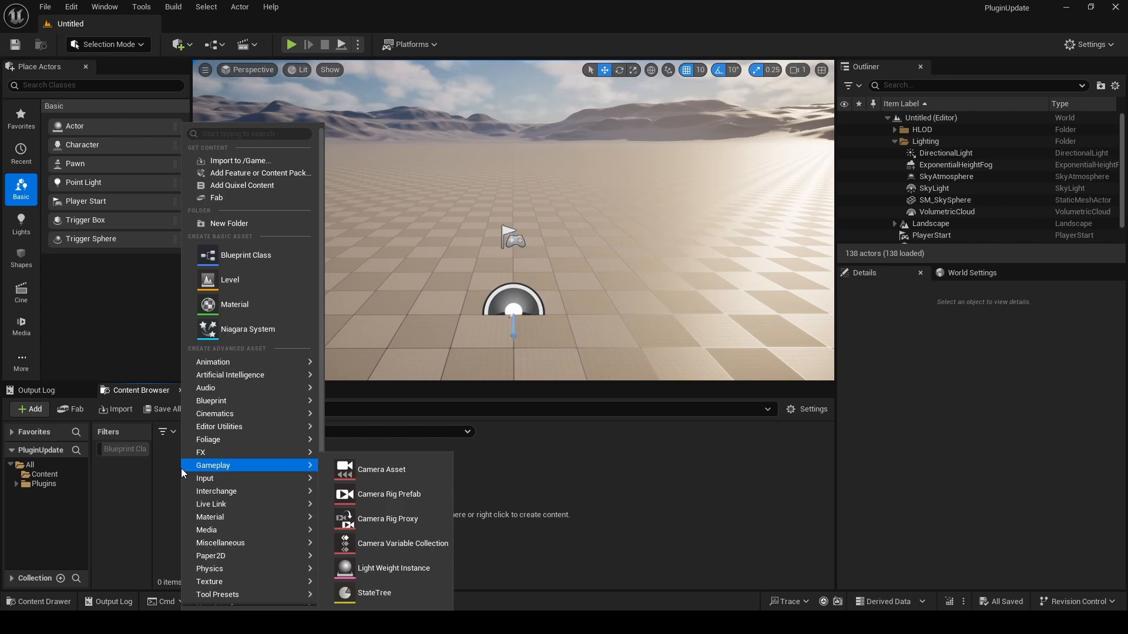
Step: Create Actor blueprint BP_SerialTester, place it in the level and open it for editing
left_click(246, 255)
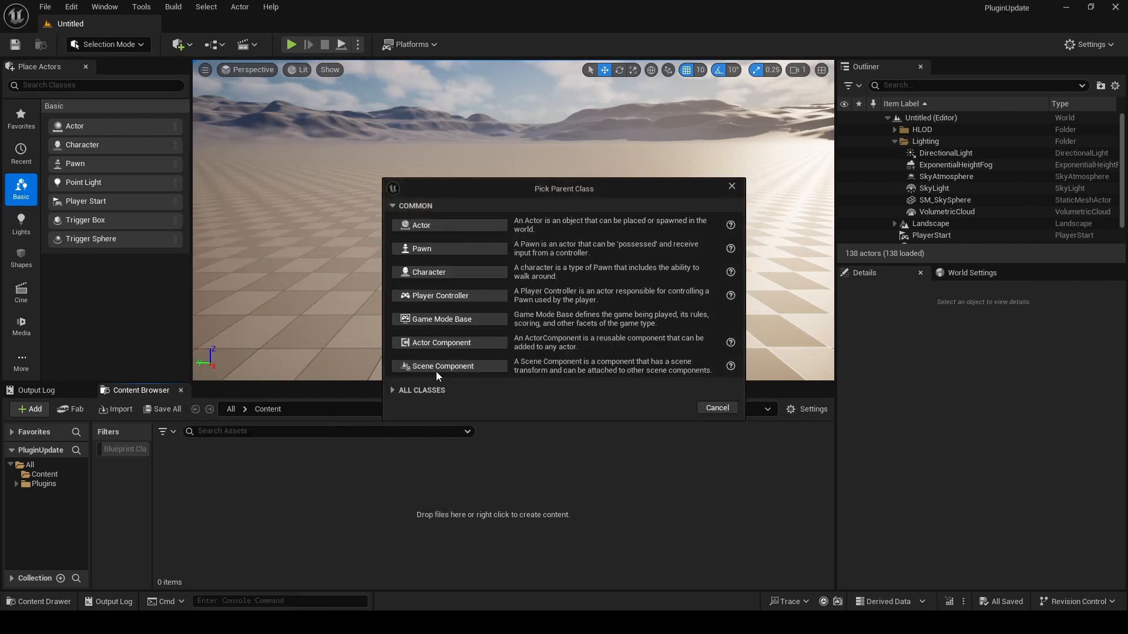
left_click(420, 224)
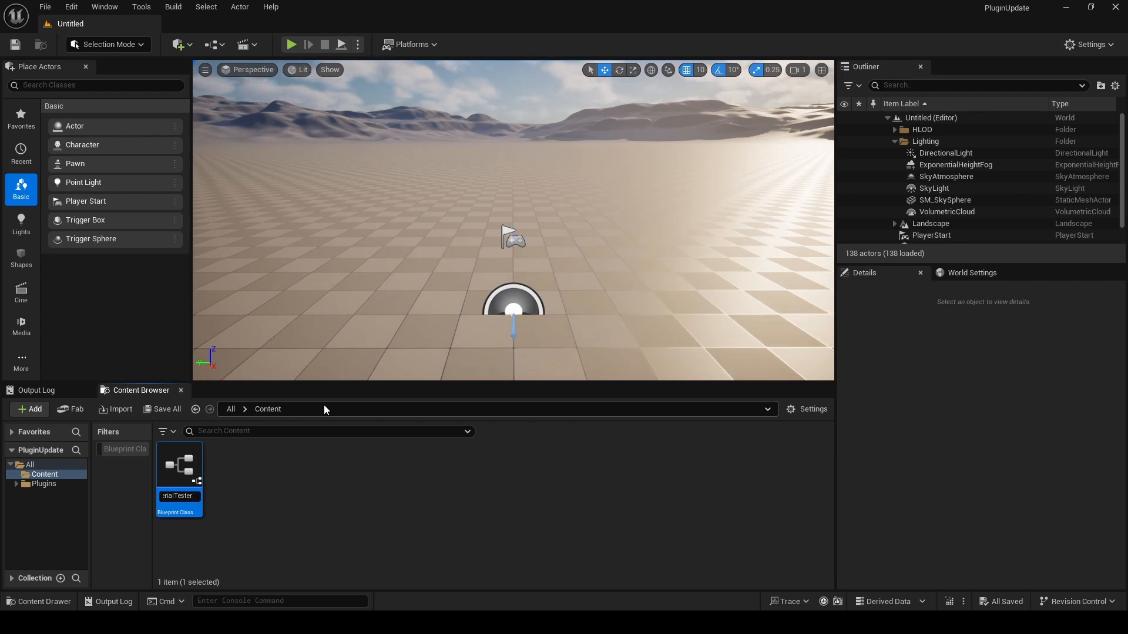
mouse_move(182, 472)
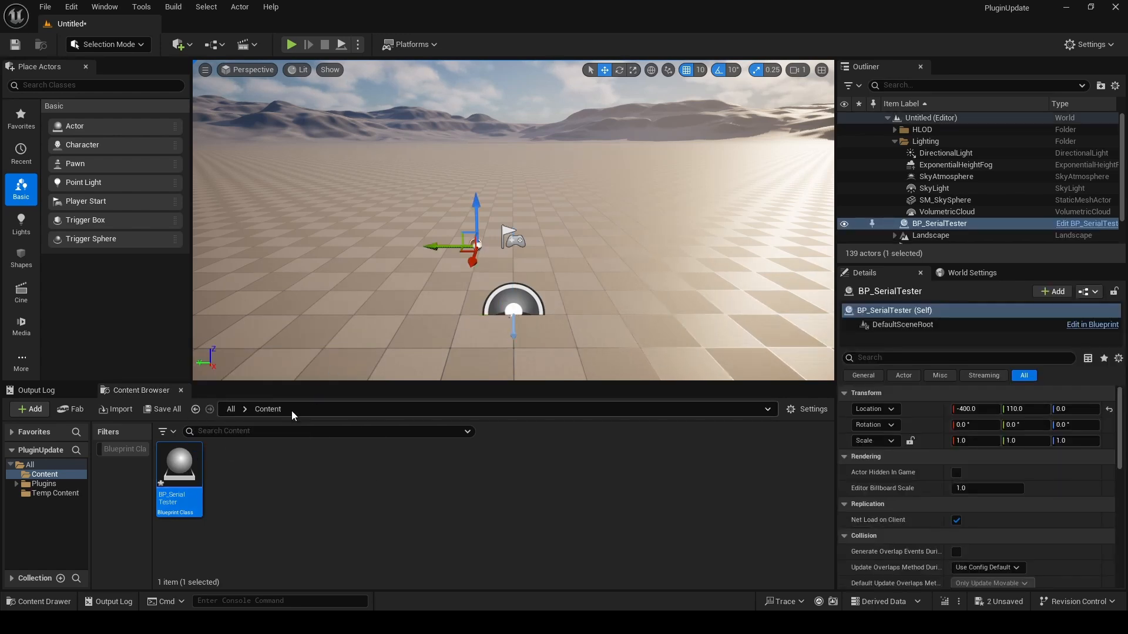
mouse_move(470, 285)
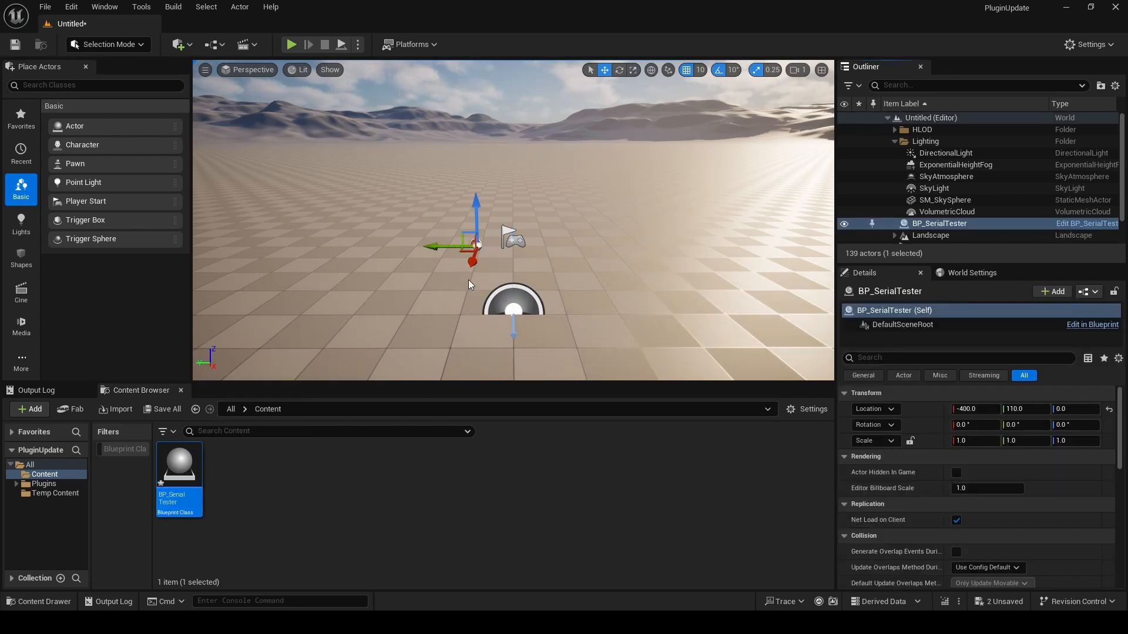
double_click(178, 466)
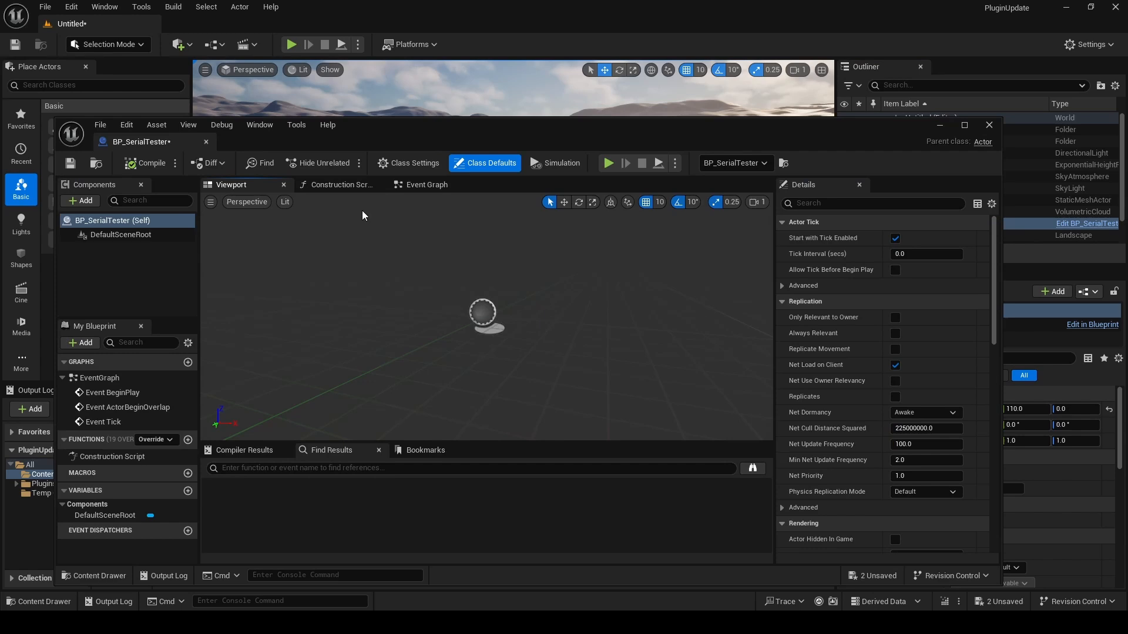
Step: Wire Event BeginPlay to Open Serial Port and feed its result into Print String
left_click(426, 185)
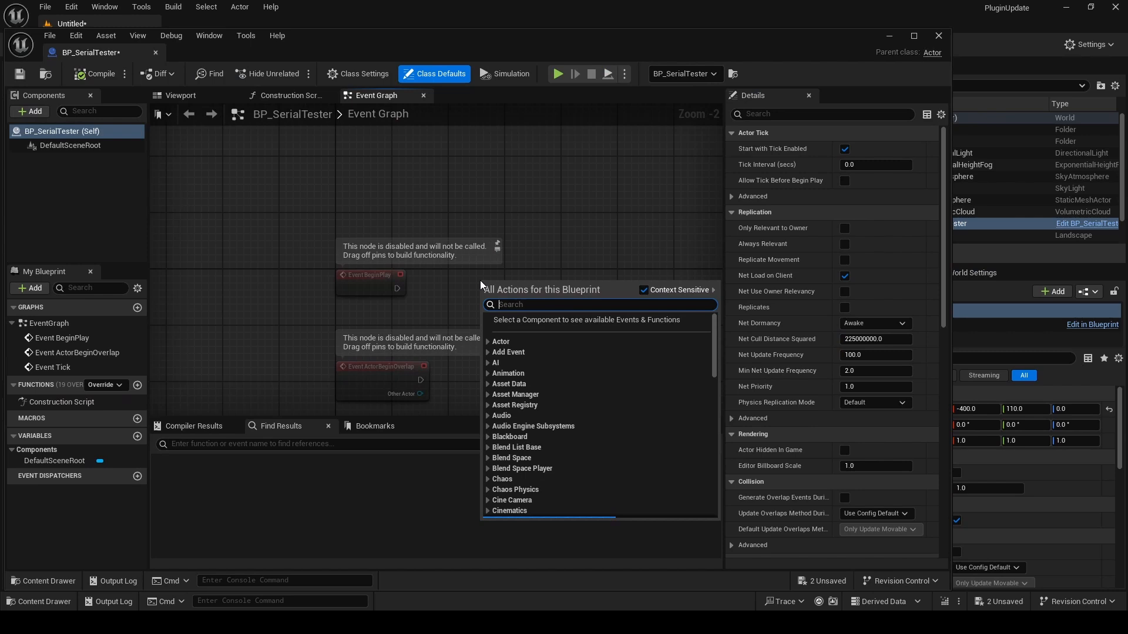
type("seria")
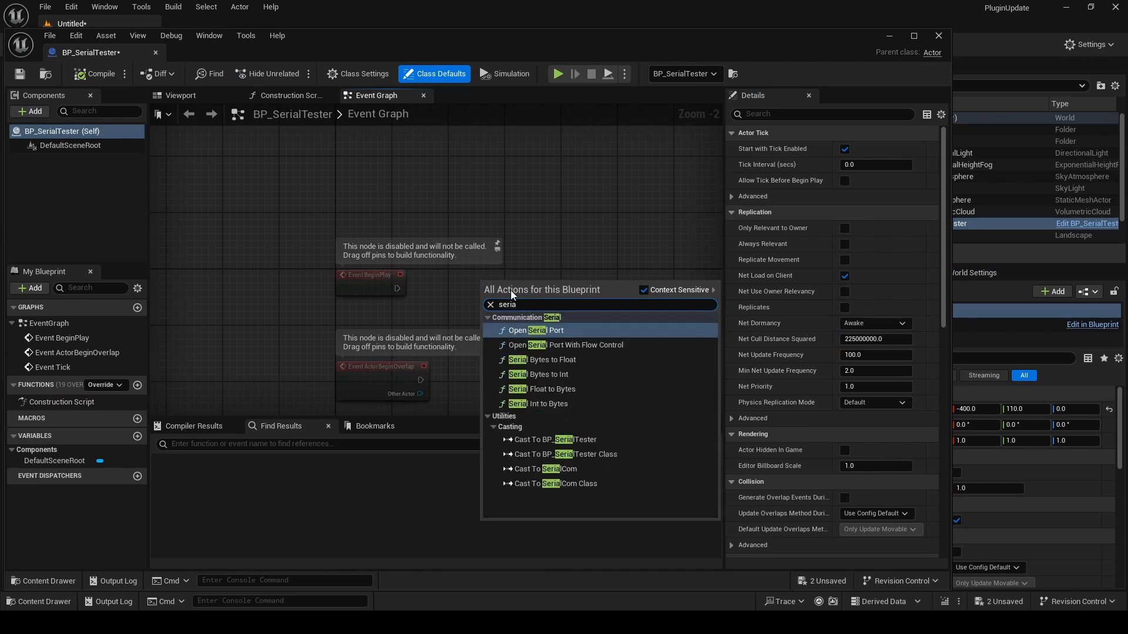
left_click(533, 331)
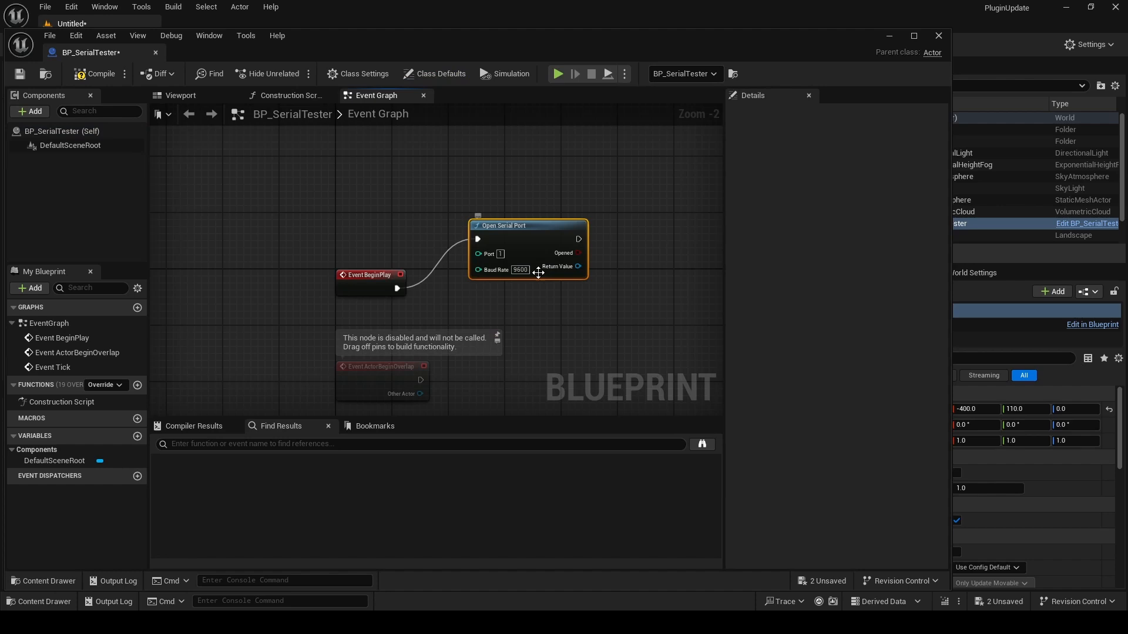
left_click_drag(579, 238, 633, 243)
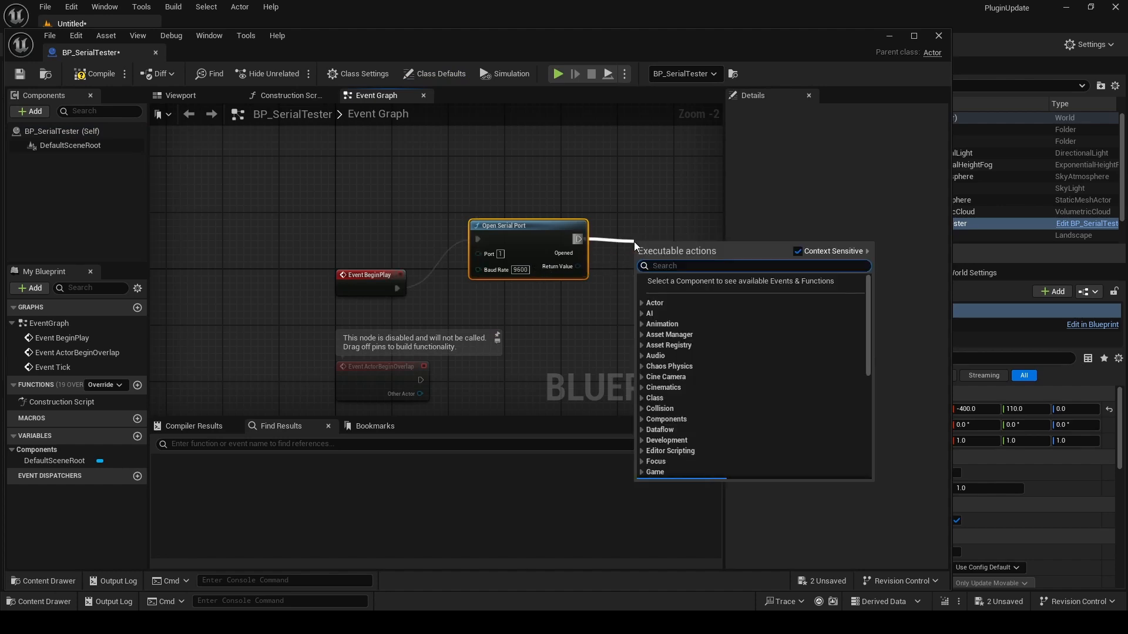
type("prin")
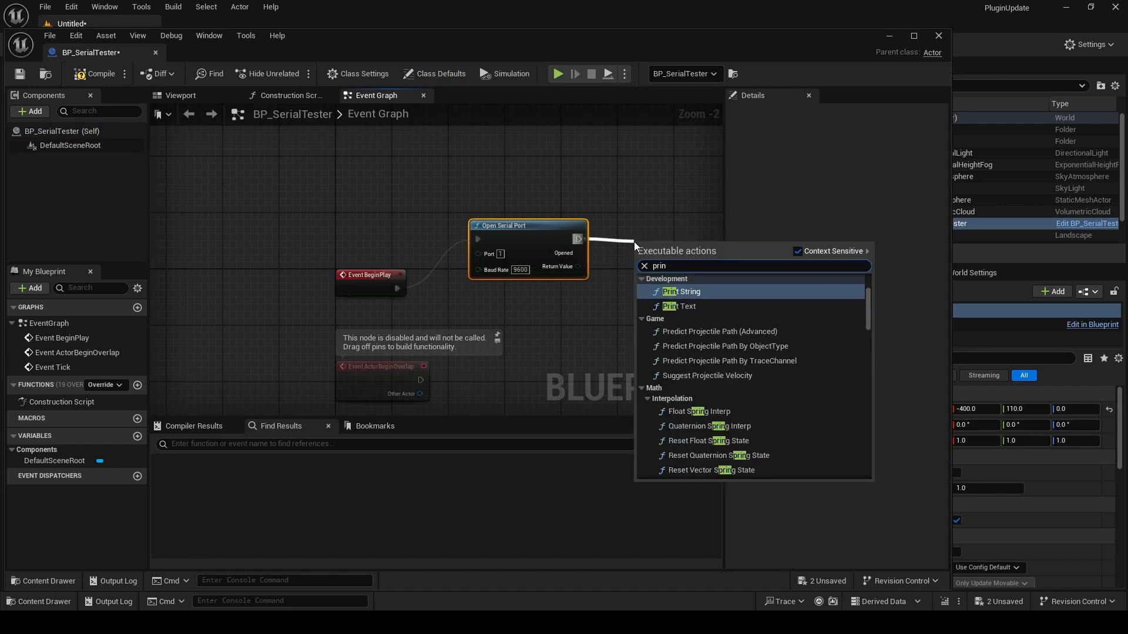
left_click(681, 291)
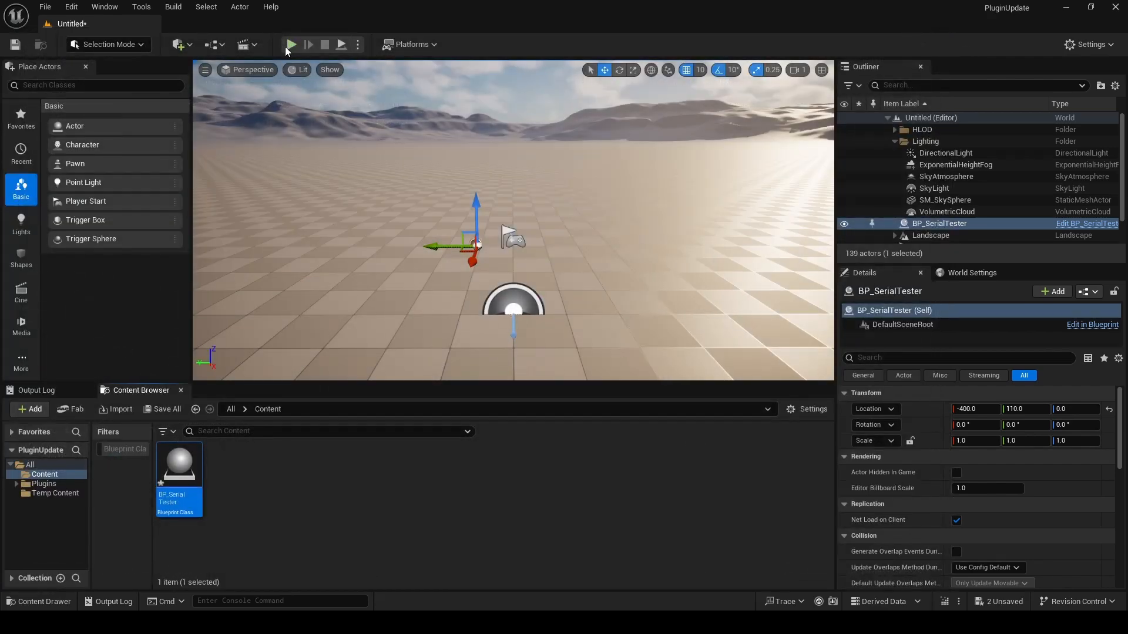
Step: Play the level in the editor, which prints false, then stop the session
left_click(292, 45)
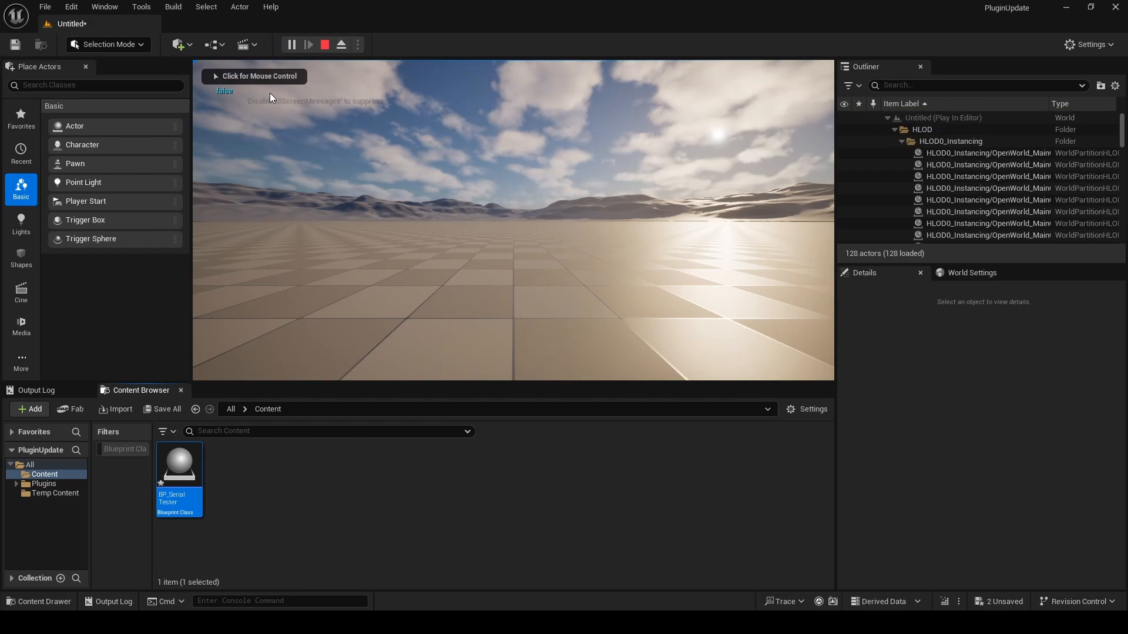
left_click(324, 44)
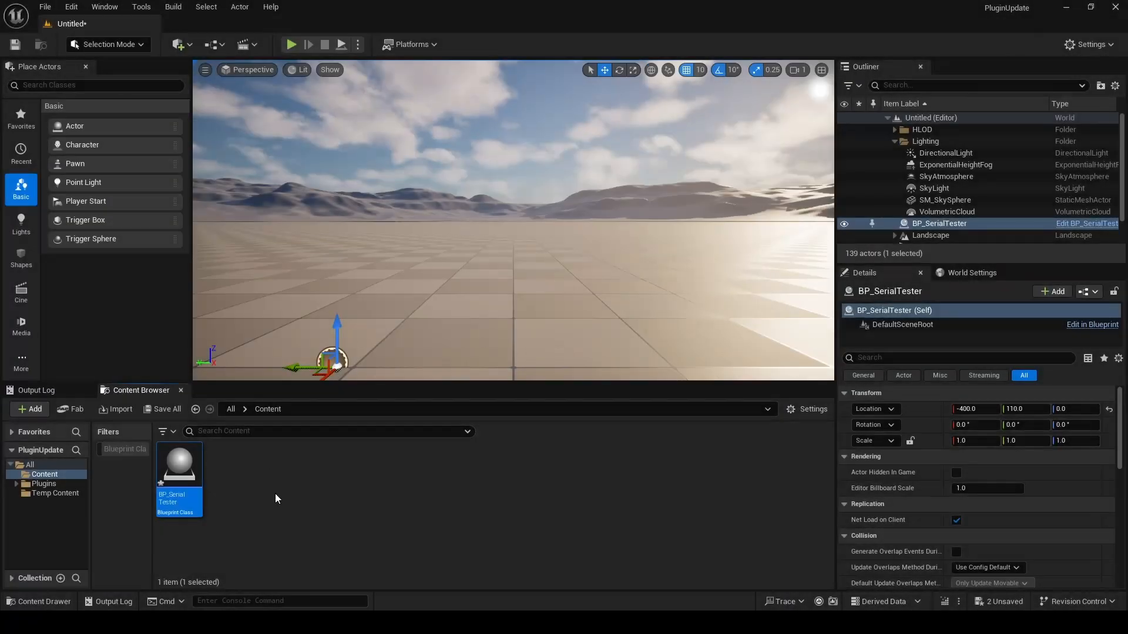
left_click(71, 5)
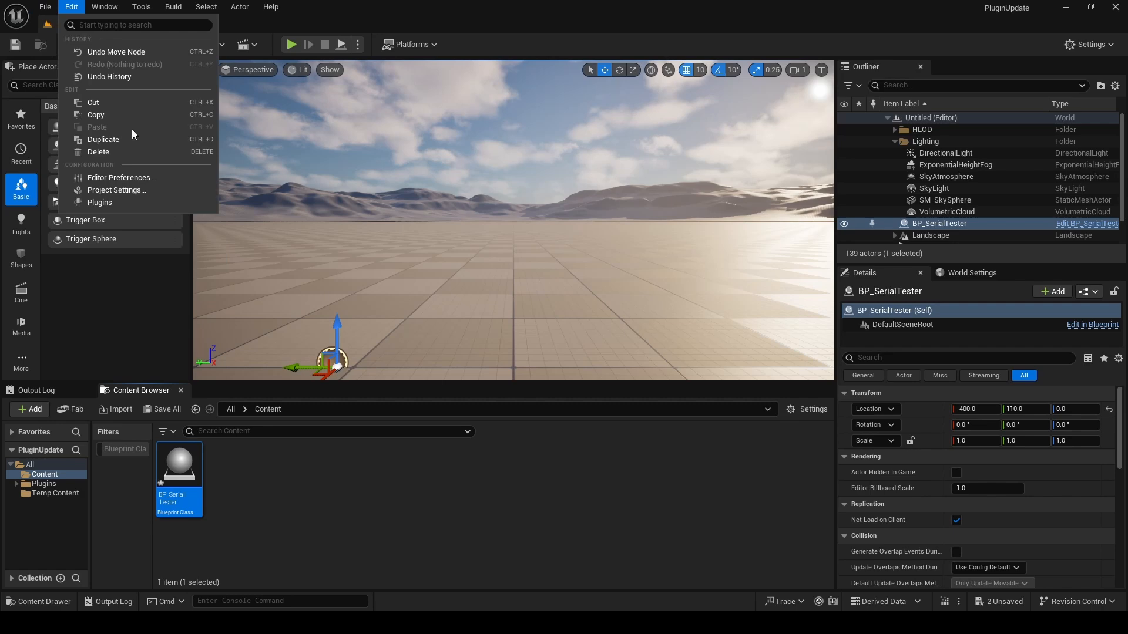
Step: Package the Serial COM plugin into Desktop\Packaged\Plugin from the Plugins window
left_click(99, 202)
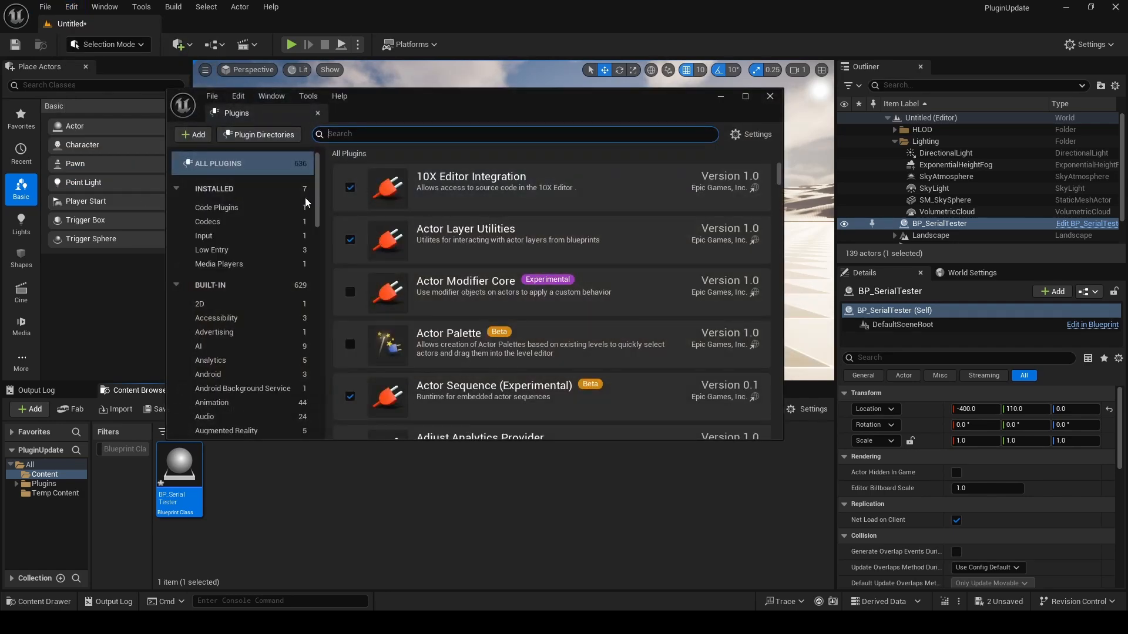
left_click(205, 235)
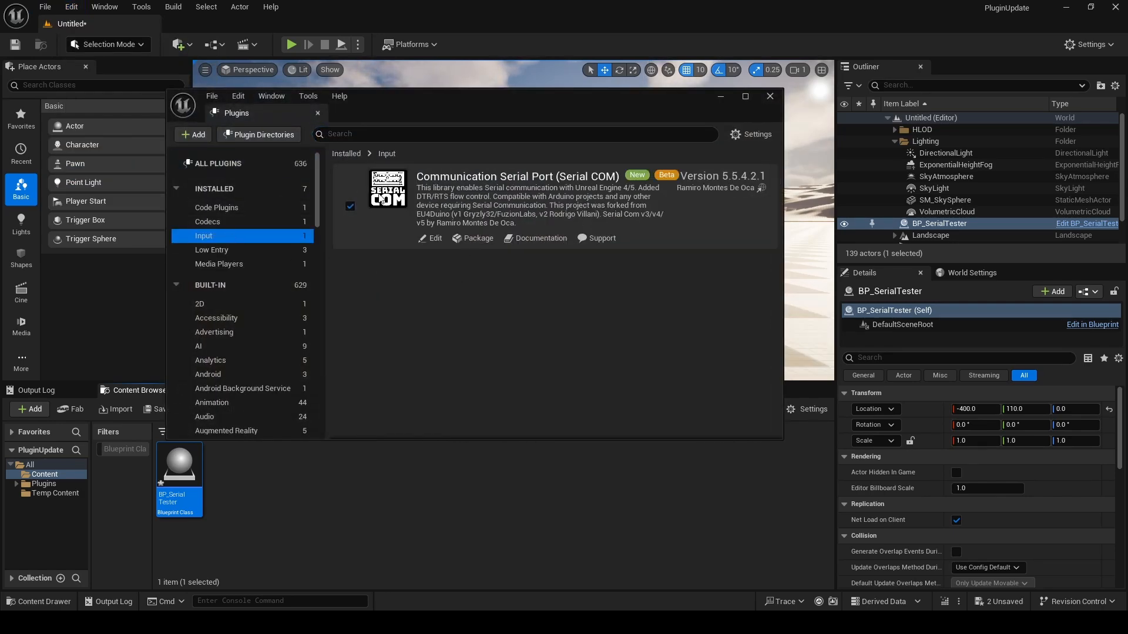
left_click(473, 238)
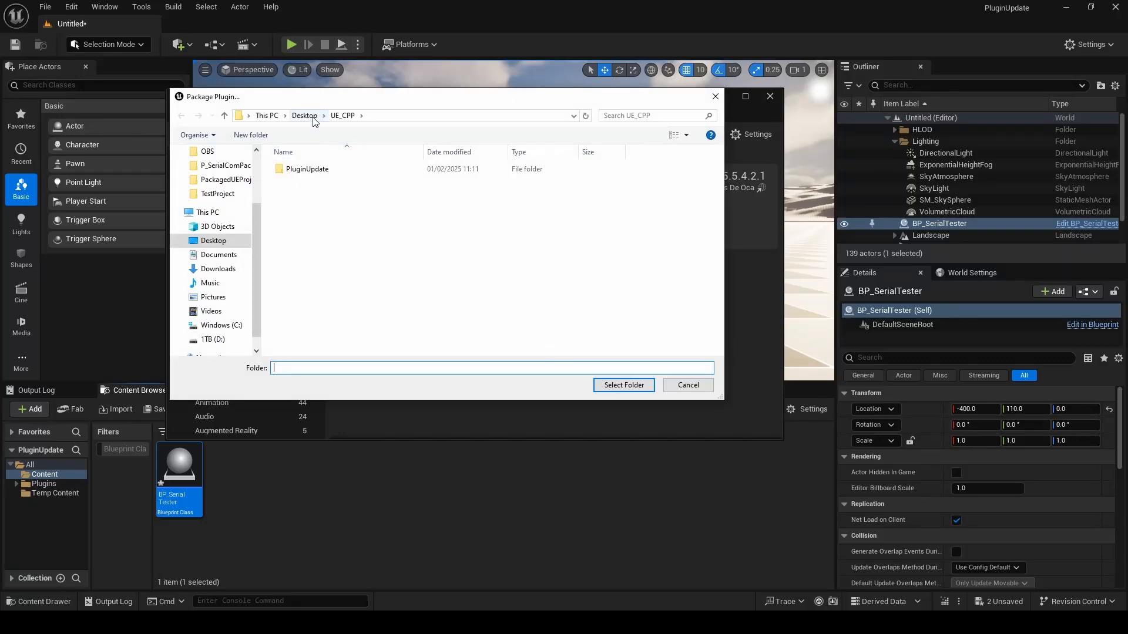
left_click(304, 115)
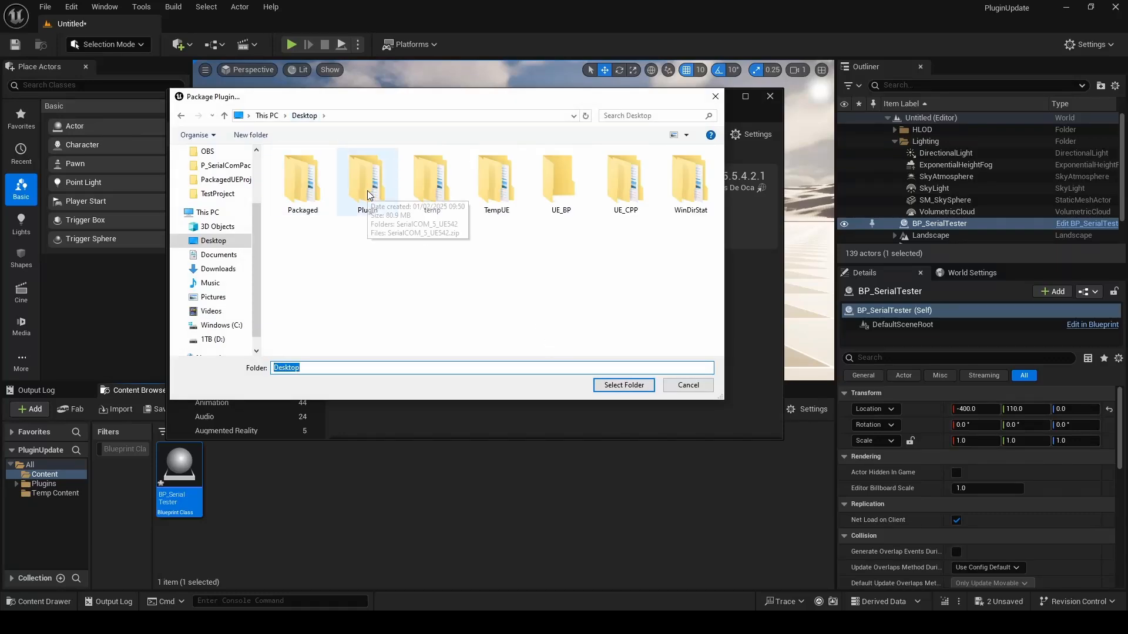
double_click(302, 178)
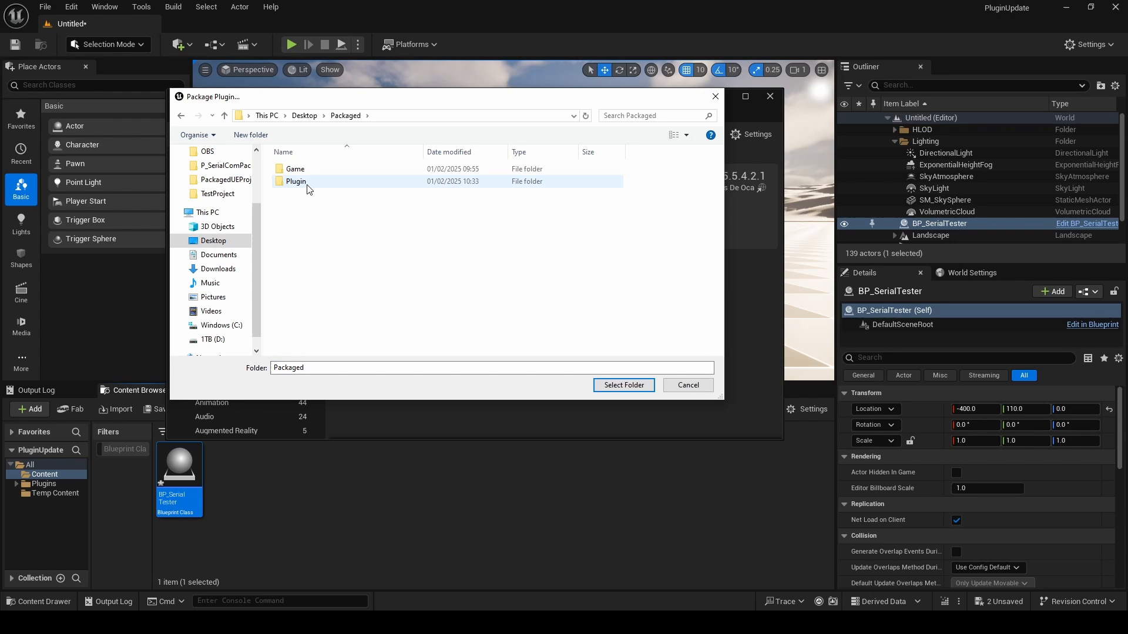
double_click(296, 181)
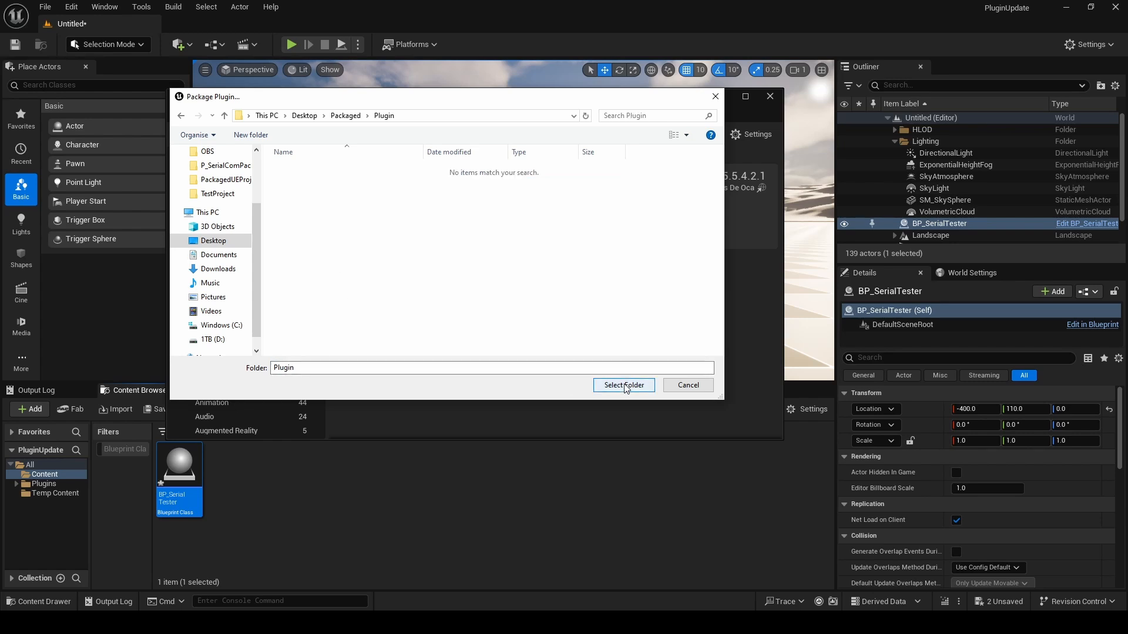
left_click(623, 386)
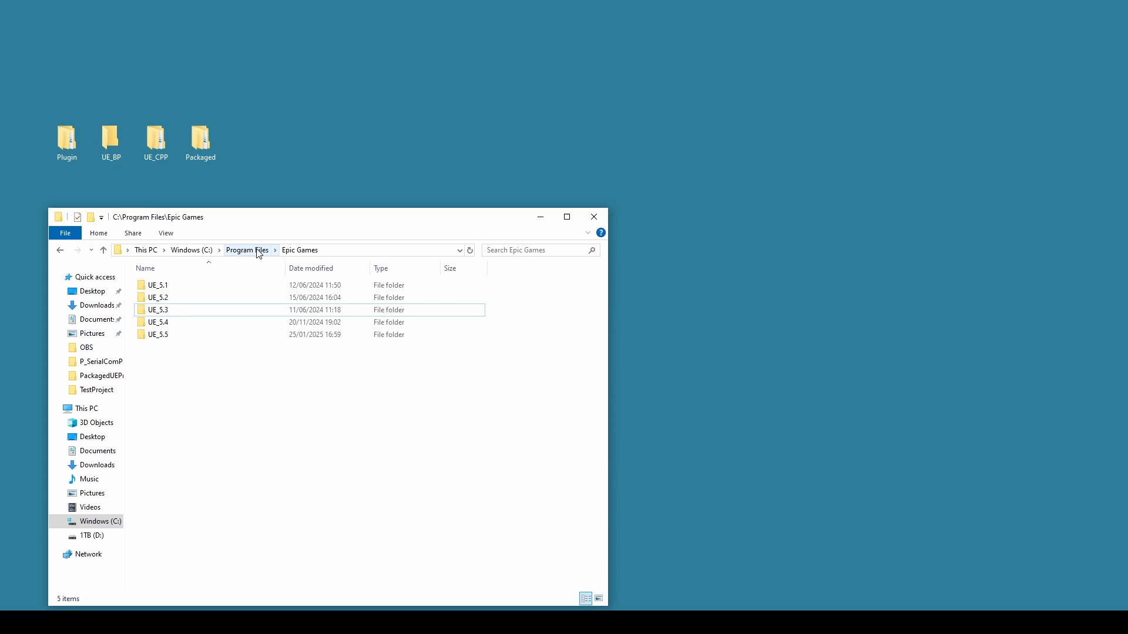
mouse_move(277, 254)
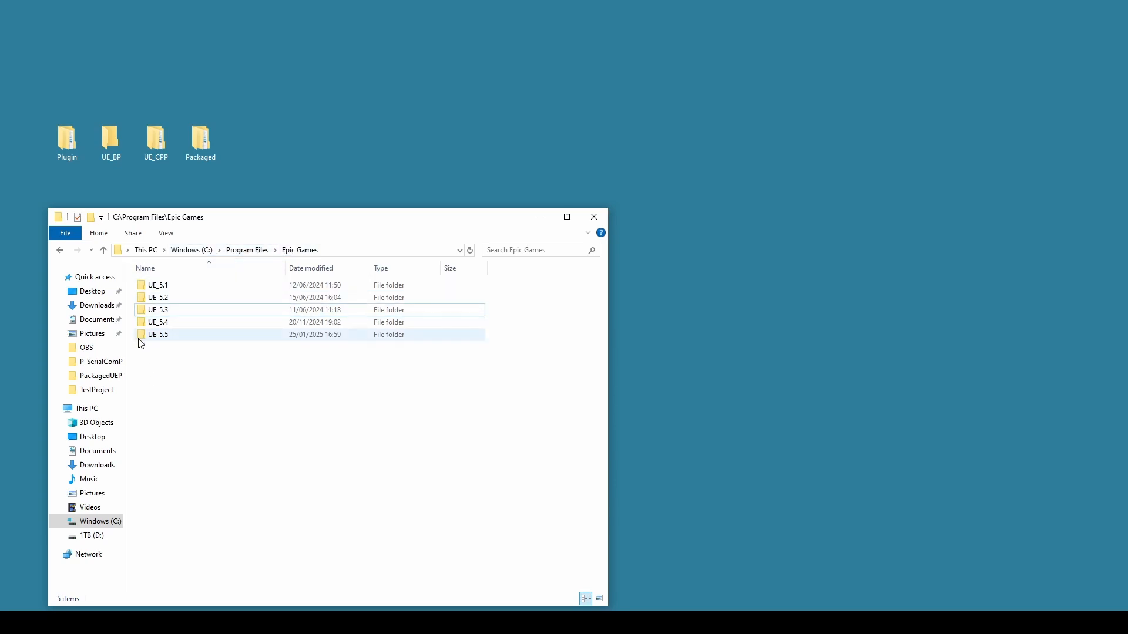
Step: Browse File Explorer to UE_5.5\Engine\Plugins\Marketplace
double_click(158, 334)
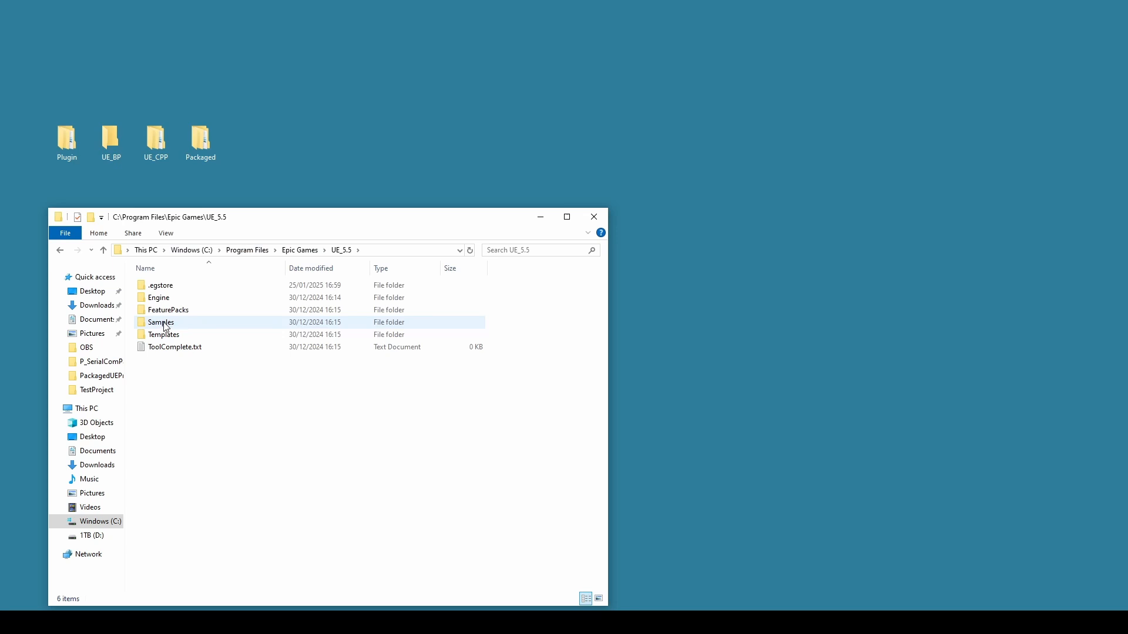
double_click(158, 297)
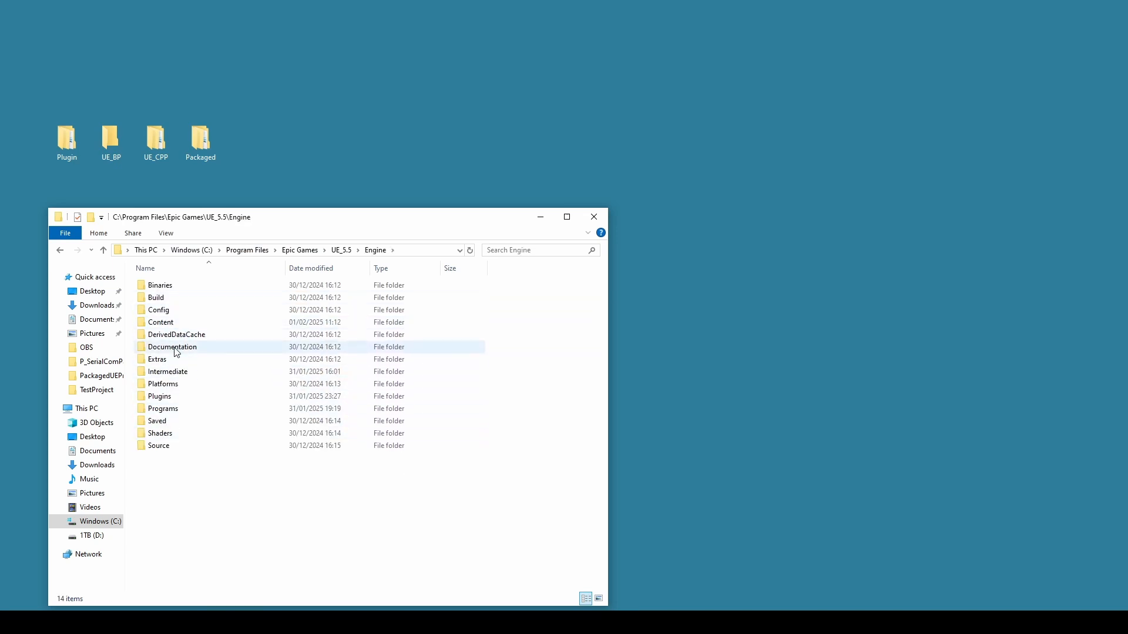
double_click(161, 396)
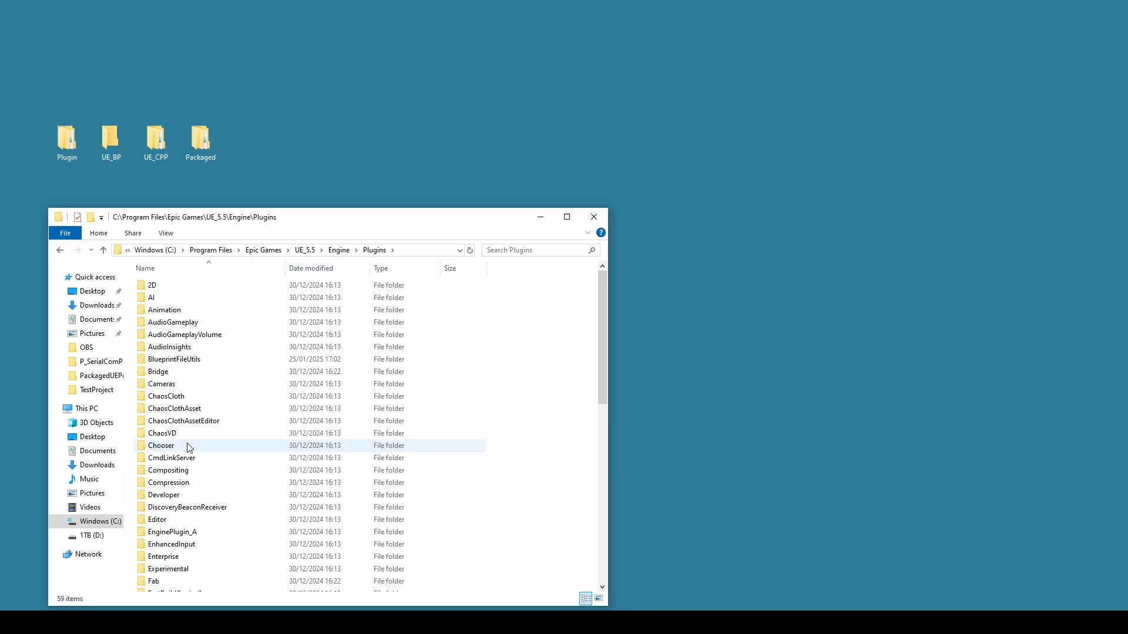
scroll("down", 3)
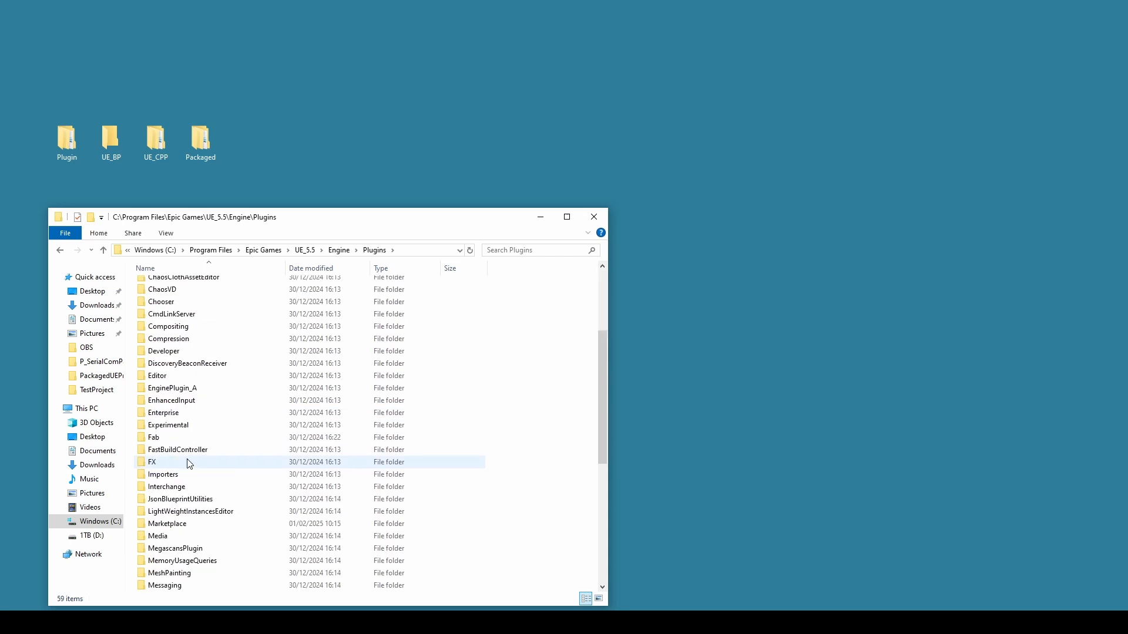
scroll("down", 3)
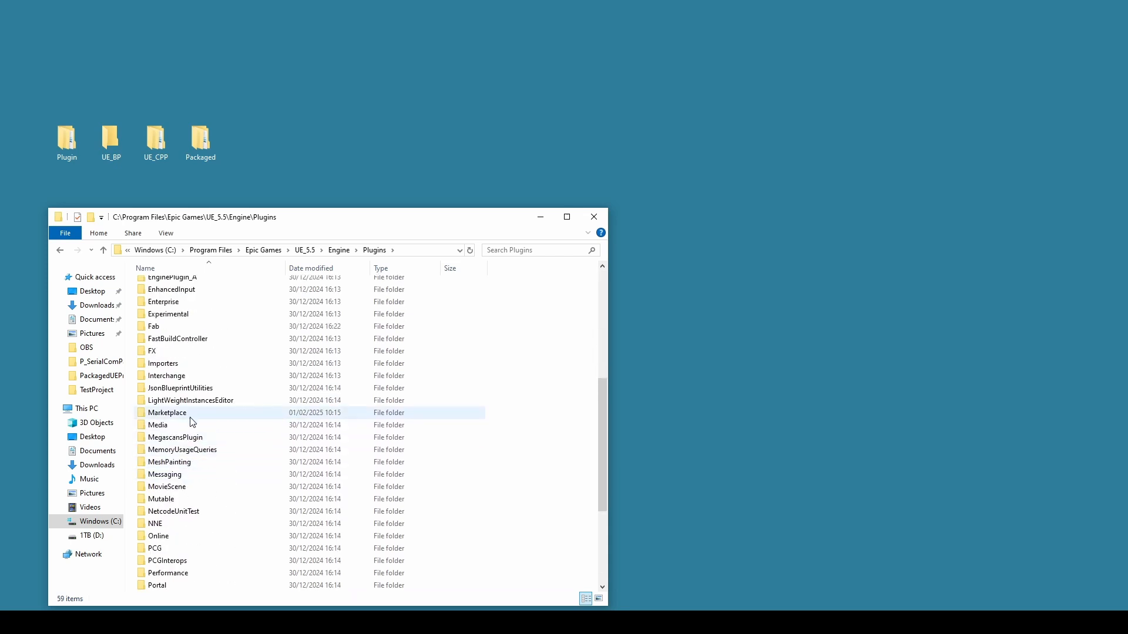
double_click(166, 412)
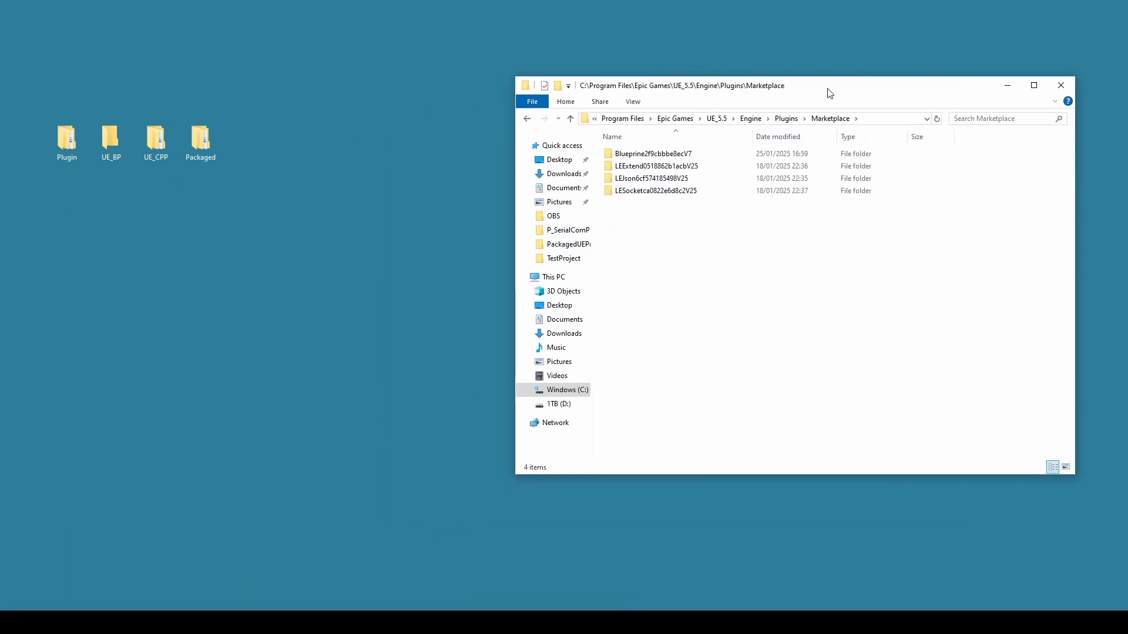
Step: Copy SERIALCOM from Packaged\Plugin into Marketplace and close that window
left_click(66, 138)
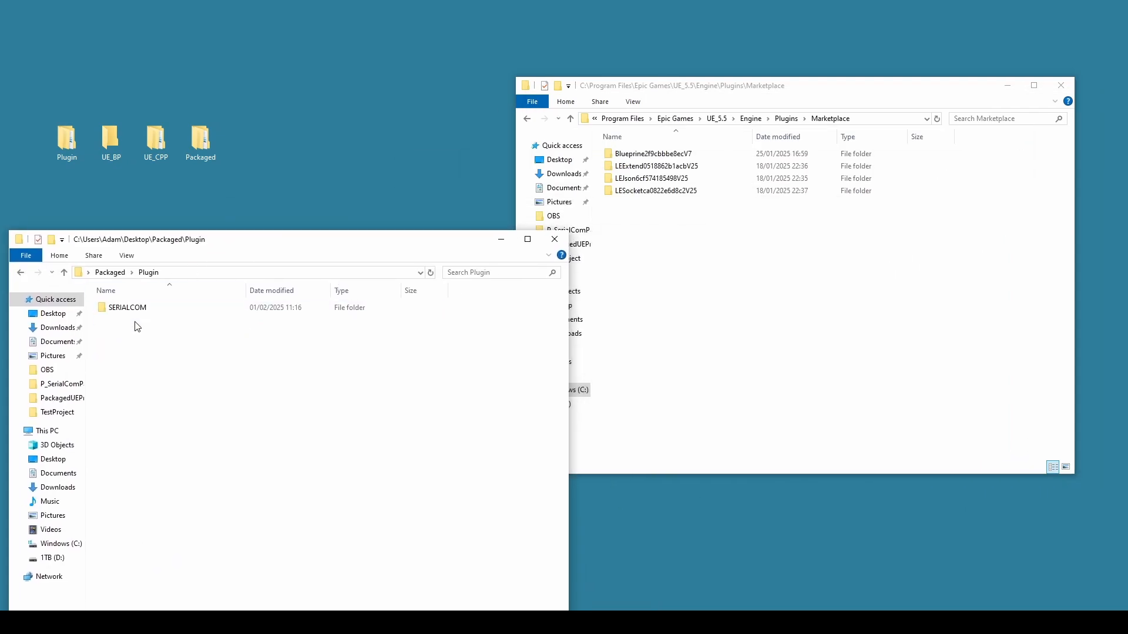
right_click(127, 307)
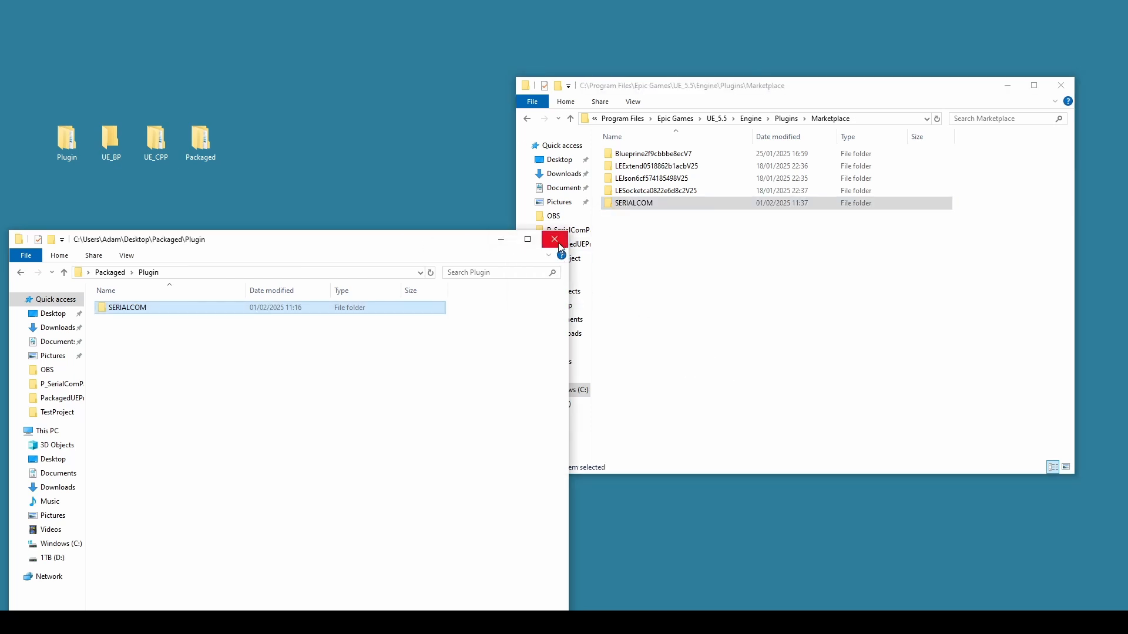
left_click(554, 240)
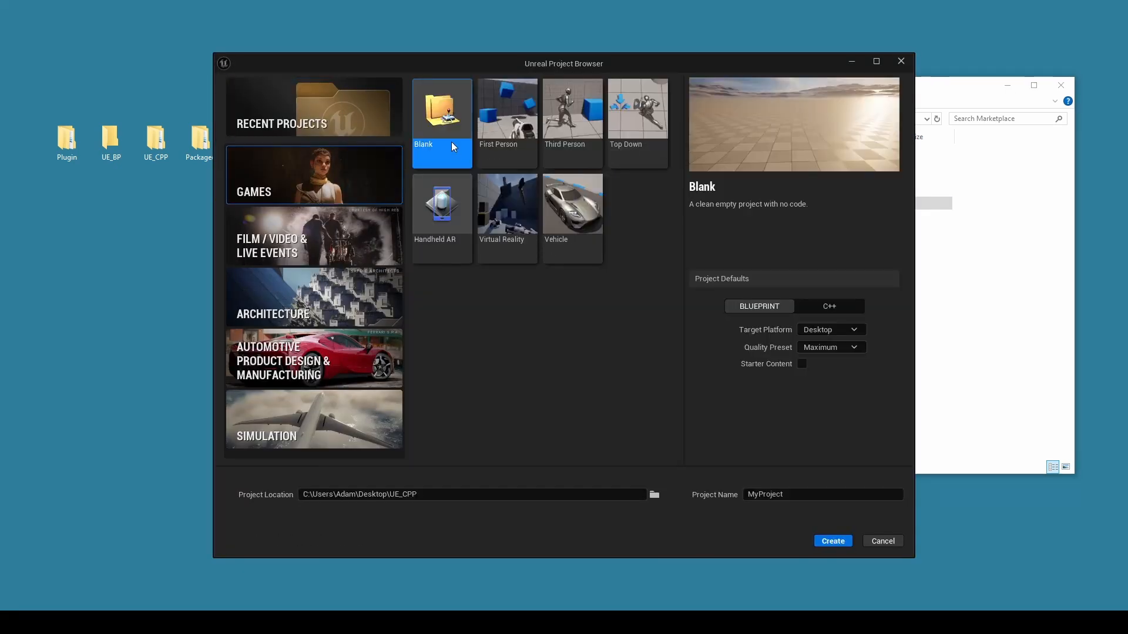
mouse_move(564, 506)
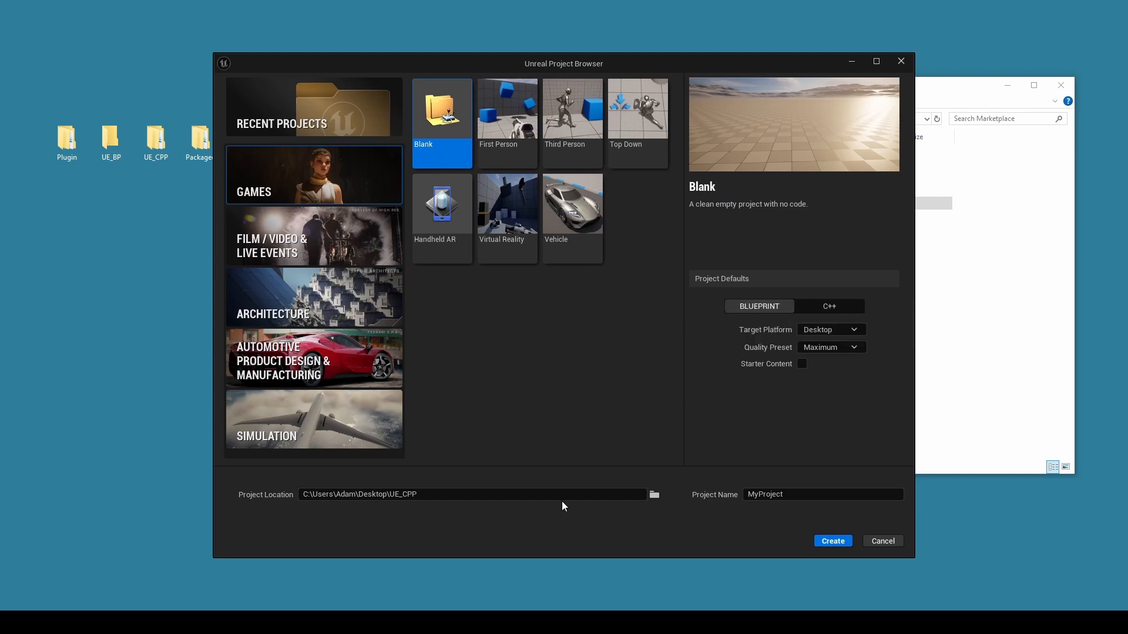
Step: Set the blank Blueprint project's location to Desktop\UE_BP and name it BPTestPlugin
left_click(654, 495)
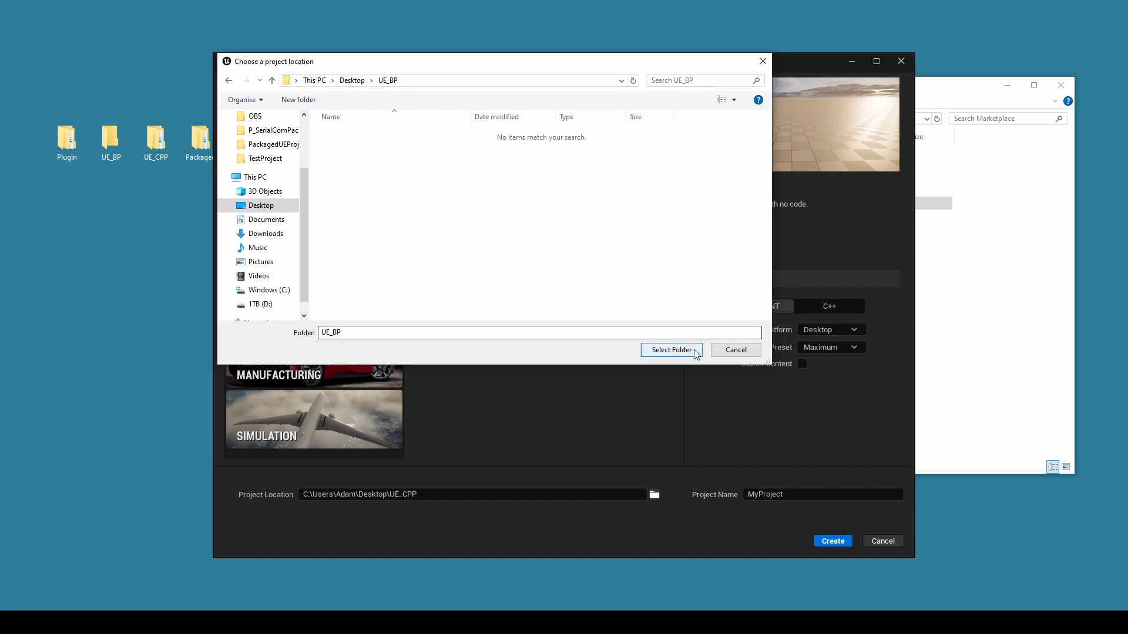
left_click(671, 350)
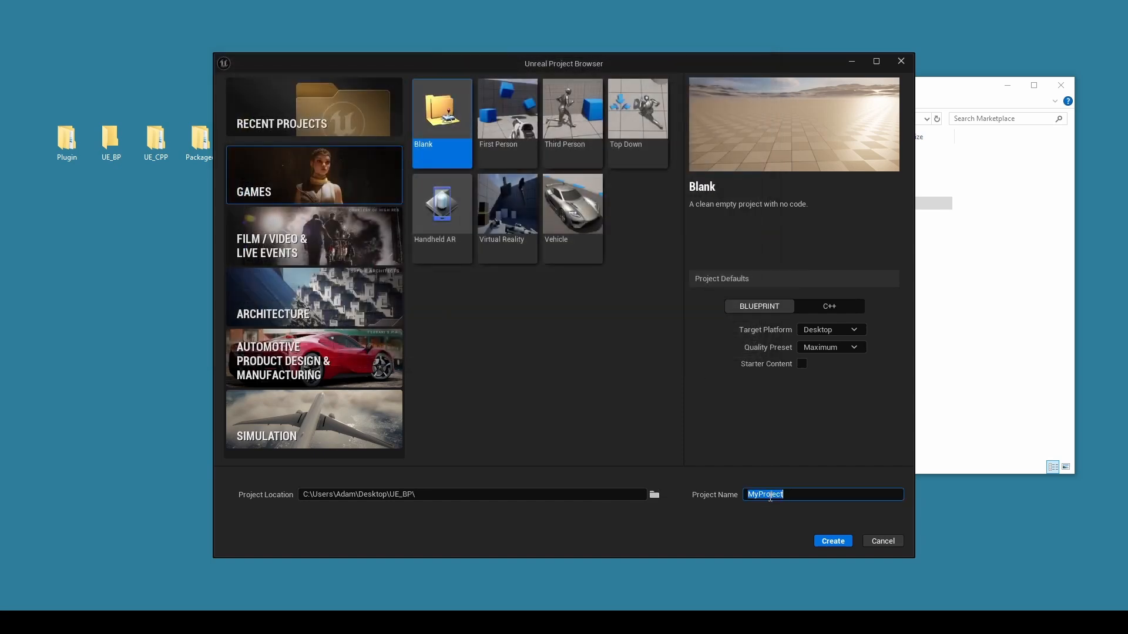
type("TestPr")
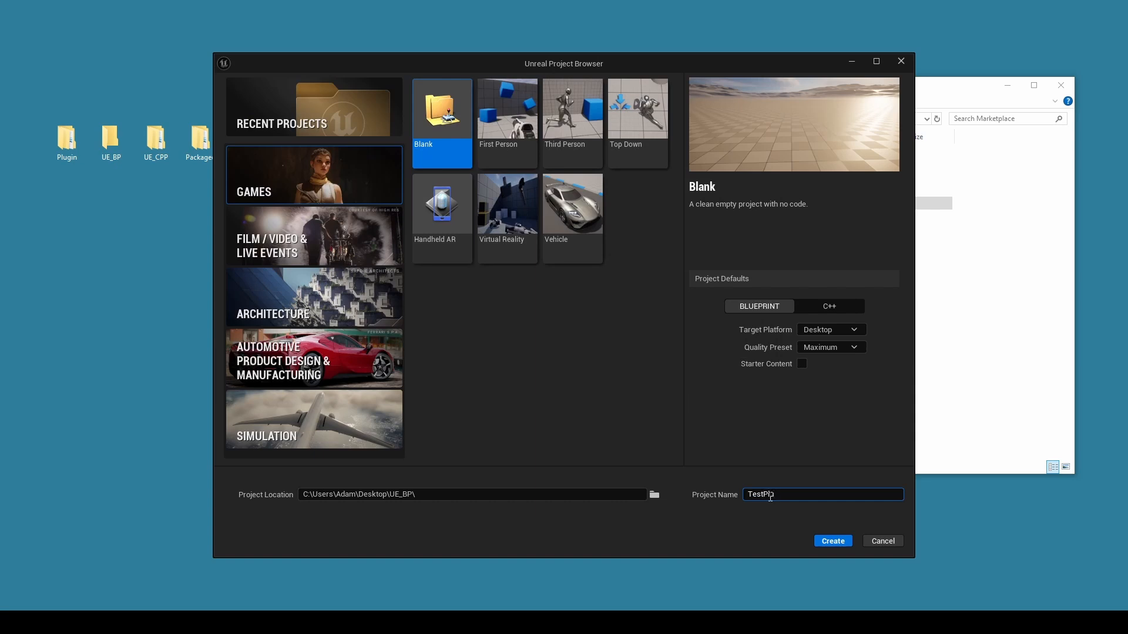
type("ugin")
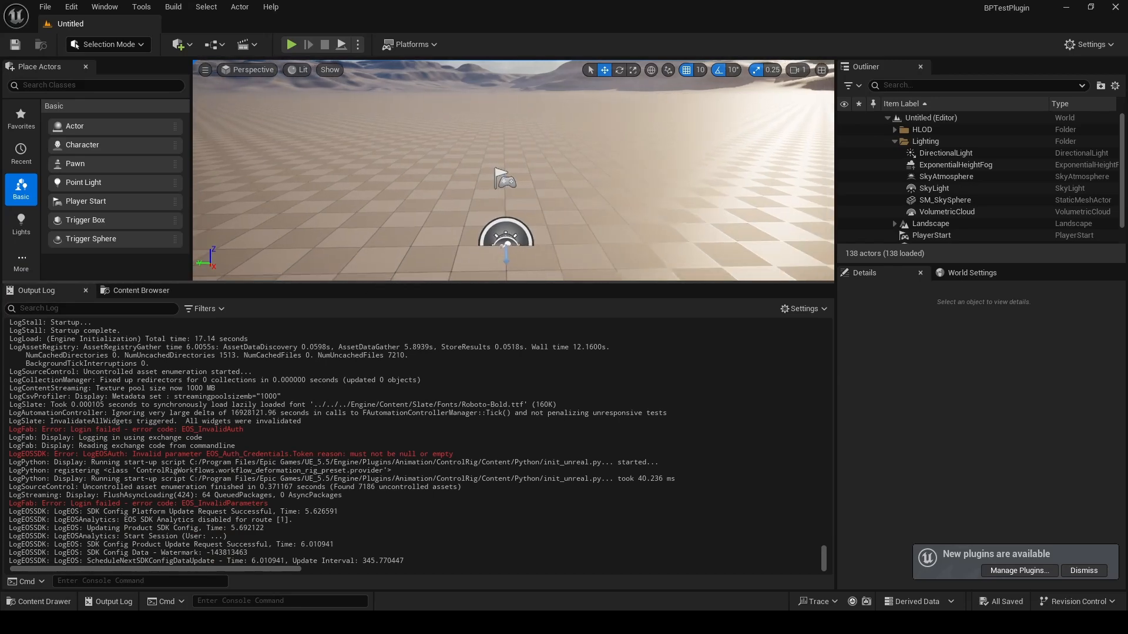
Step: Enable the Serial COM plugin under Installed > Input and accept the beta warning
left_click(71, 6)
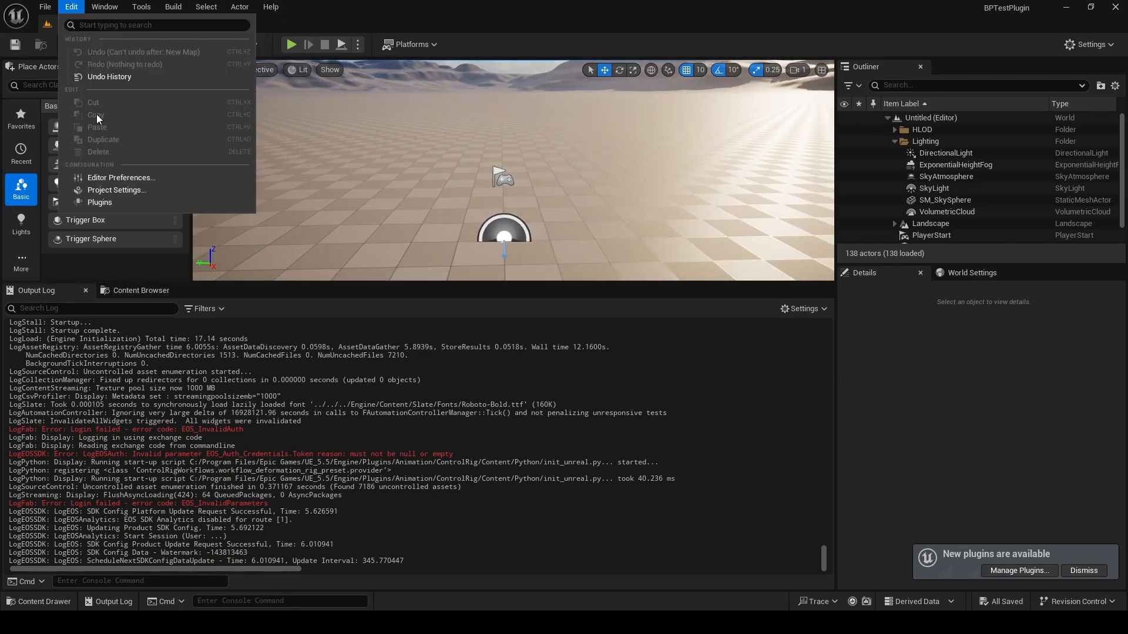
left_click(100, 202)
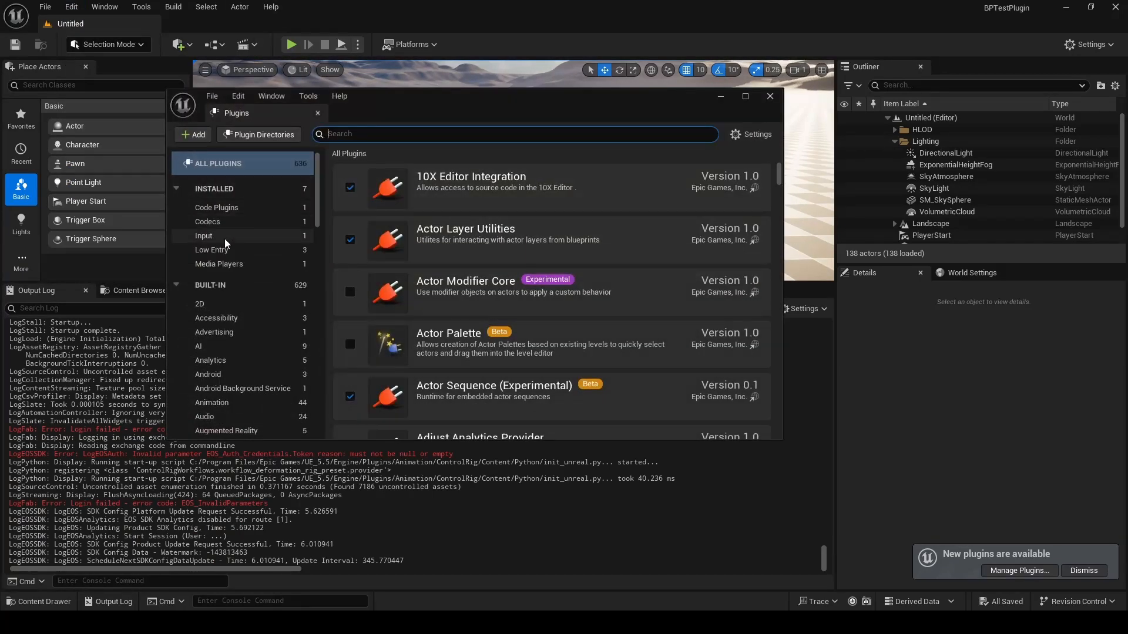
left_click(204, 235)
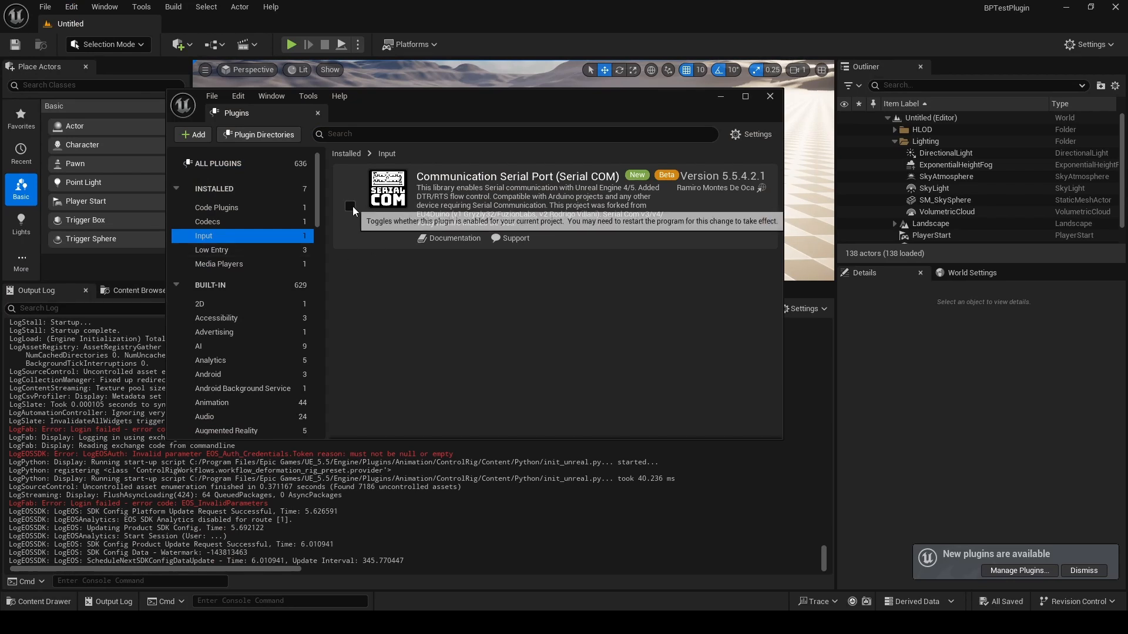
left_click(350, 205)
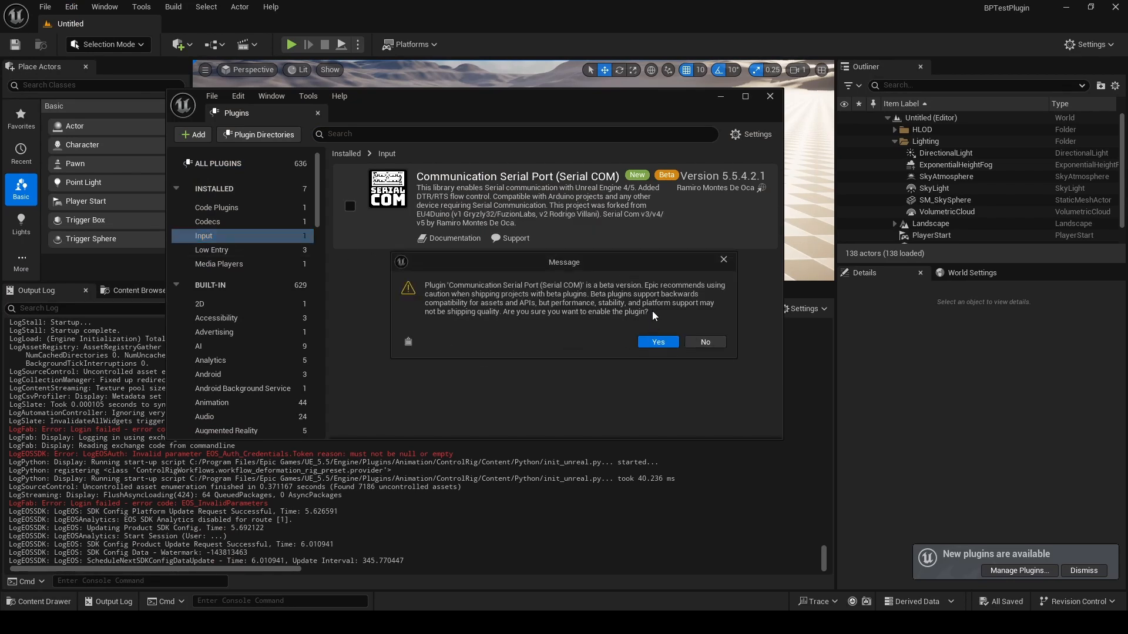
left_click(658, 342)
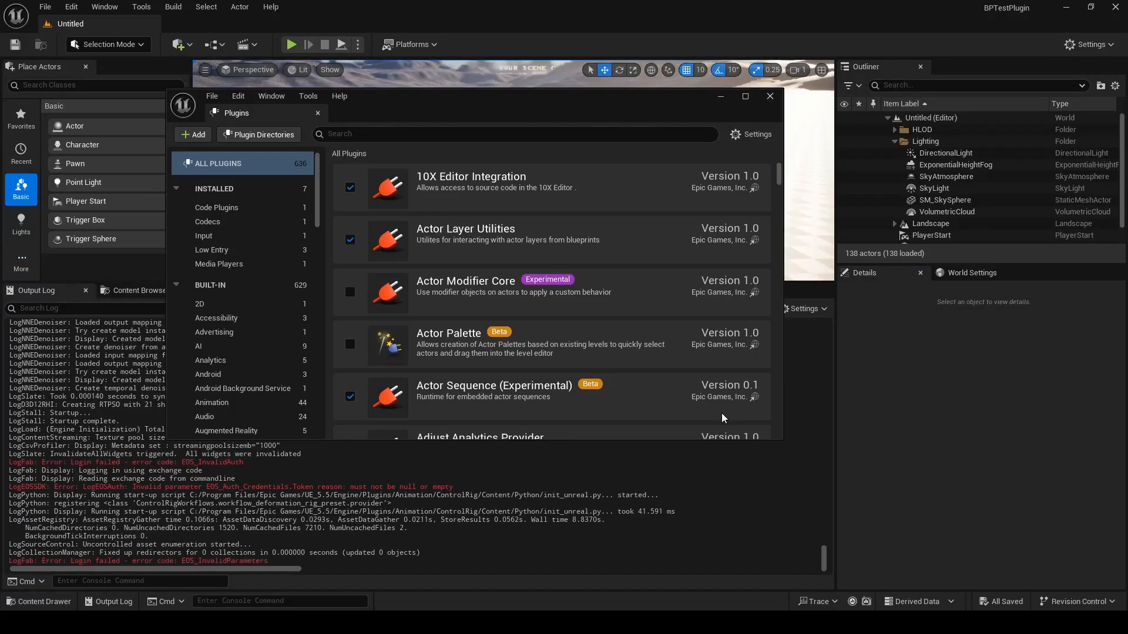
Step: Dismiss the Plugins window after the restart and return to the Content area
left_click(770, 96)
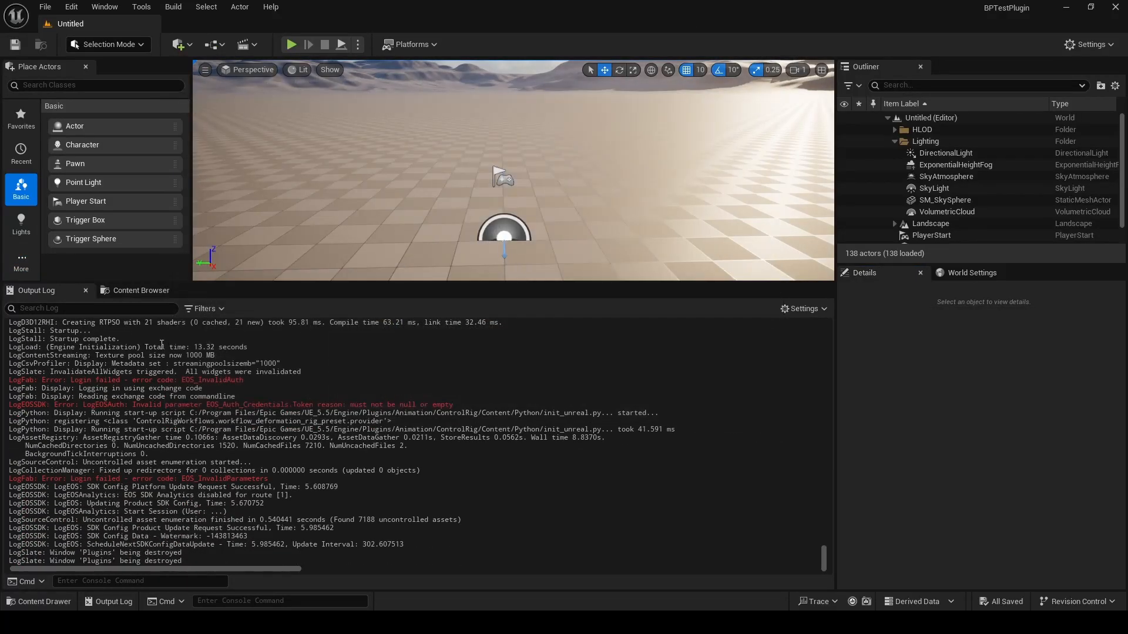
left_click(141, 290)
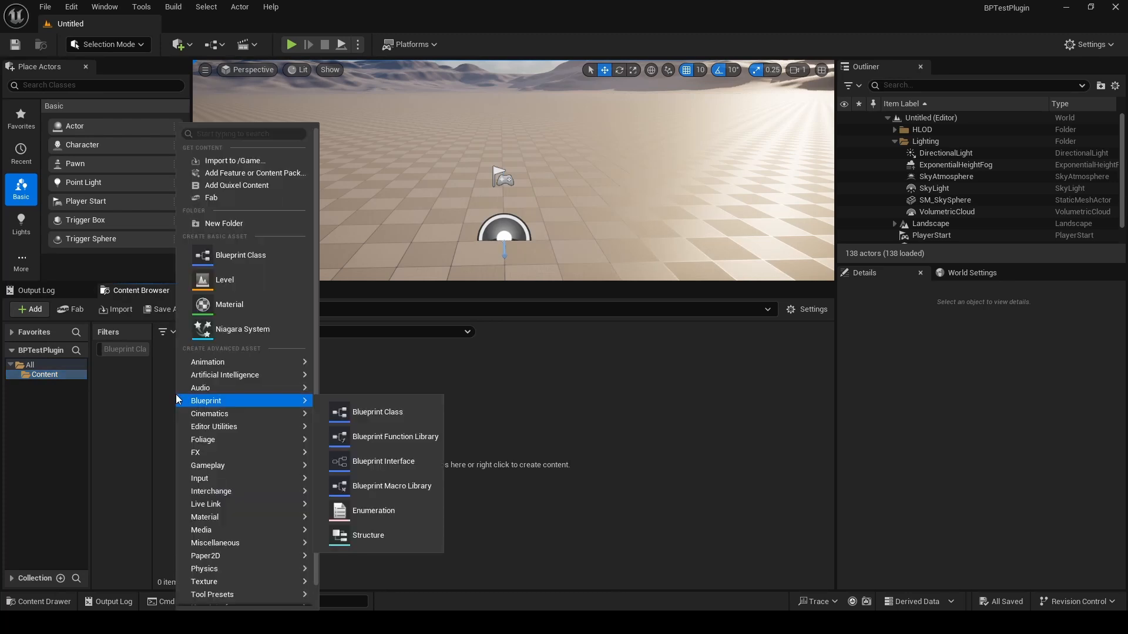
Step: Create an Actor Blueprint class named SerialTest in the Content folder
left_click(377, 412)
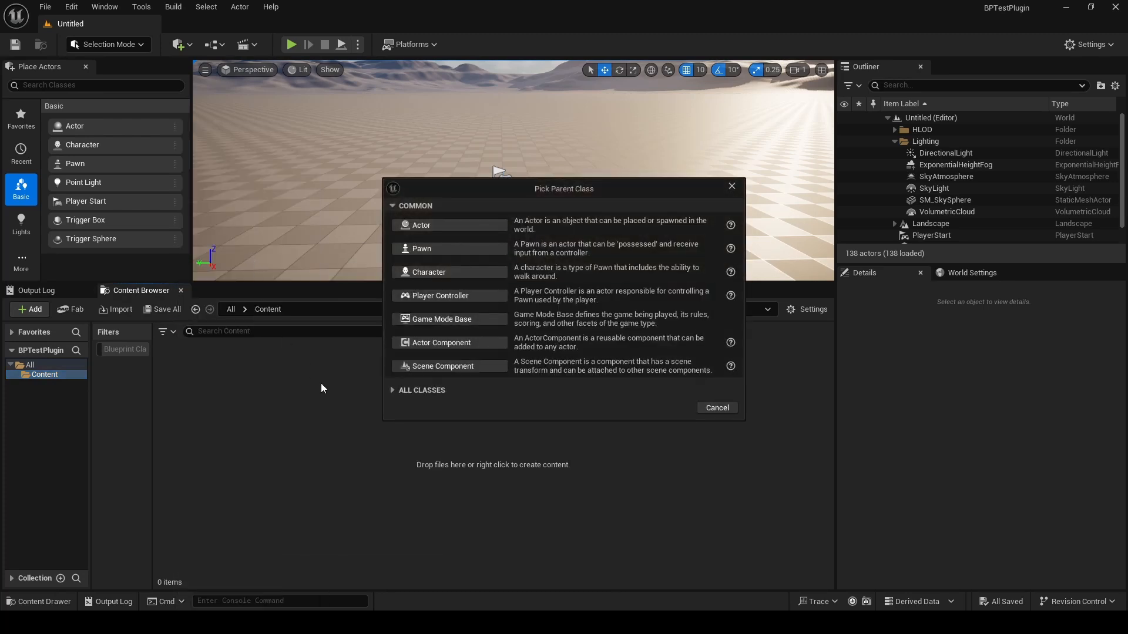
mouse_move(395, 260)
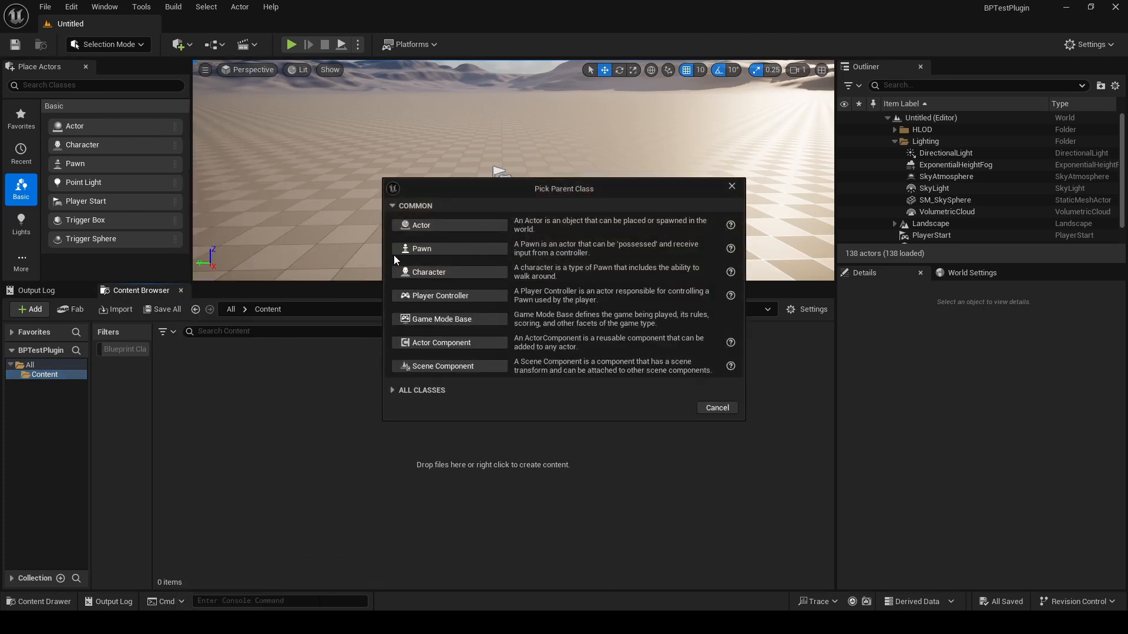
left_click(421, 224)
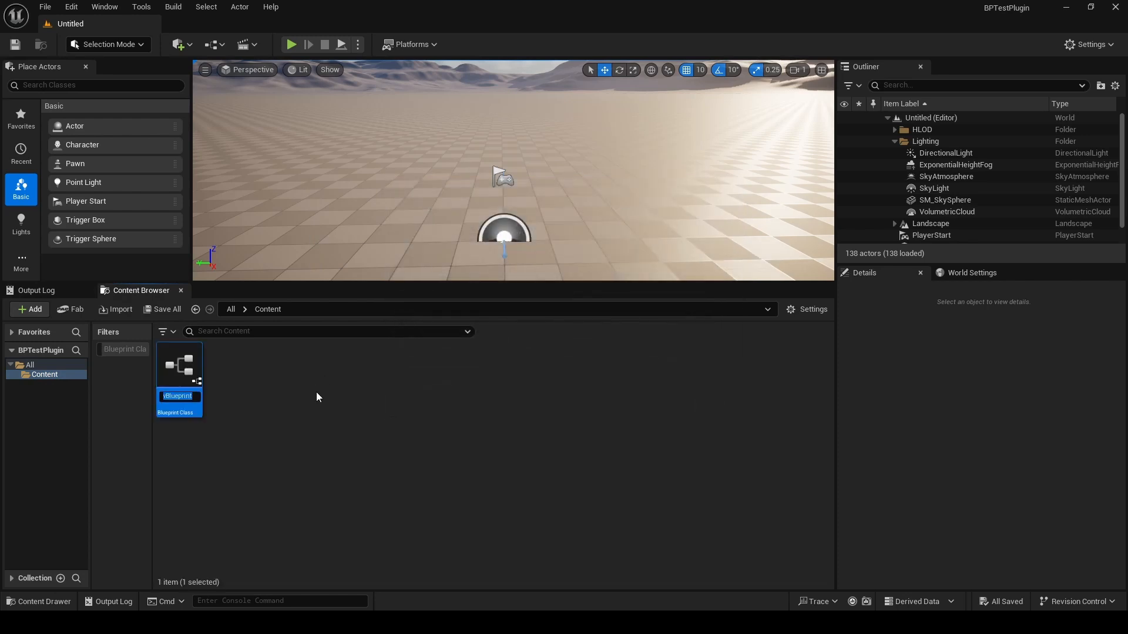
type("Seru")
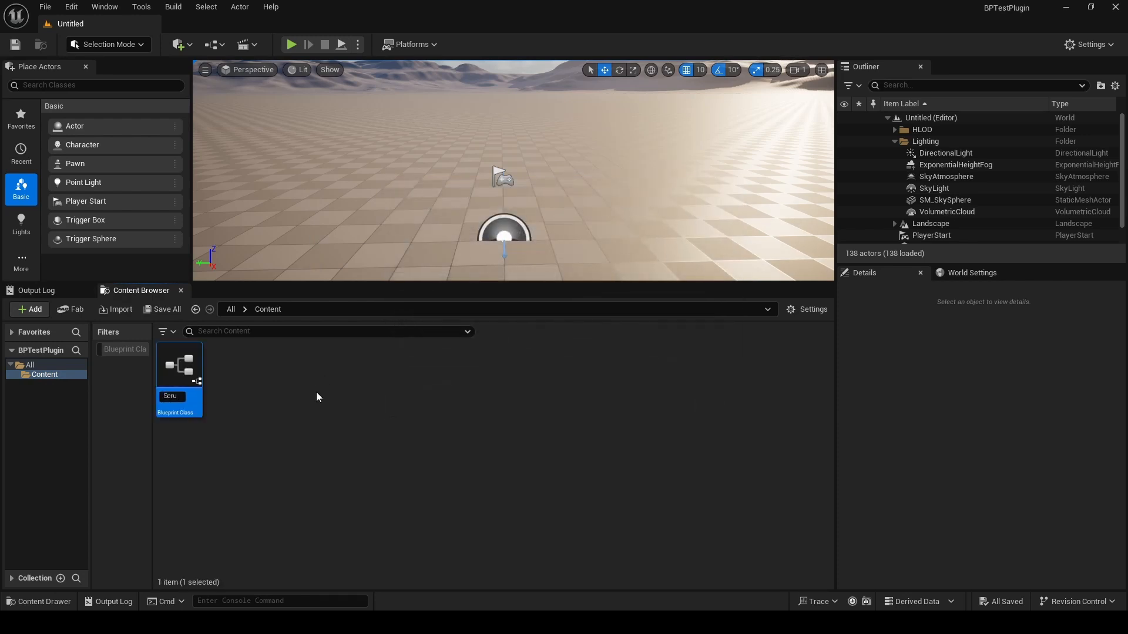
type("SerialTes")
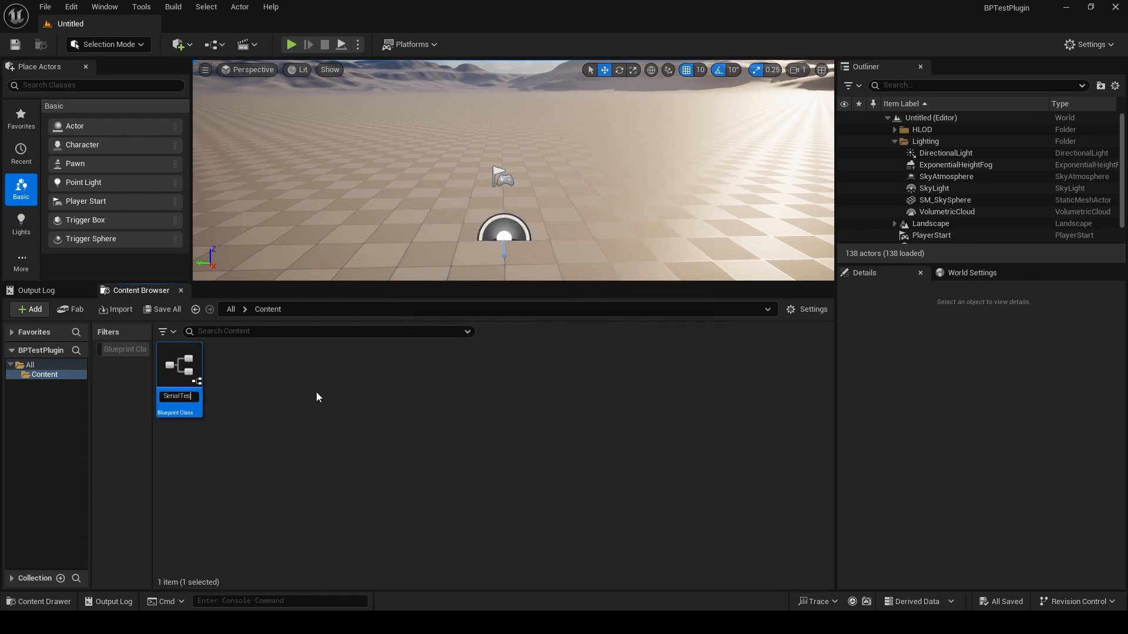
key("Enter")
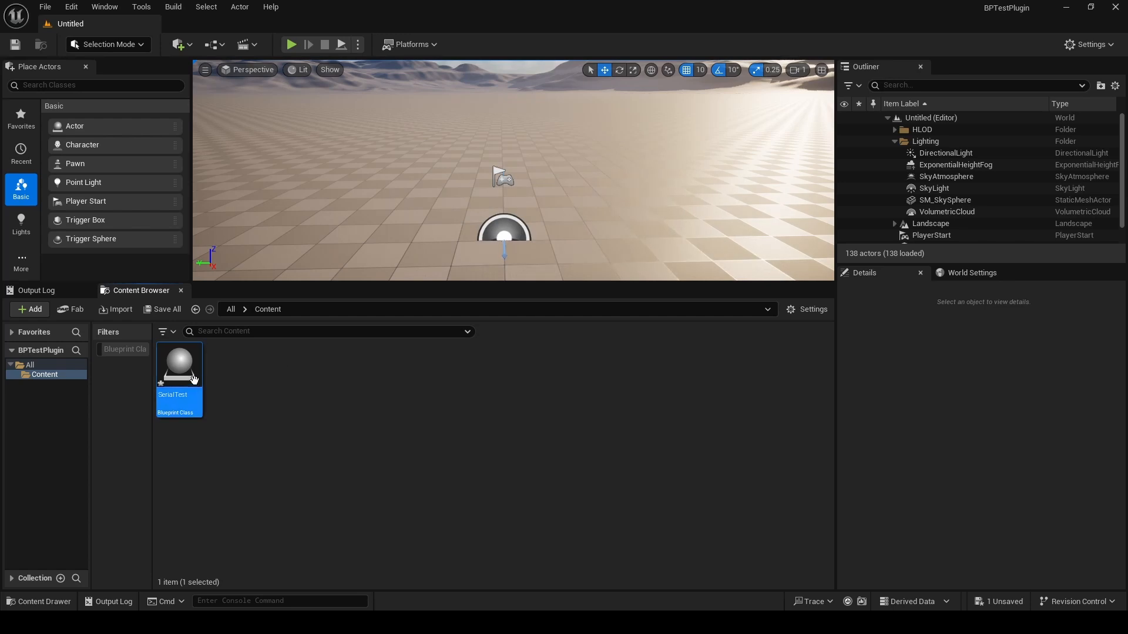
Step: Add an Open Serial Port node after BeginPlay in SerialTest's event graph
double_click(179, 364)
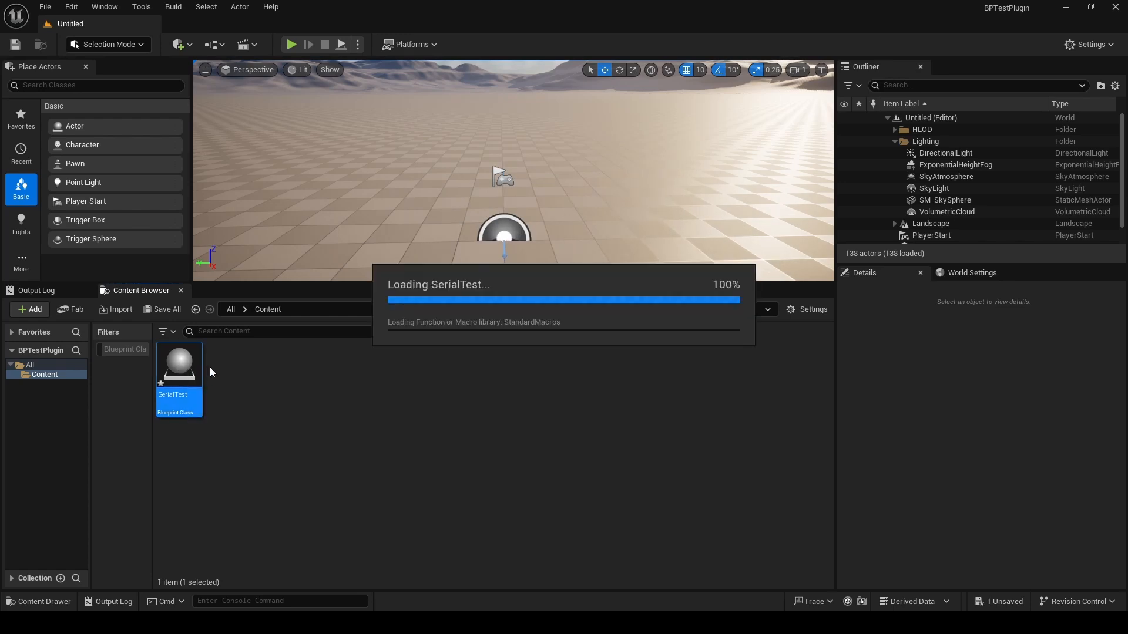
double_click(179, 364)
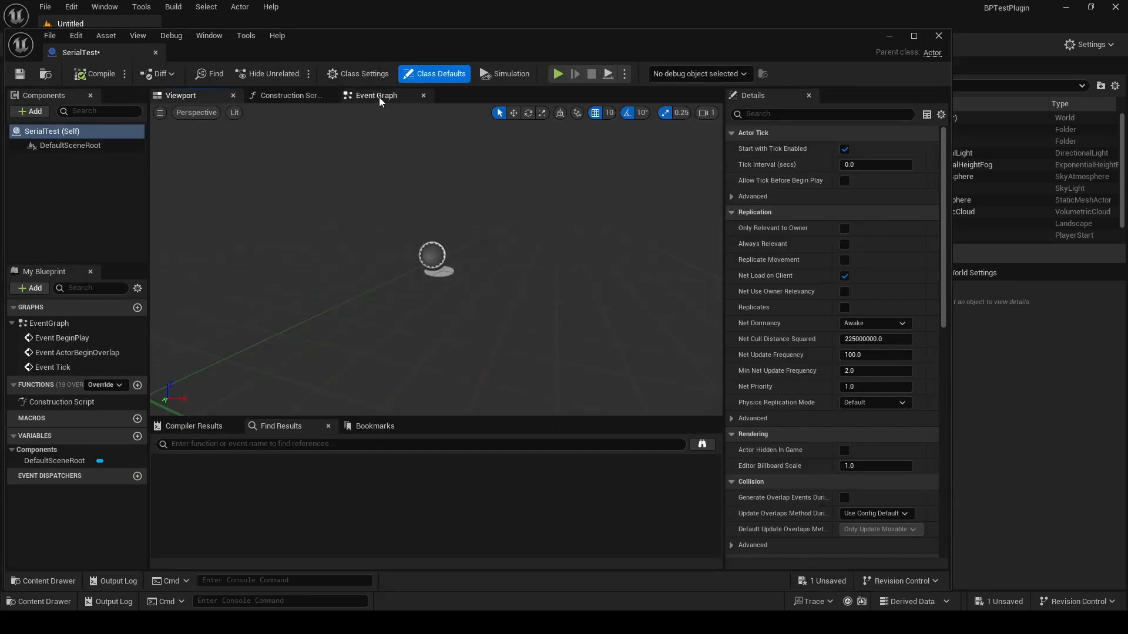
left_click(376, 95)
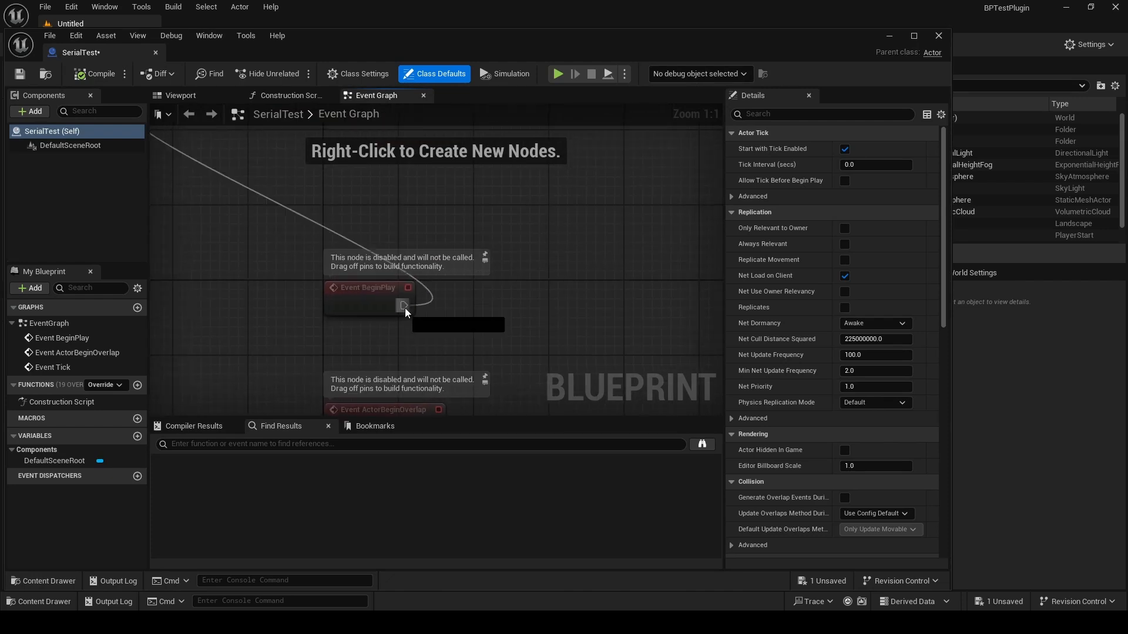
type("open p")
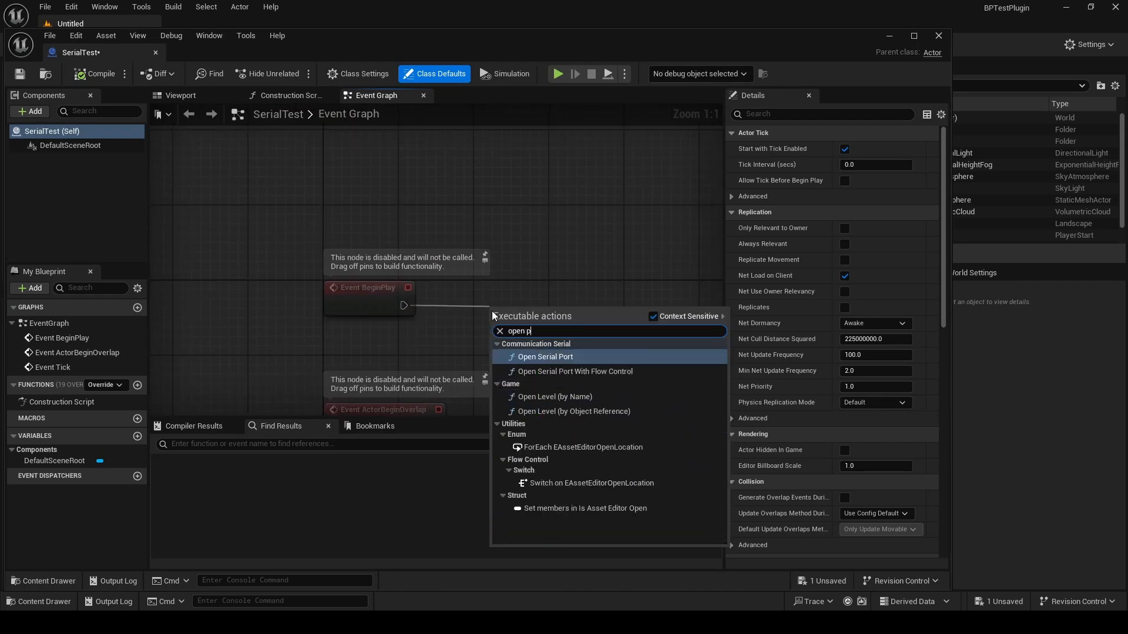
left_click(545, 357)
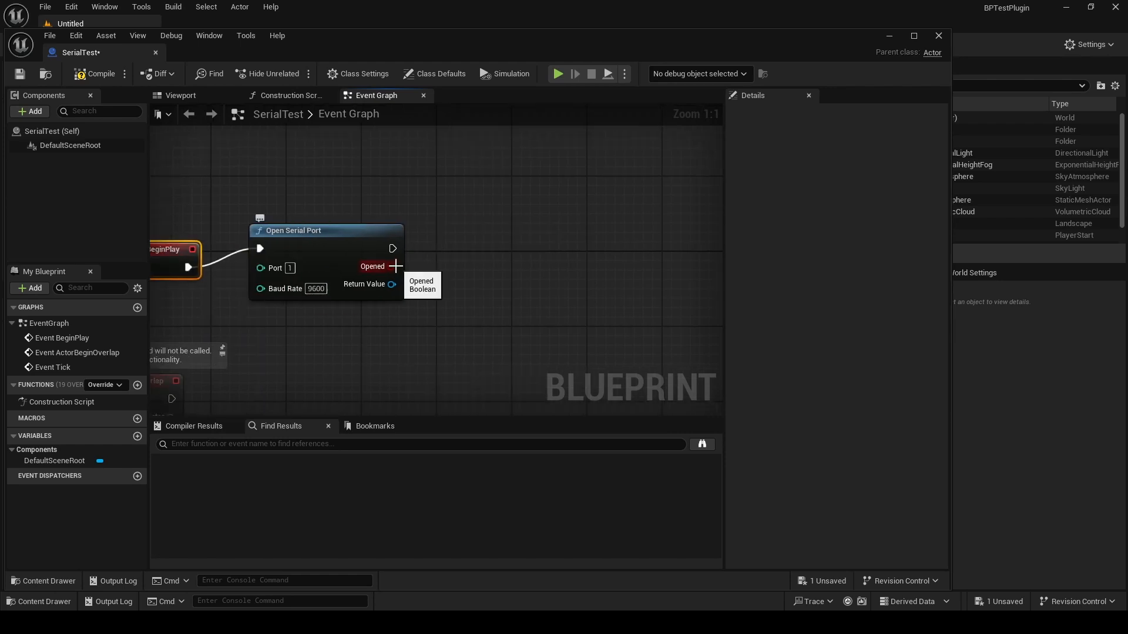
Step: Chain a Print String node after Open Serial Port
left_click_drag(392, 248, 511, 251)
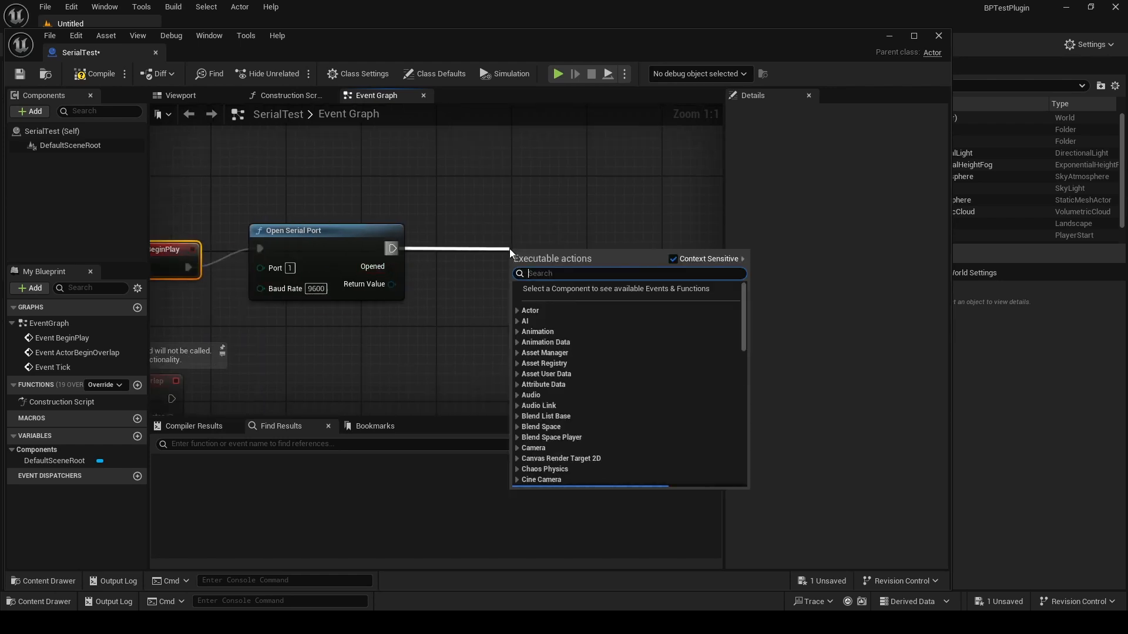
type("print")
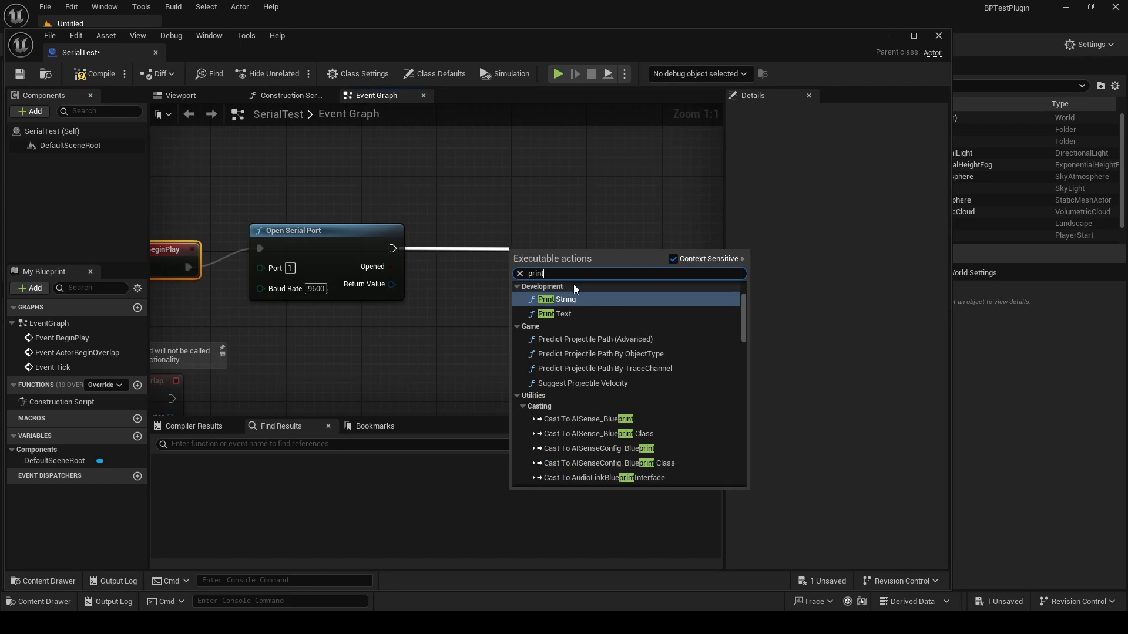
left_click(557, 299)
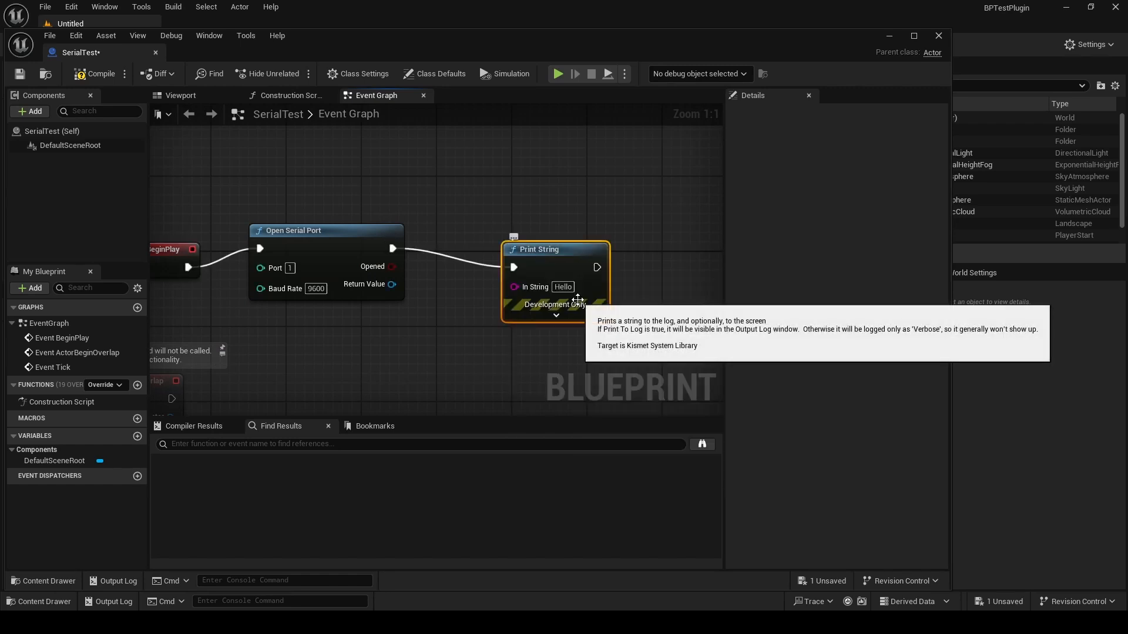
mouse_move(526, 347)
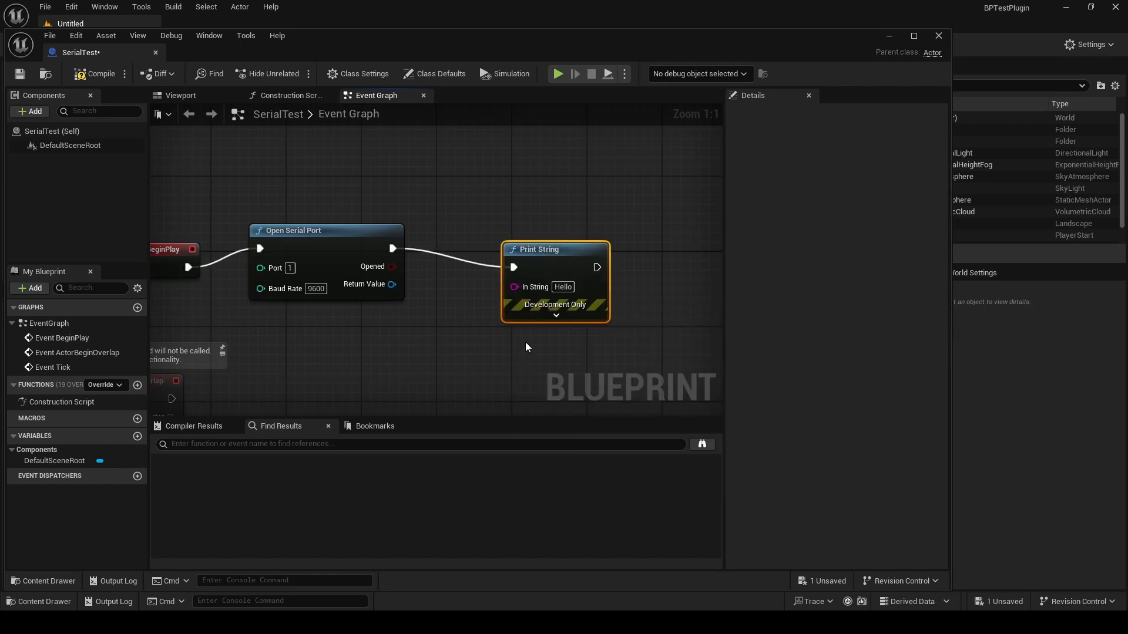
left_click_drag(554, 249, 544, 249)
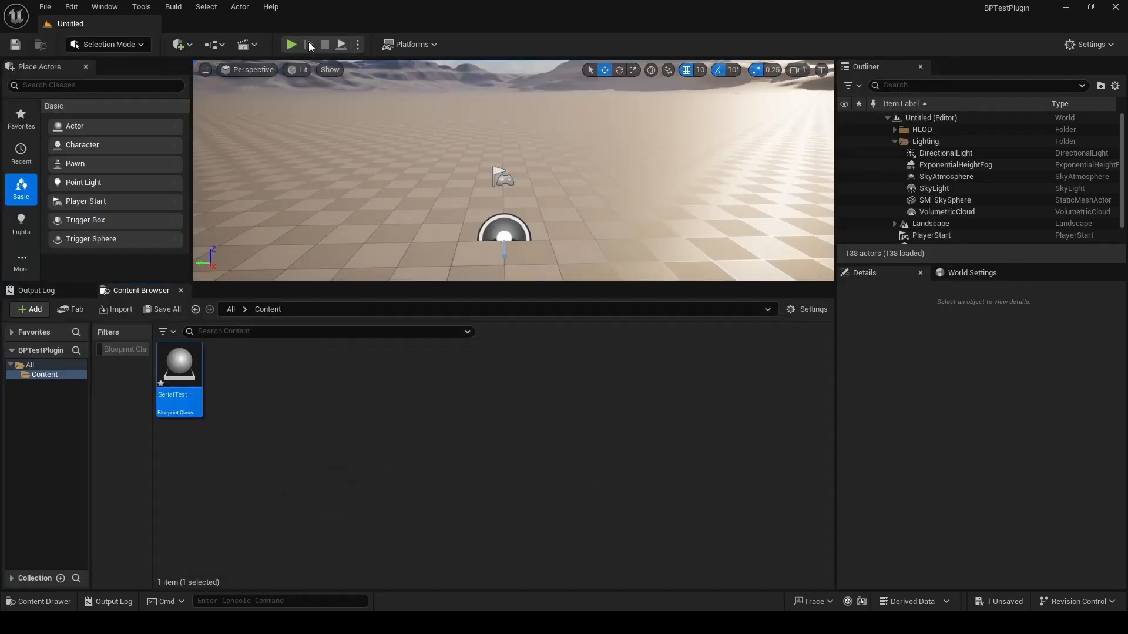
Step: Run the level in the editor and stop it, twice
left_click(291, 44)
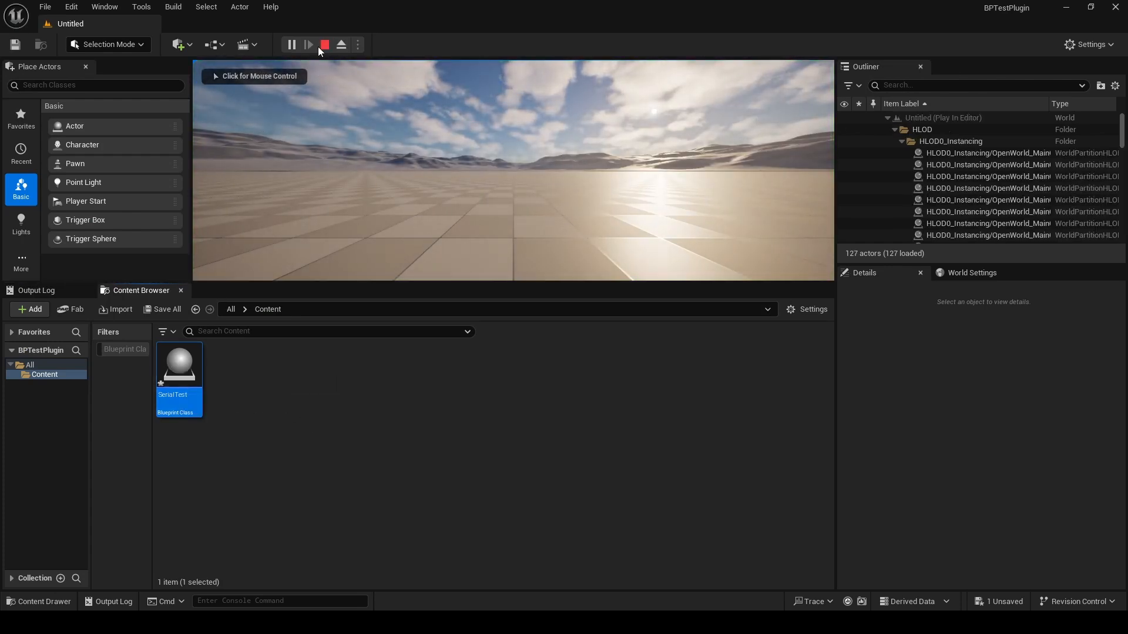
left_click(324, 45)
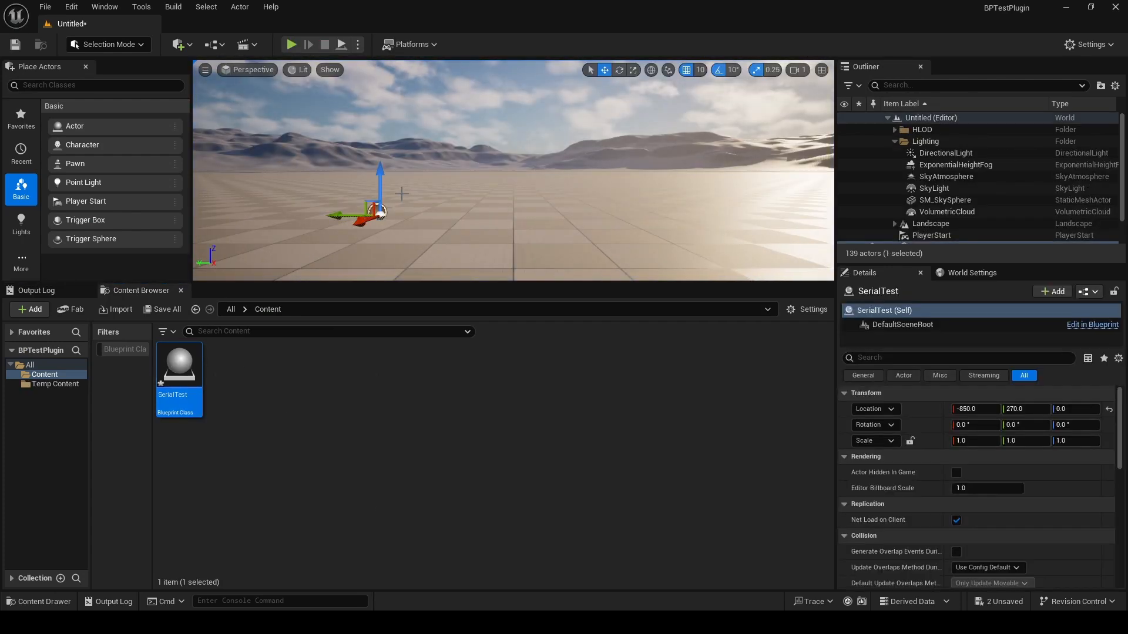
left_click(292, 45)
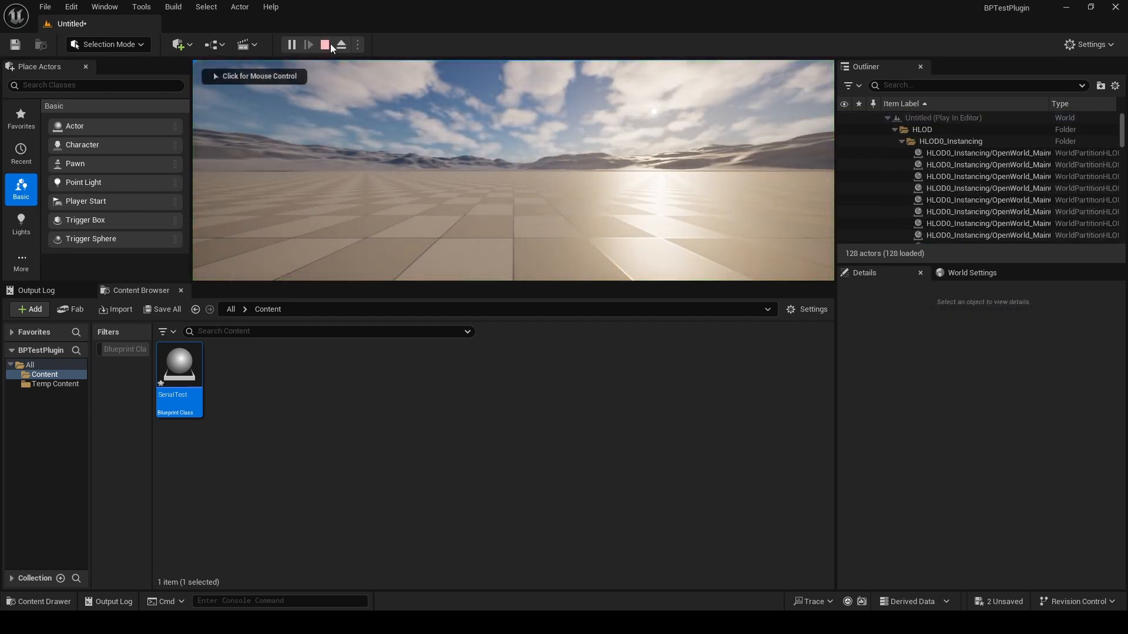
left_click(324, 45)
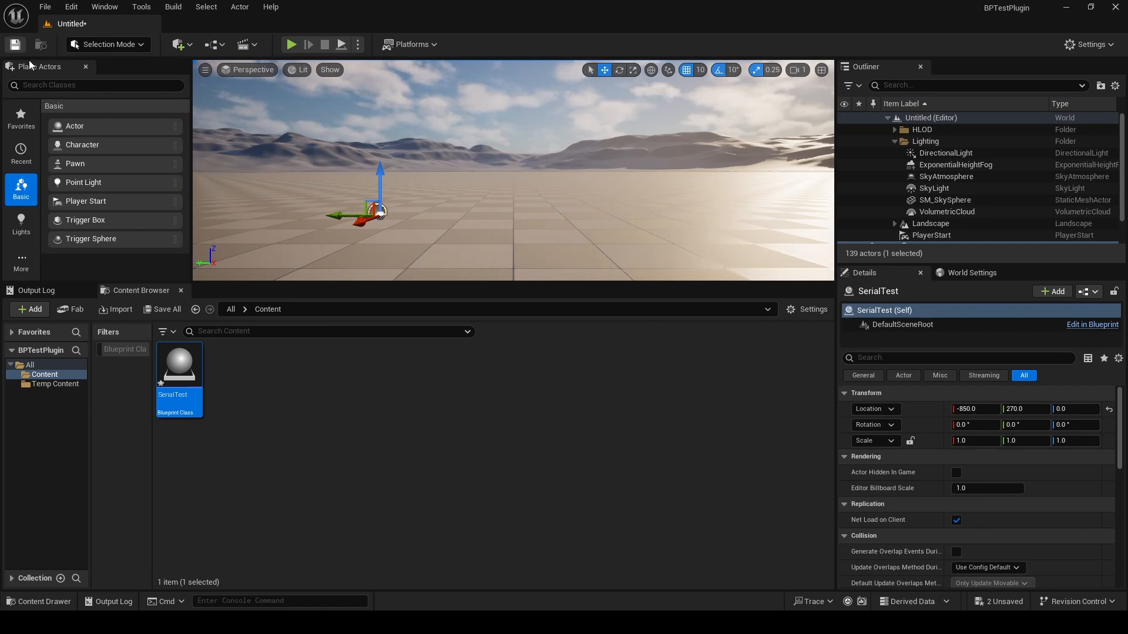
mouse_move(70, 6)
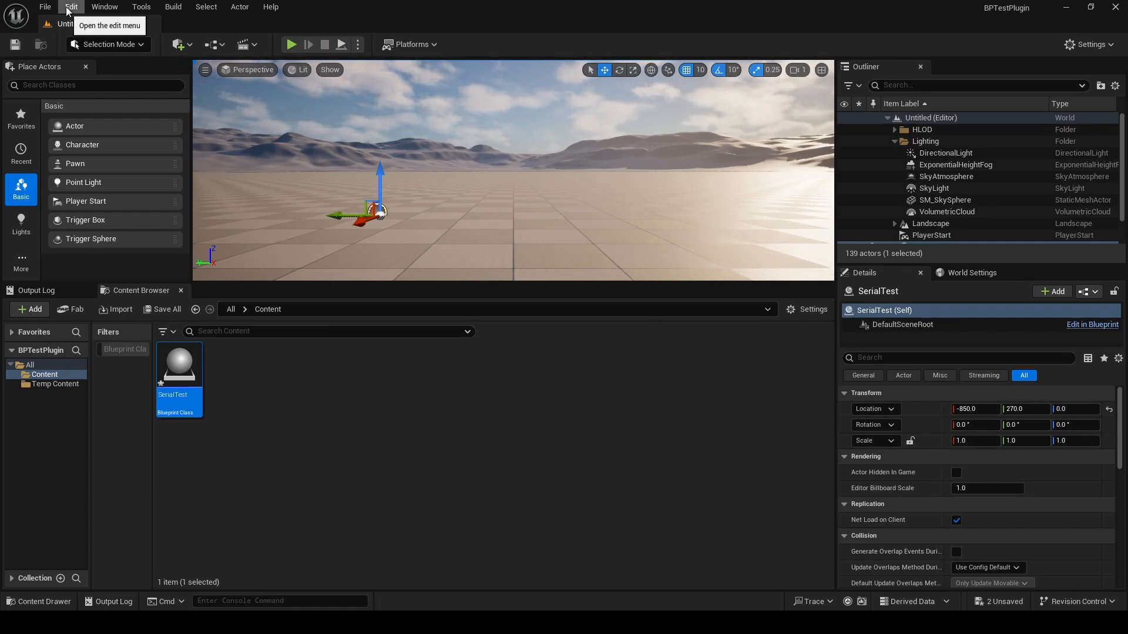
Step: Save the current level as TestLevel in the Content folder
left_click(44, 6)
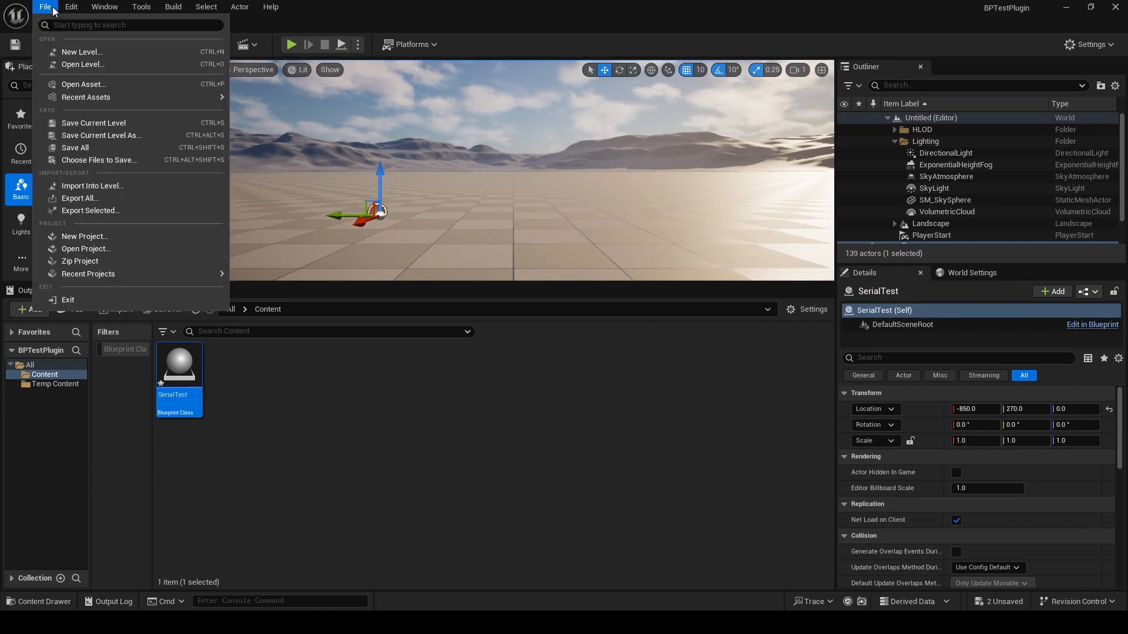
mouse_move(101, 124)
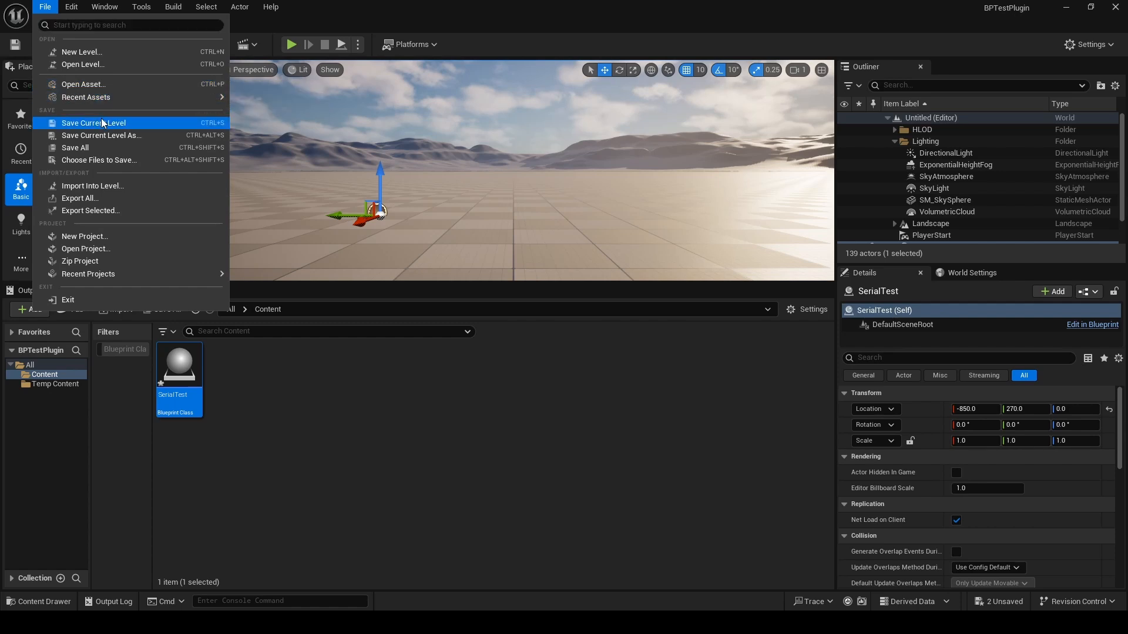
left_click(101, 135)
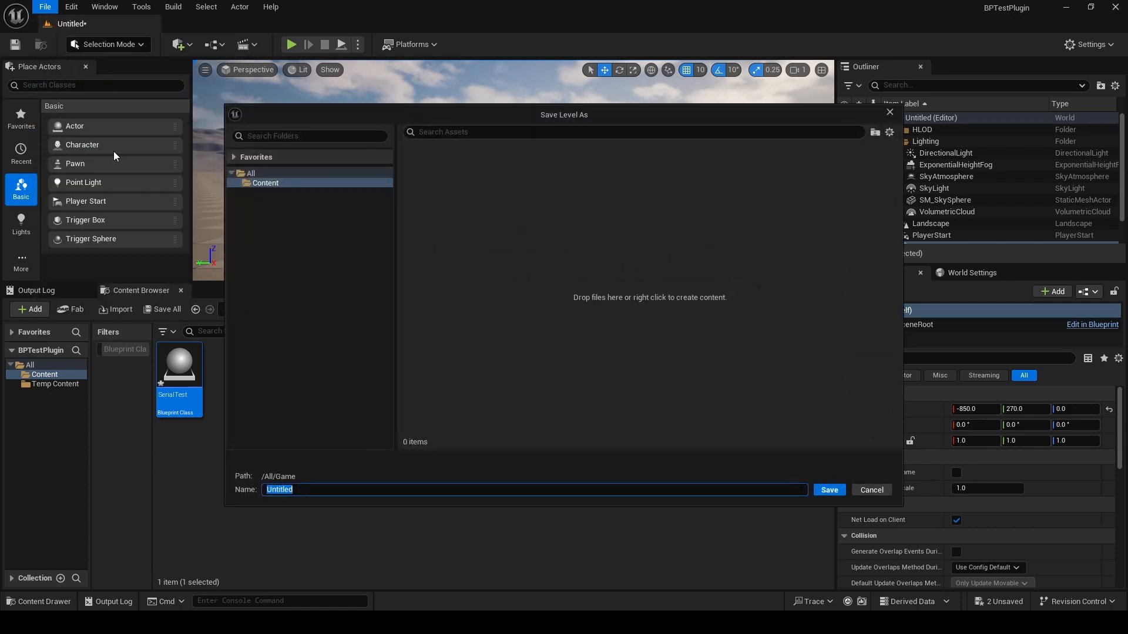
mouse_move(283, 216)
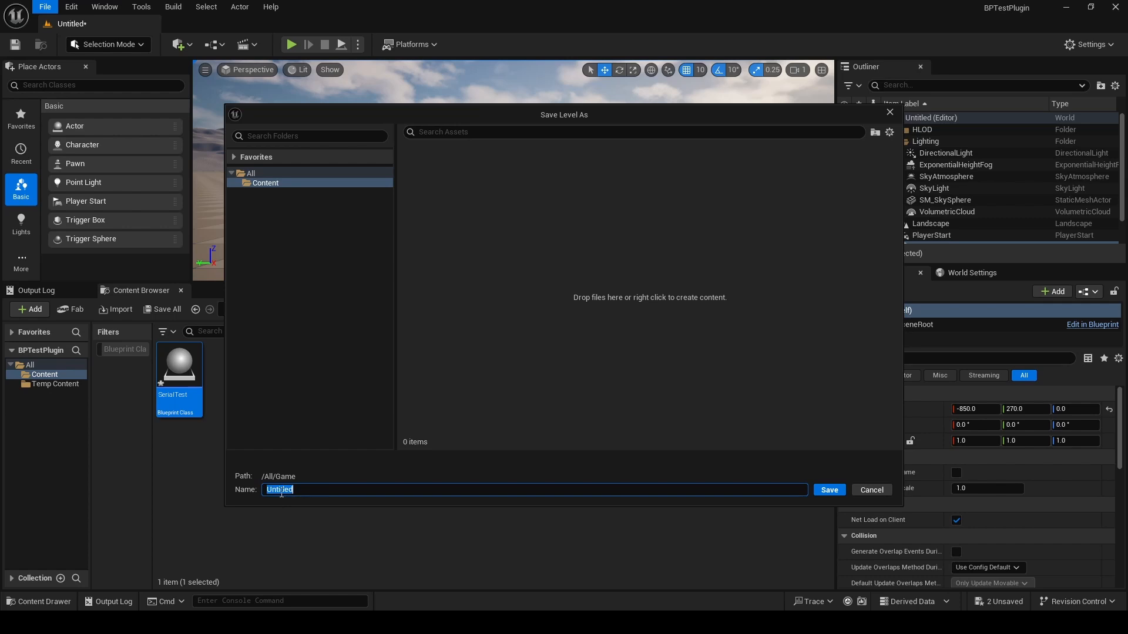
type("TestLevel")
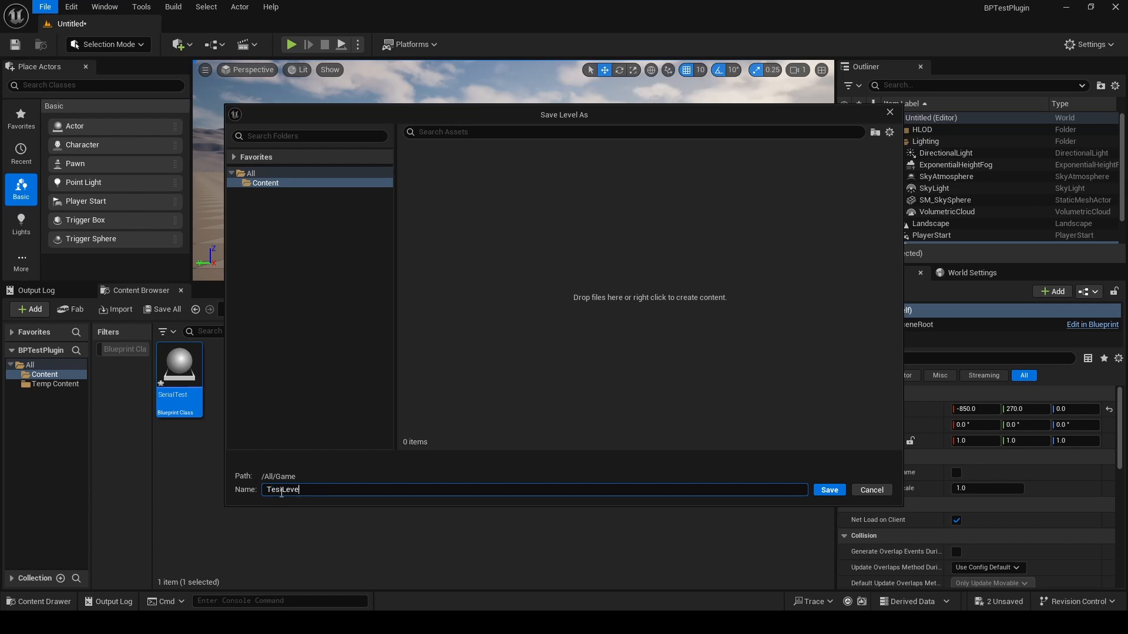
left_click(829, 489)
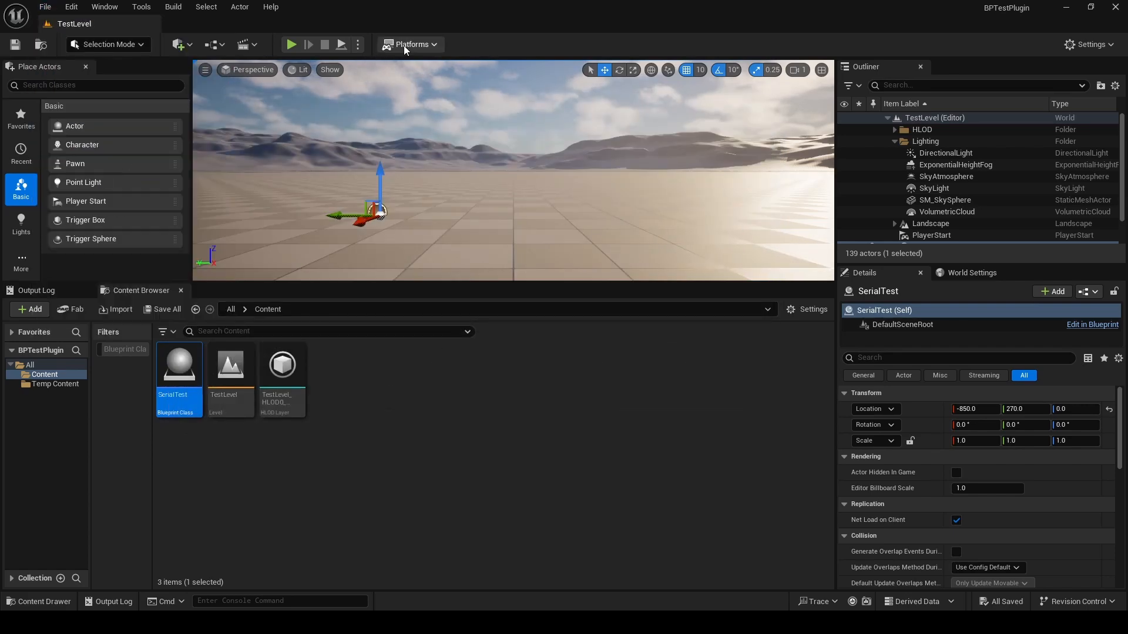
Step: Package the project for Windows into Desktop\Packaged\Game\BP
left_click(411, 45)
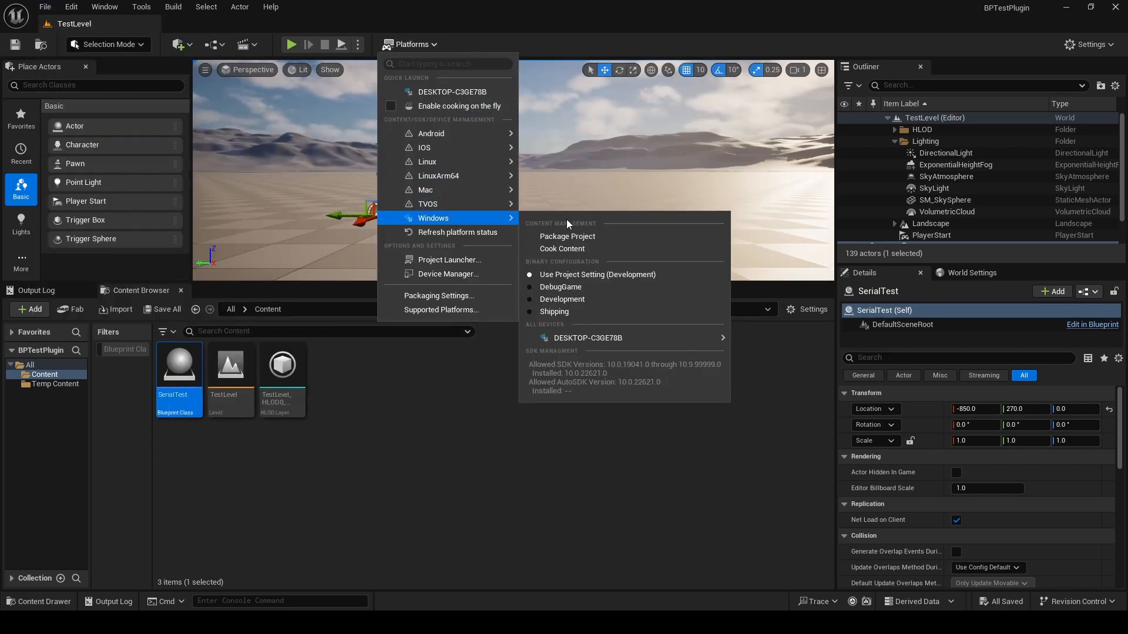
mouse_move(568, 236)
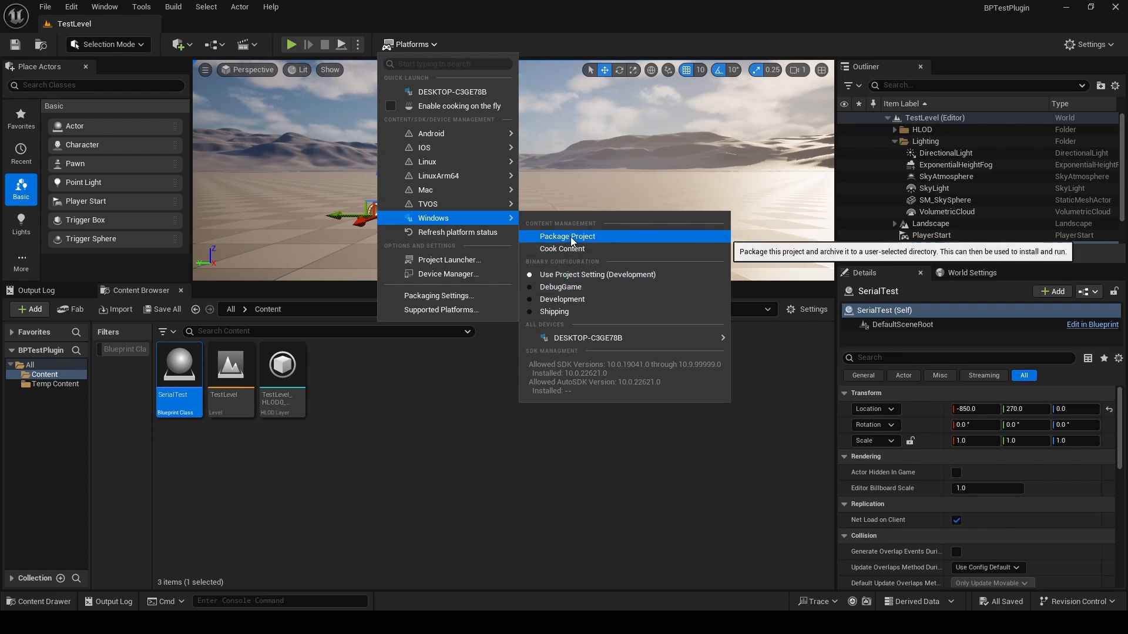
left_click(567, 236)
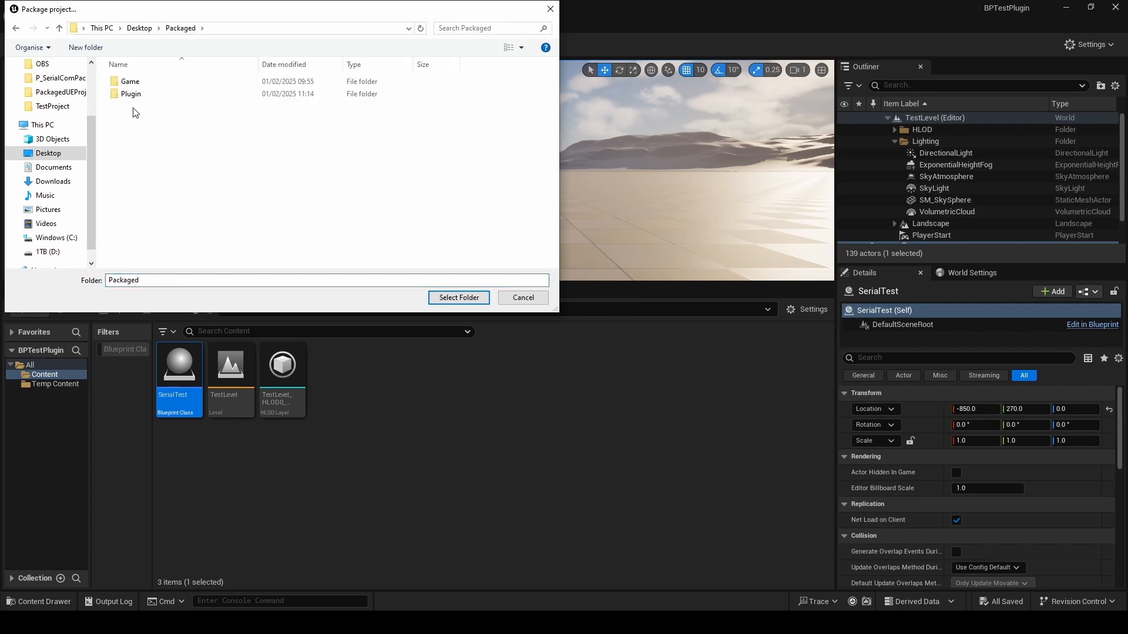
double_click(129, 81)
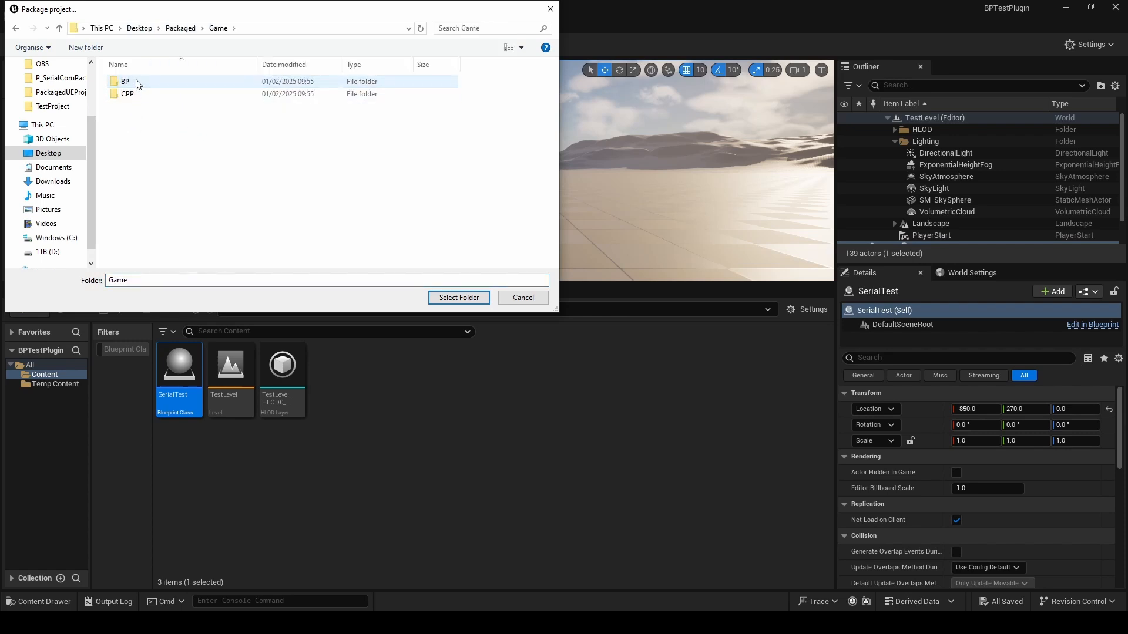
left_click(458, 297)
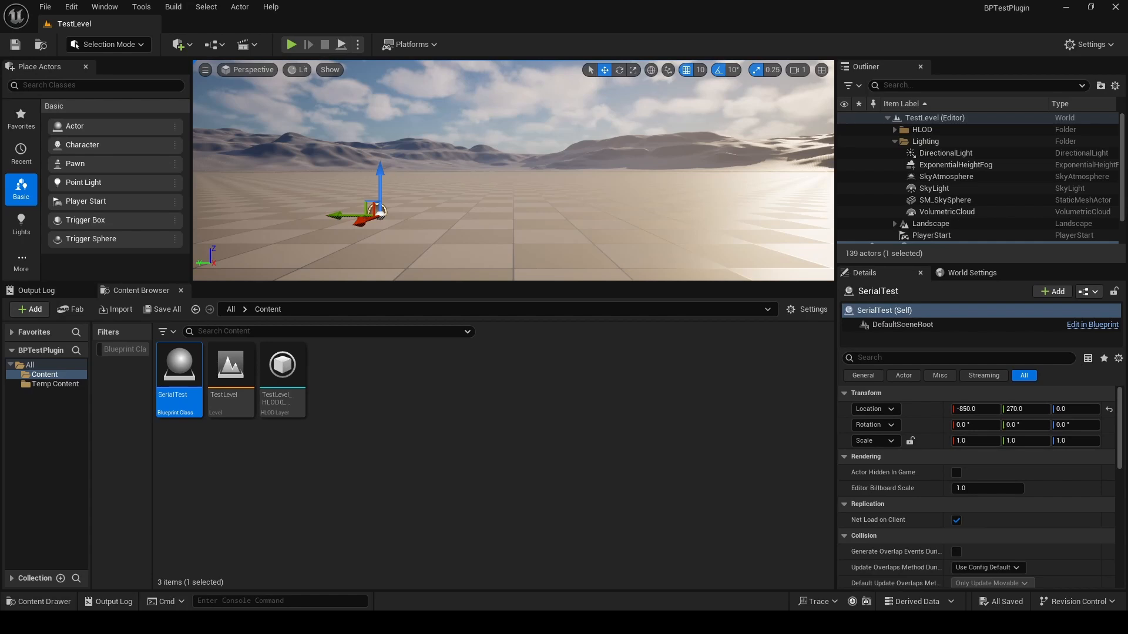
mouse_move(853, 73)
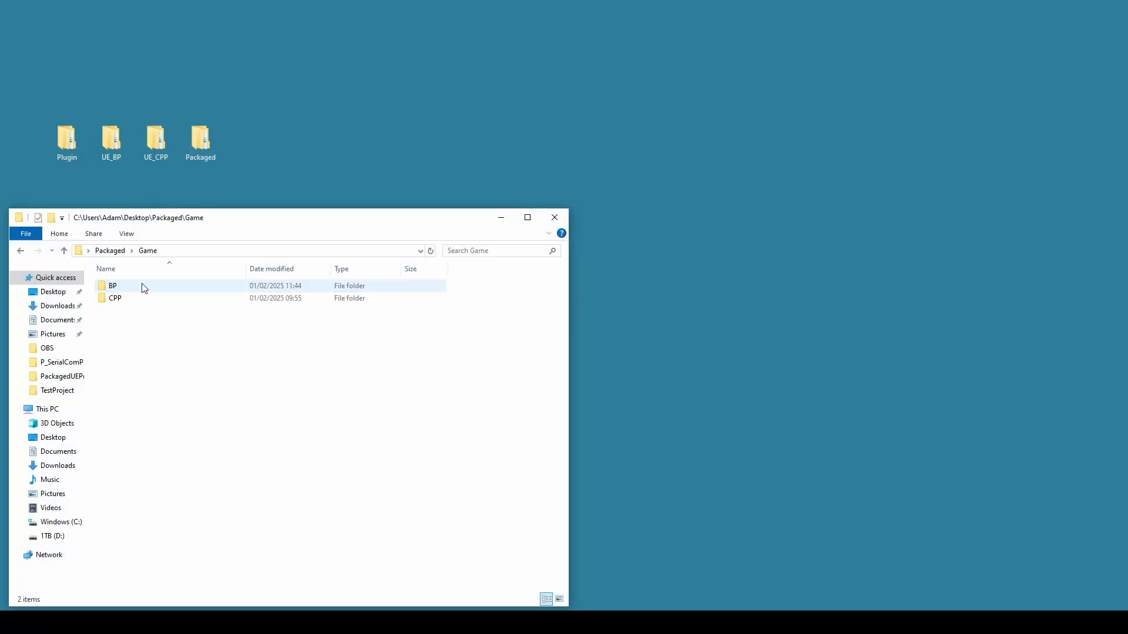
Step: Launch BPTestPlugin.exe from the Packaged\Game\BP\Windows folder
double_click(110, 286)
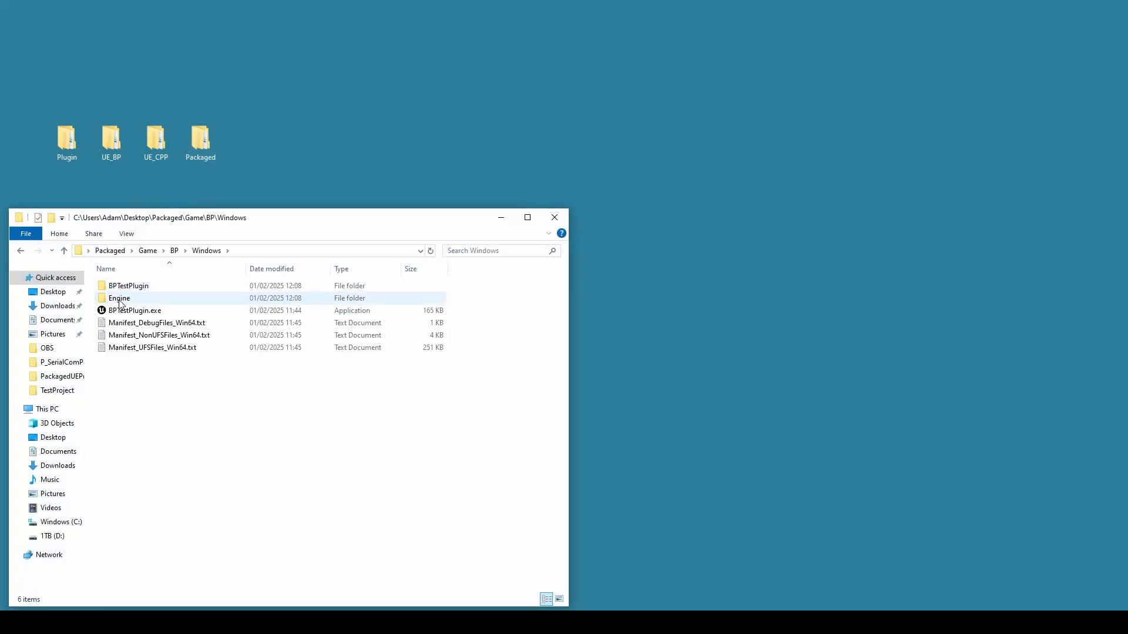
left_click(135, 310)
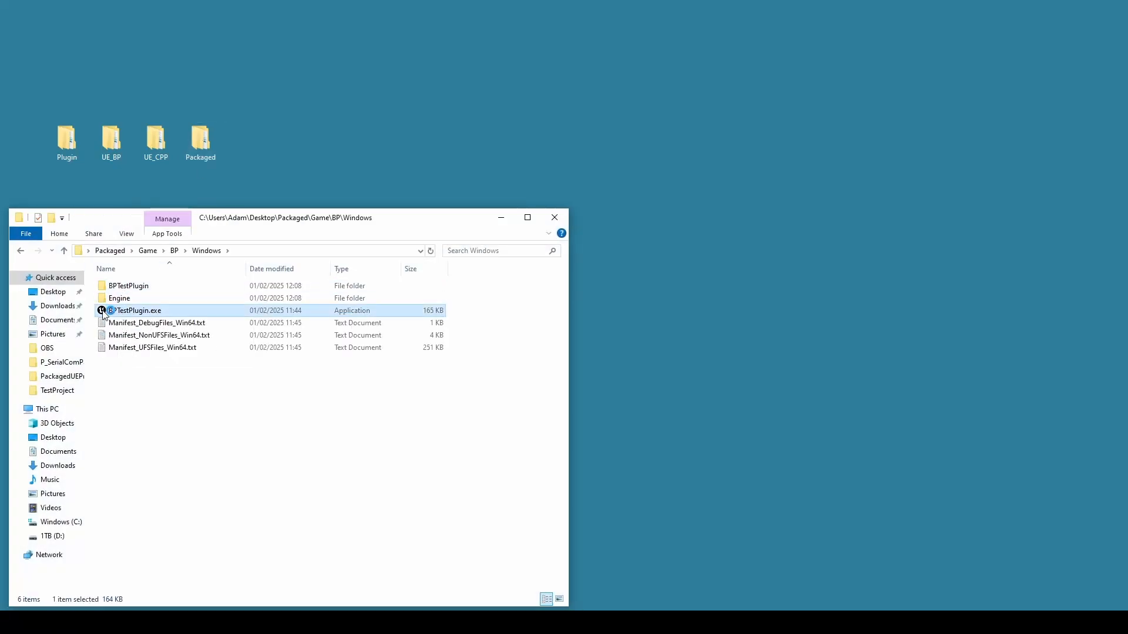
double_click(135, 310)
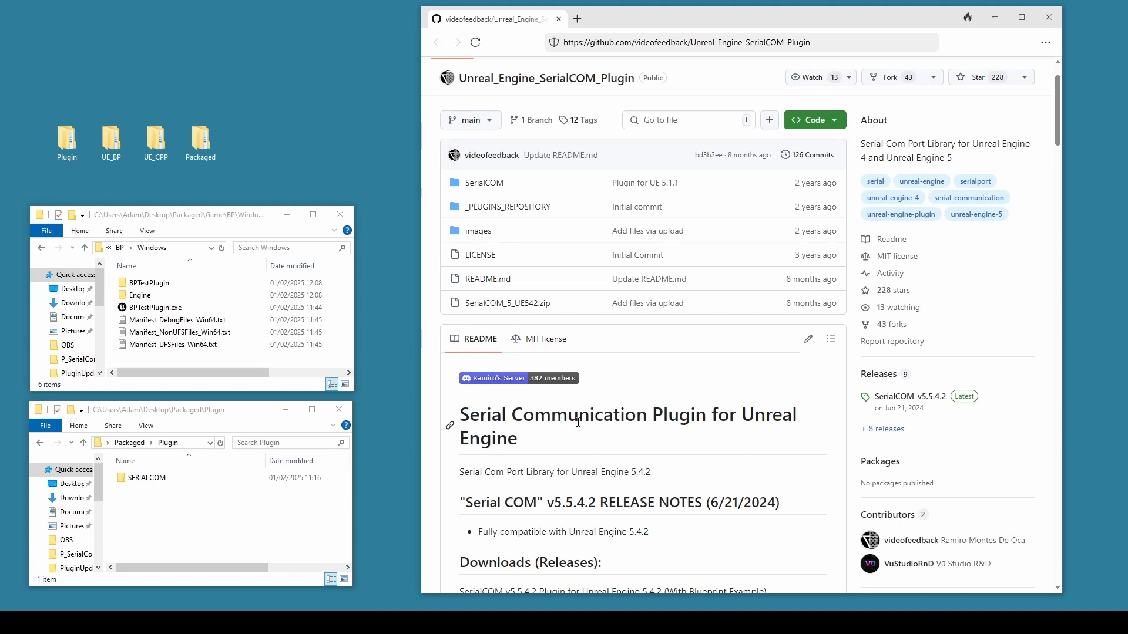
scroll("down", 3)
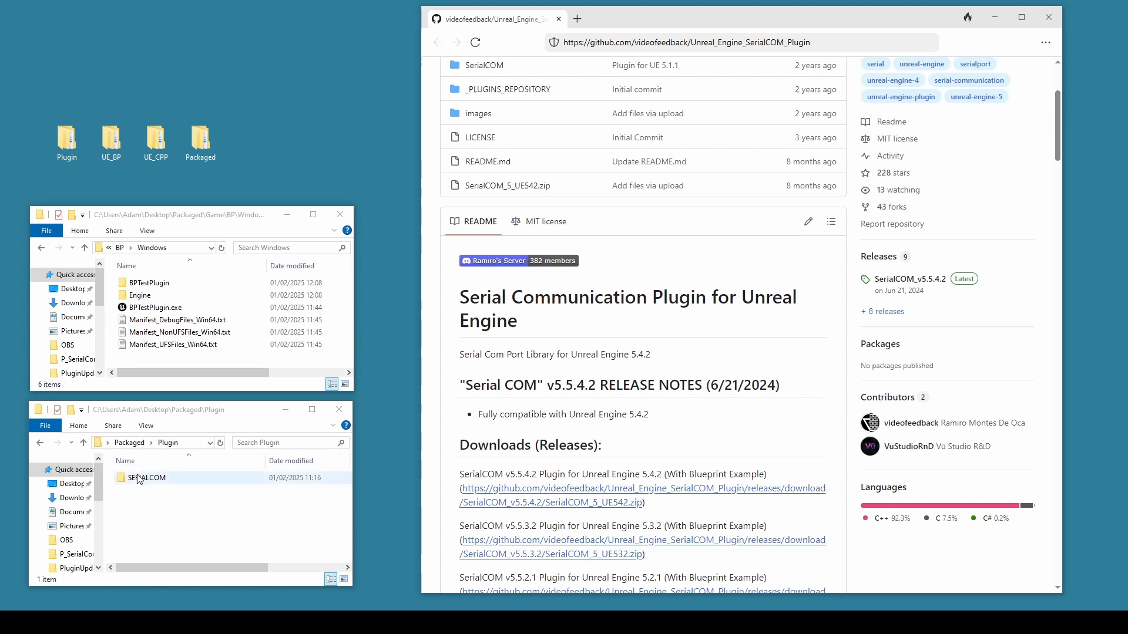
left_click(147, 477)
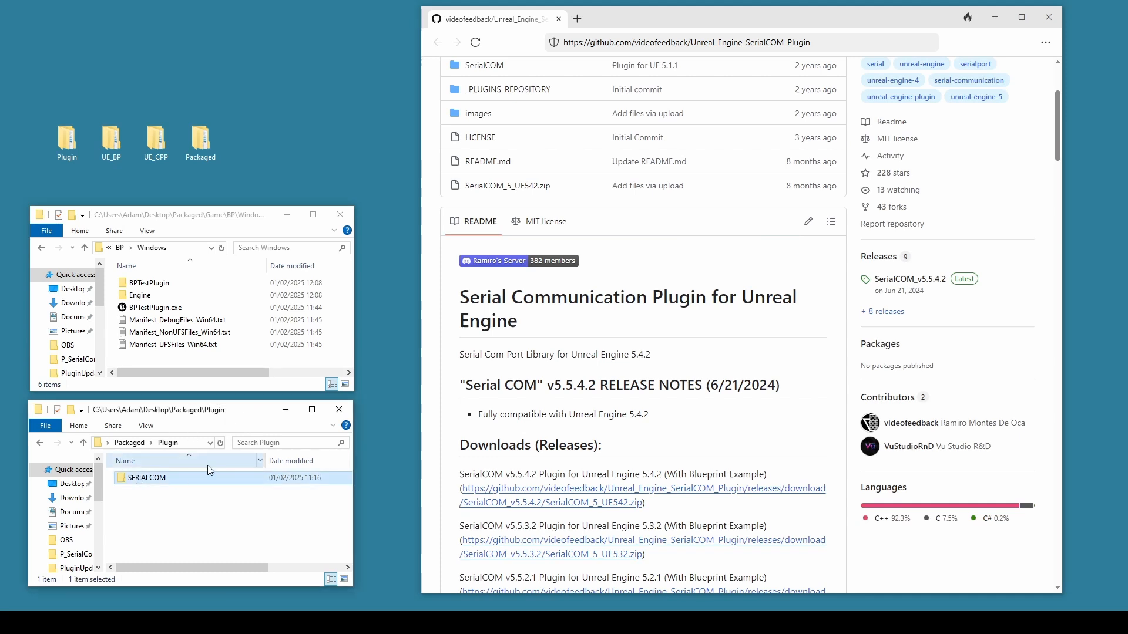